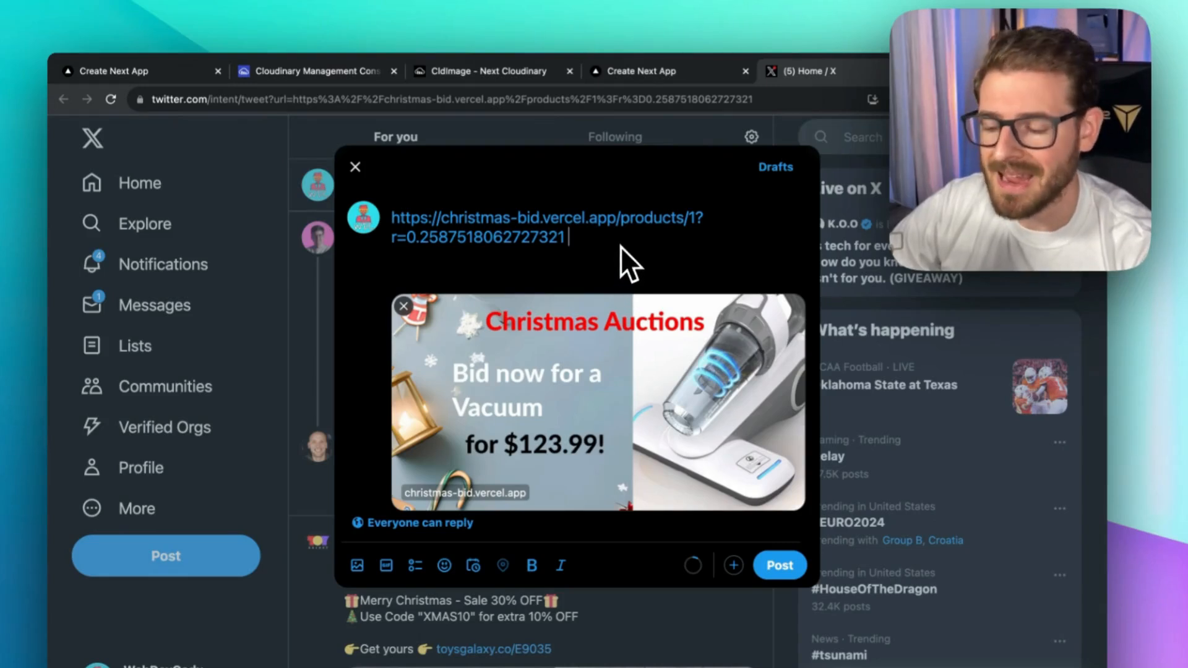
mouse_move(606, 265)
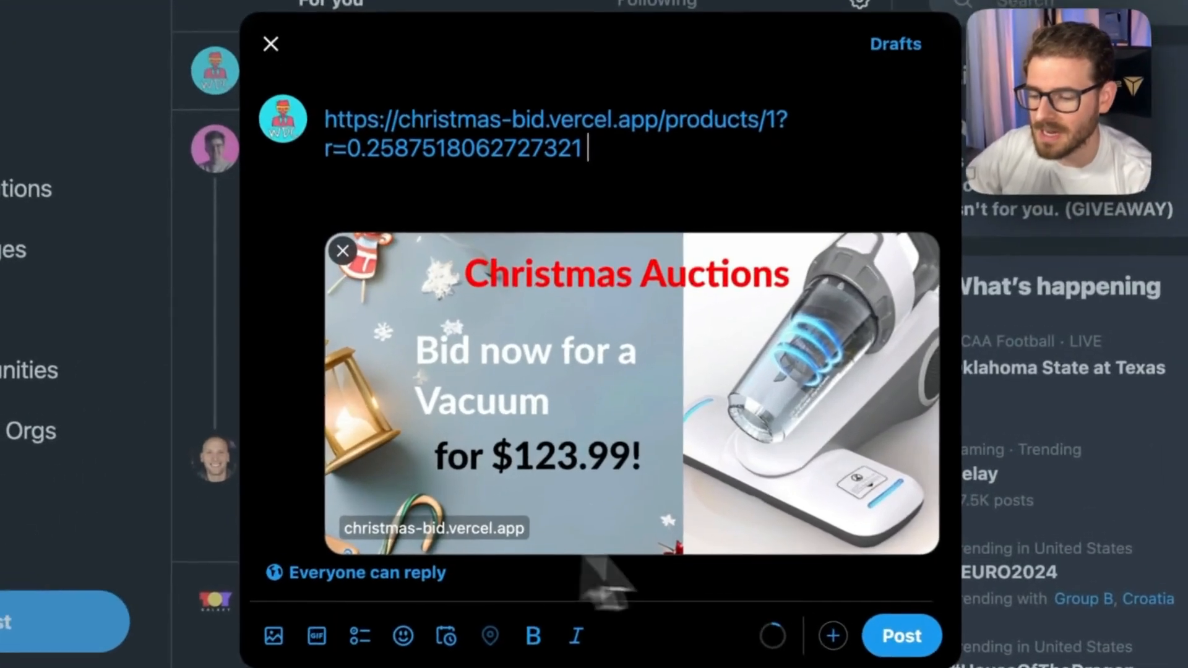
mouse_move(715, 397)
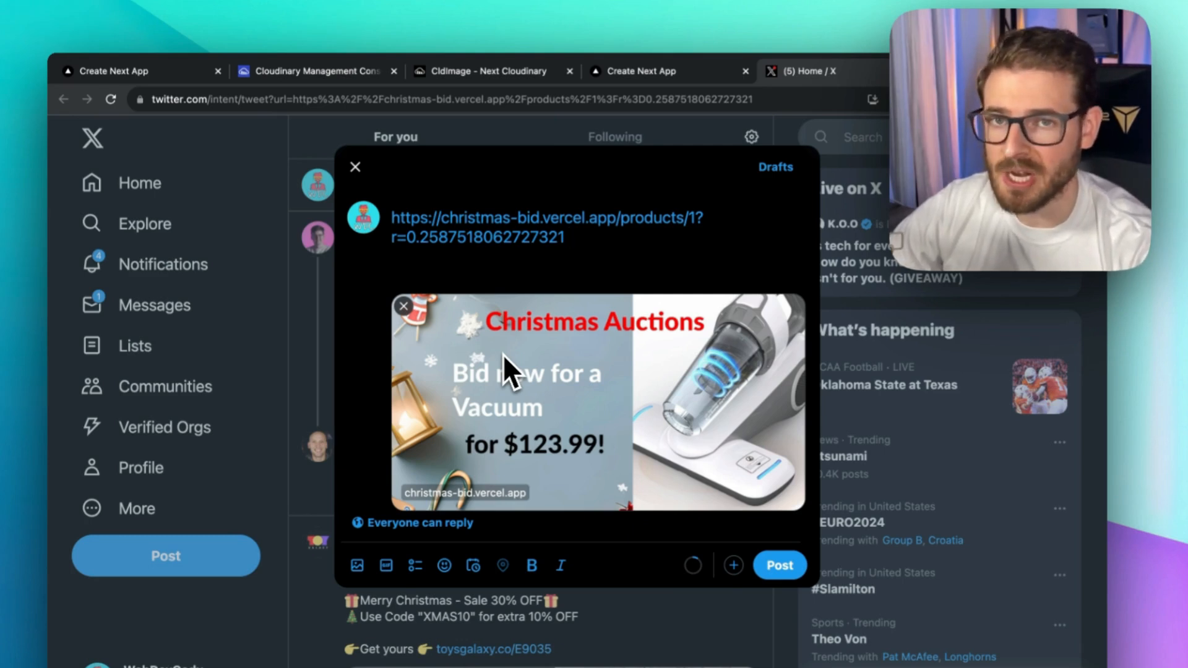
mouse_move(519, 352)
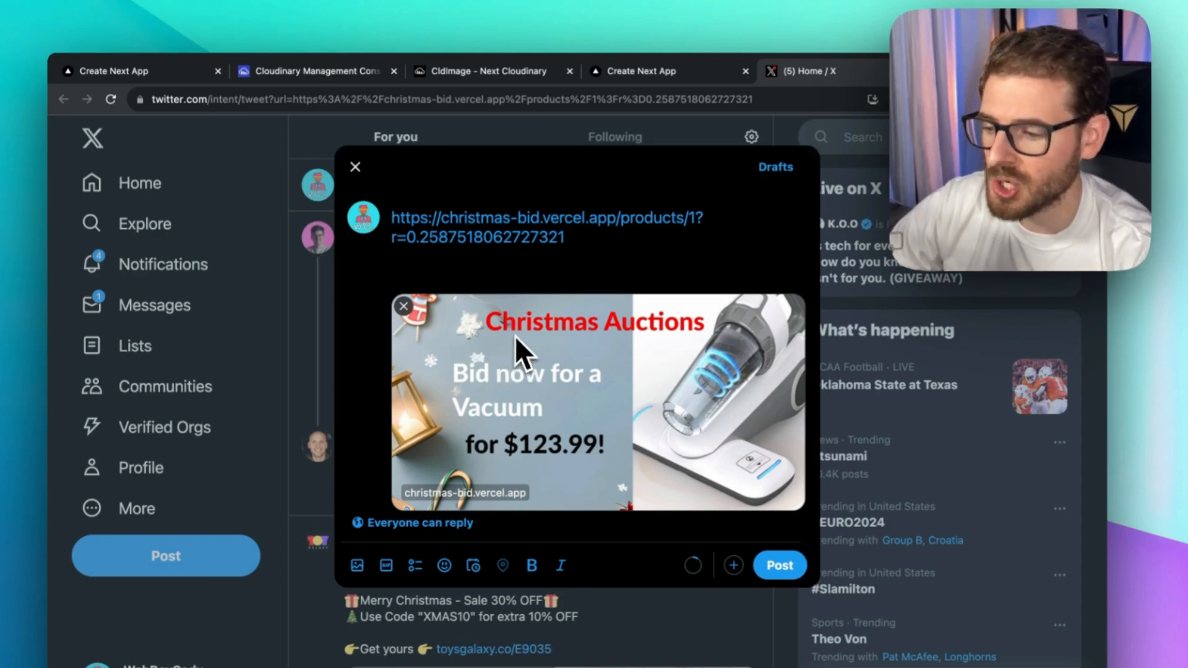
mouse_move(525, 310)
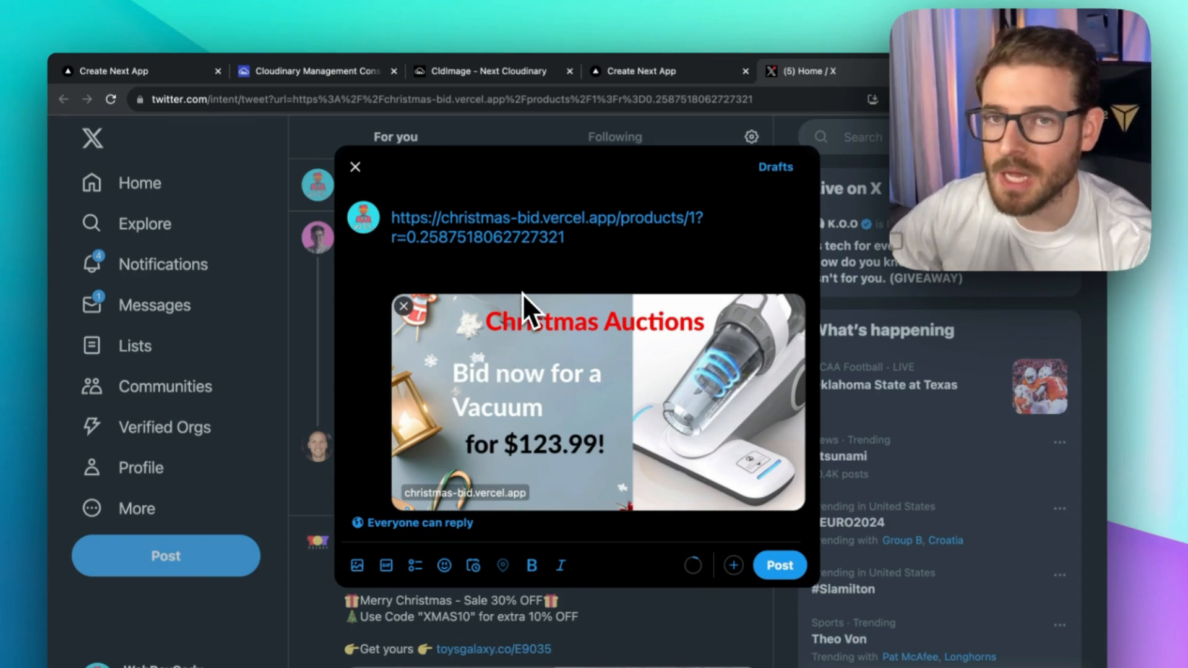
mouse_move(507, 261)
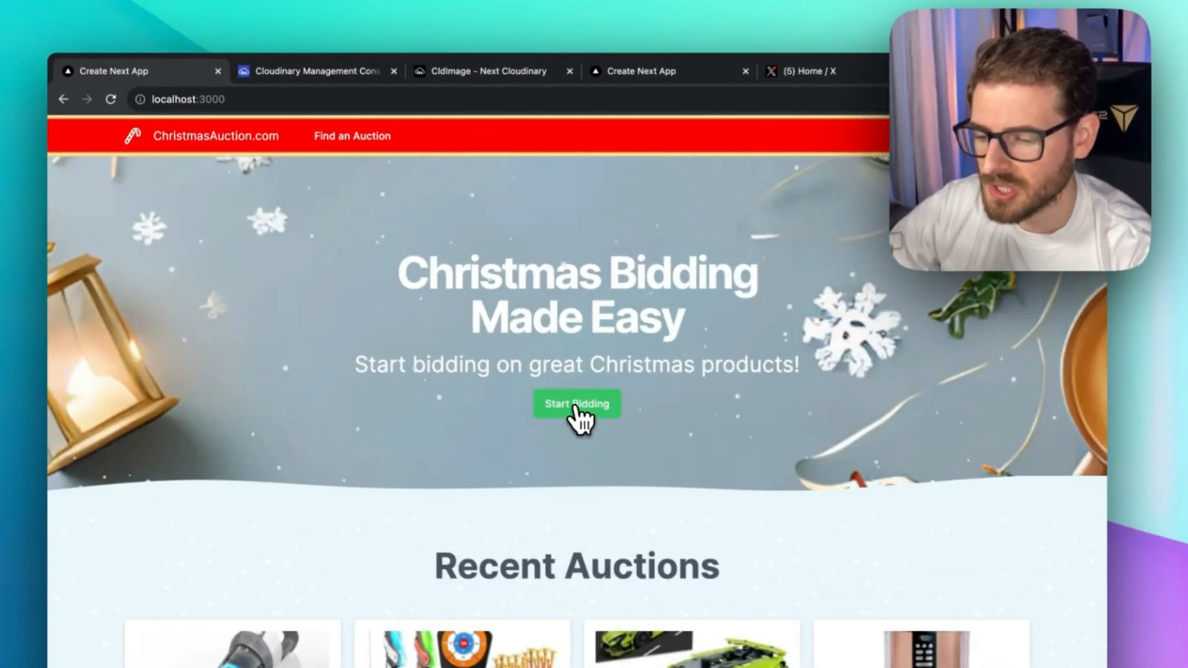
Open the Vacuum auction from Start Bidding and share it on X.
click(576, 403)
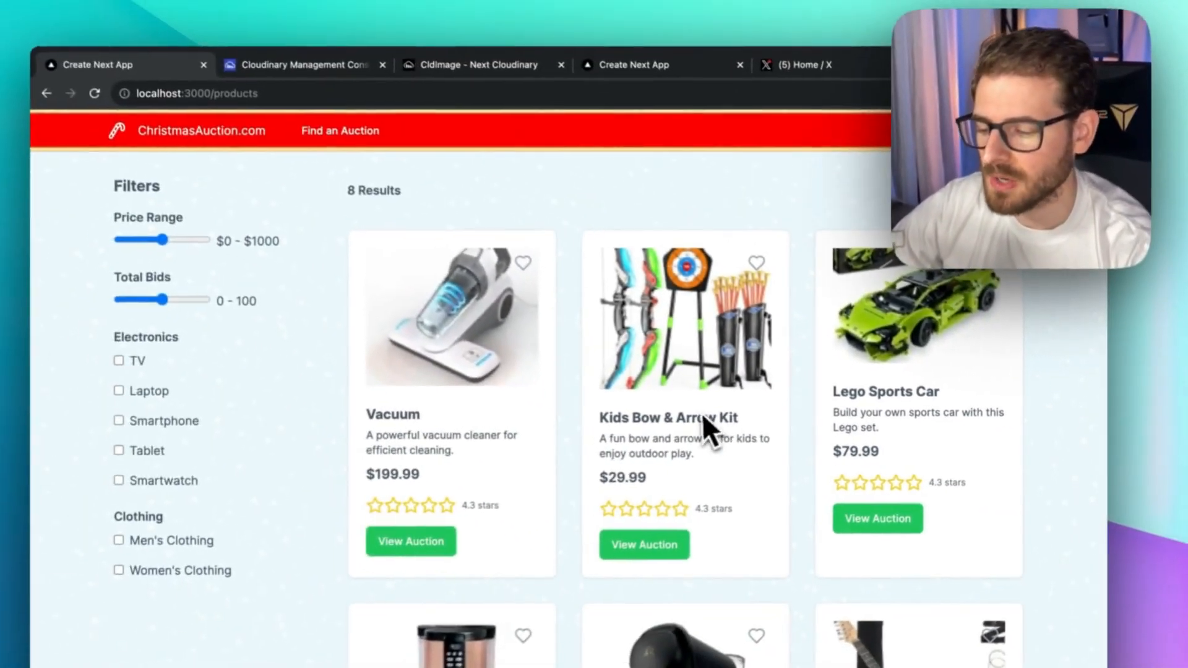
mouse_move(421, 539)
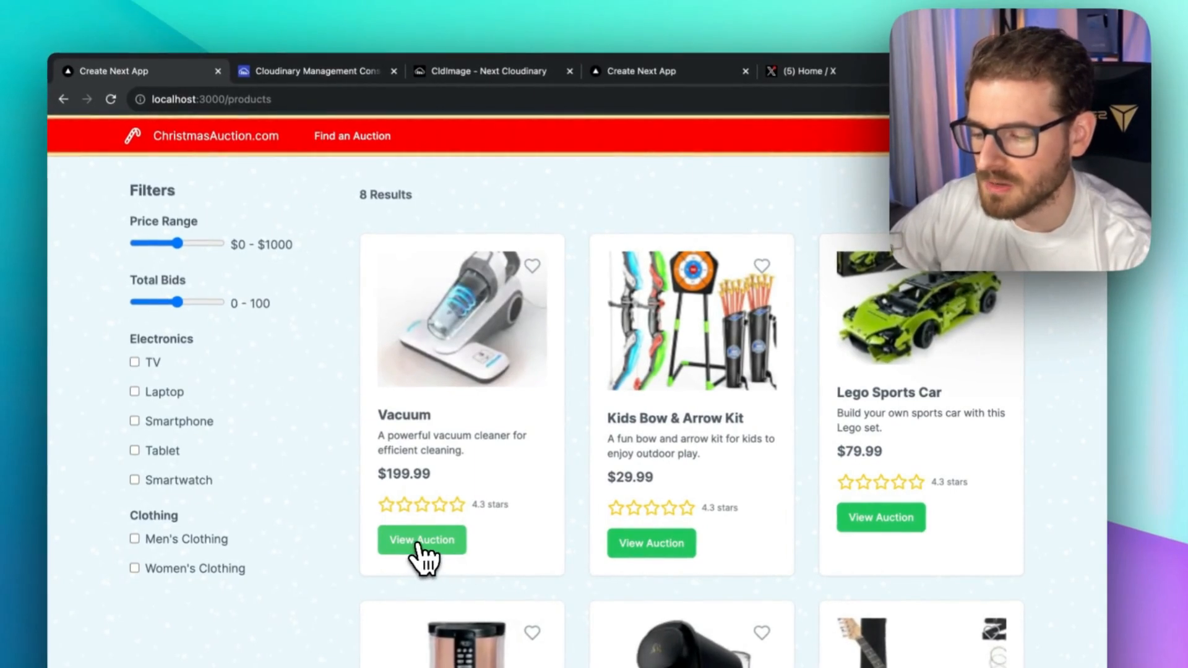
click(422, 539)
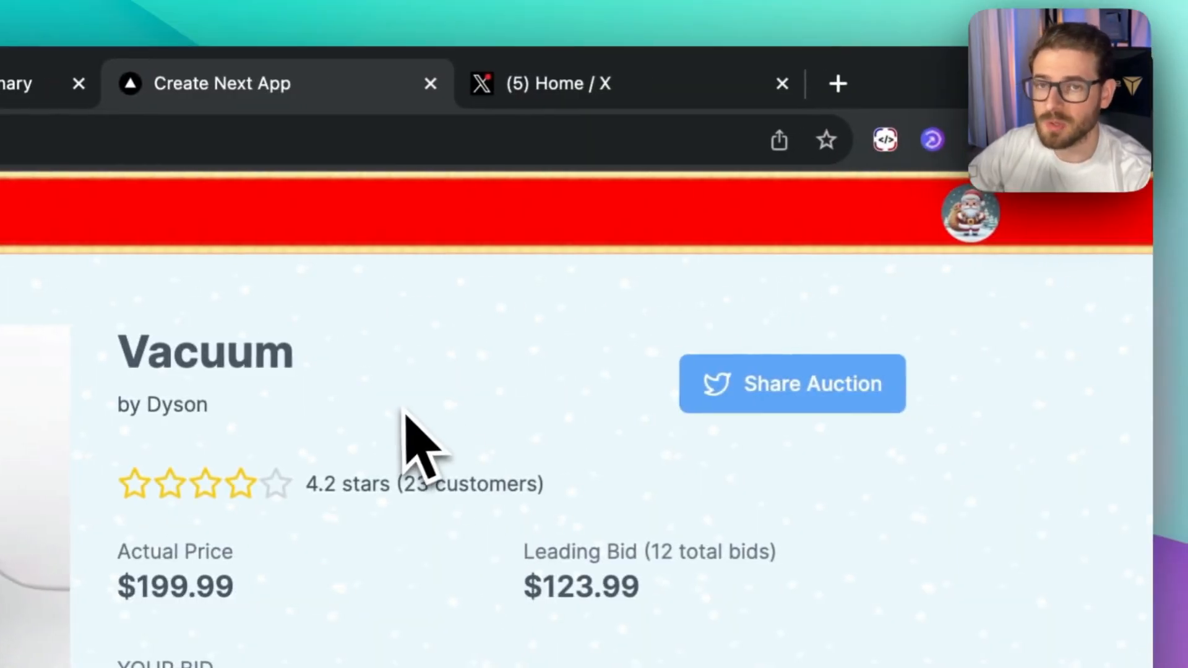
mouse_move(787, 507)
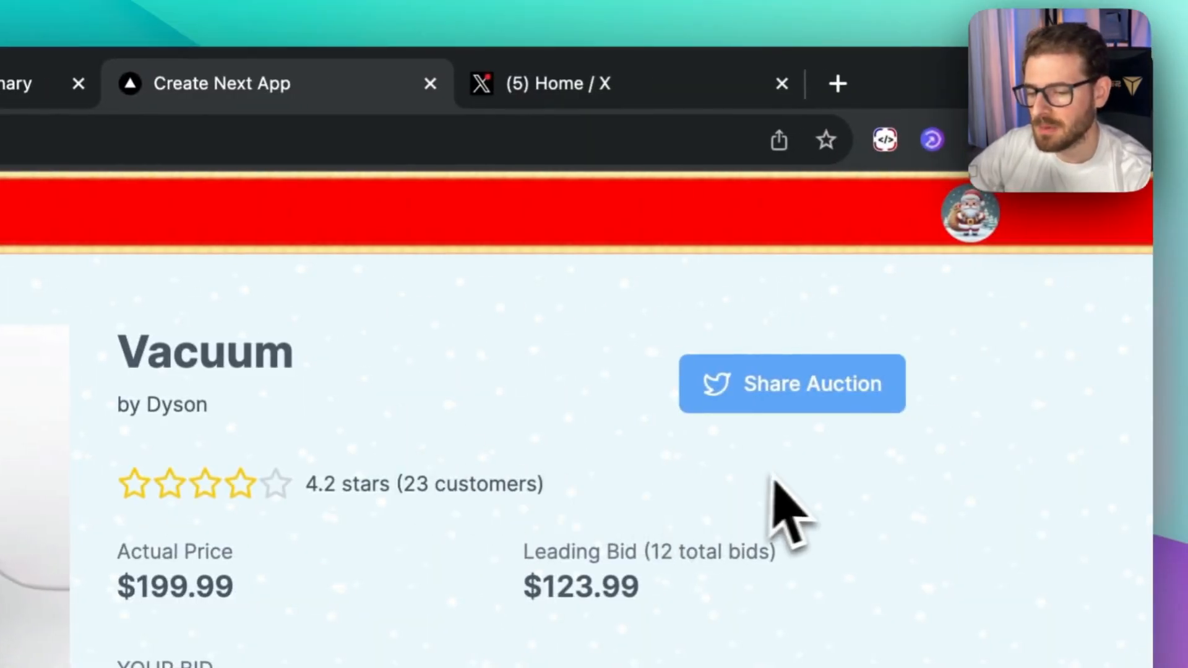
mouse_move(811, 462)
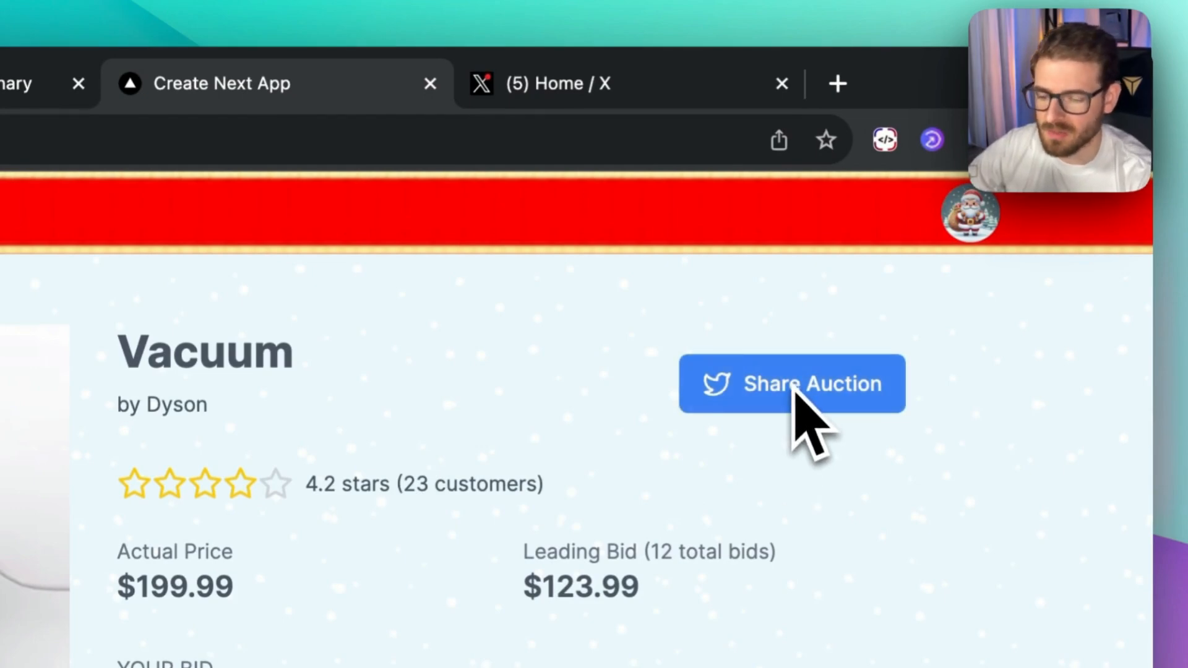
click(791, 383)
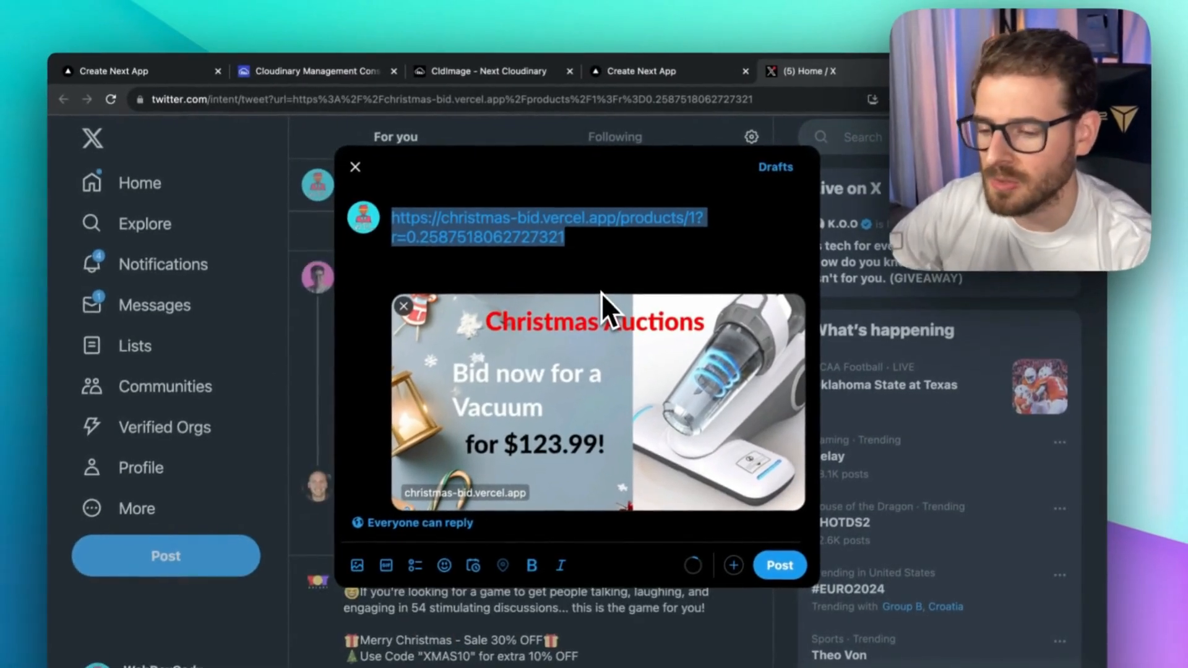
mouse_move(624, 279)
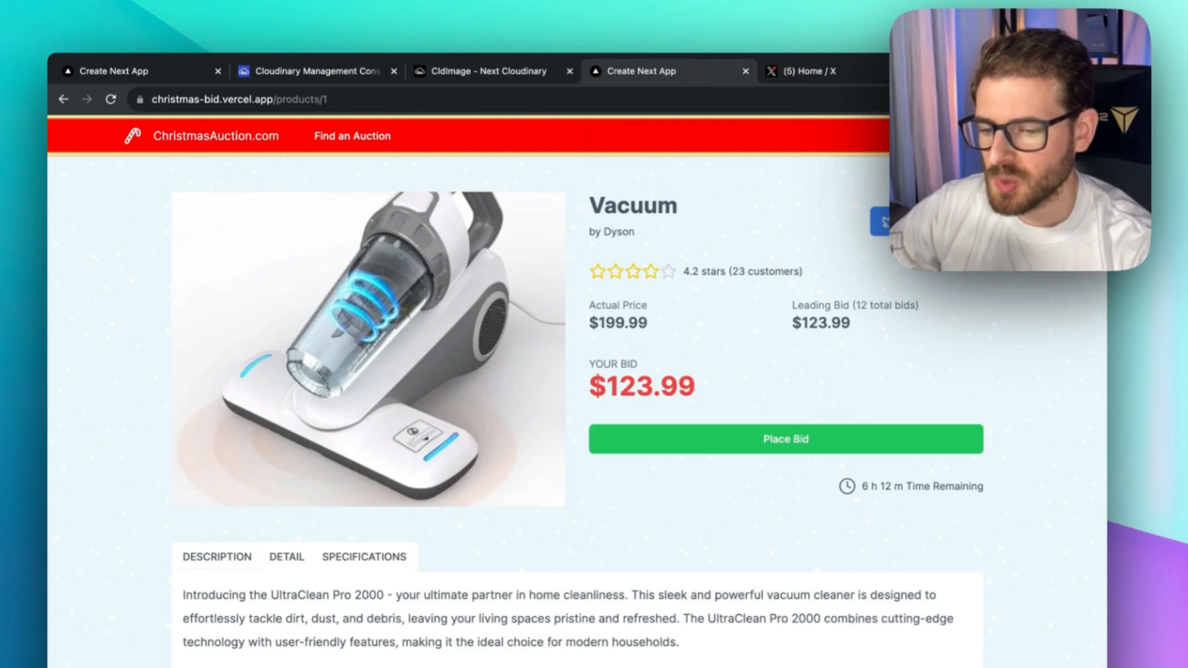
mouse_move(417, 174)
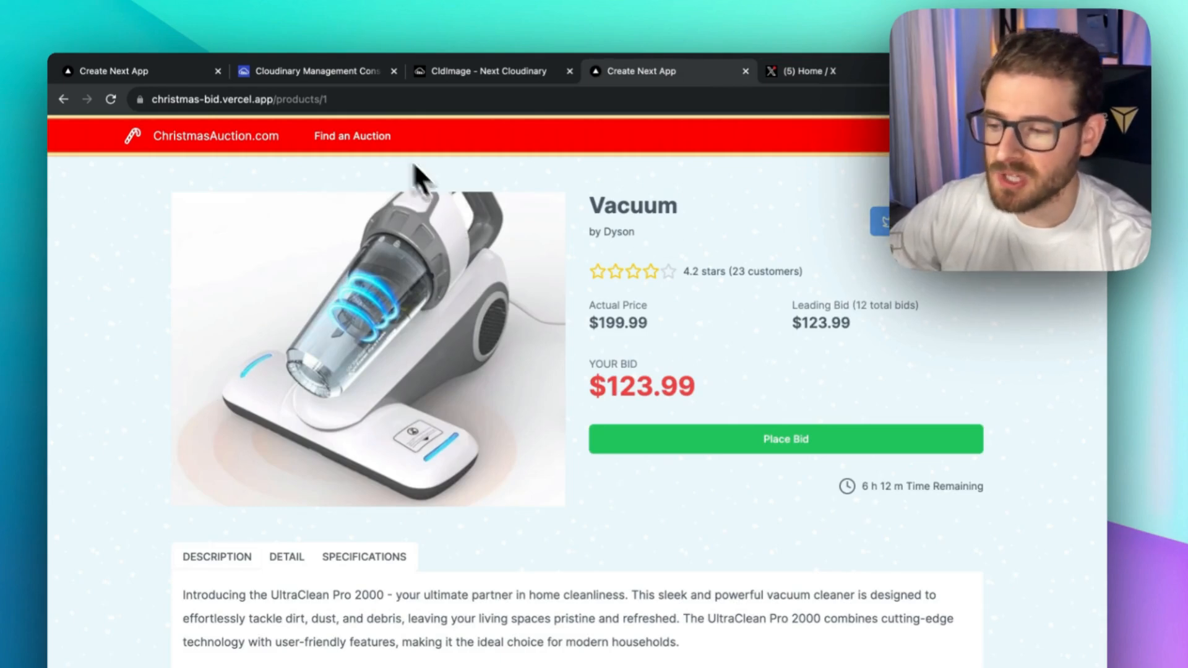
Review the christmas media folder in Cloudinary, then bring up the Next Cloudinary docs.
click(314, 70)
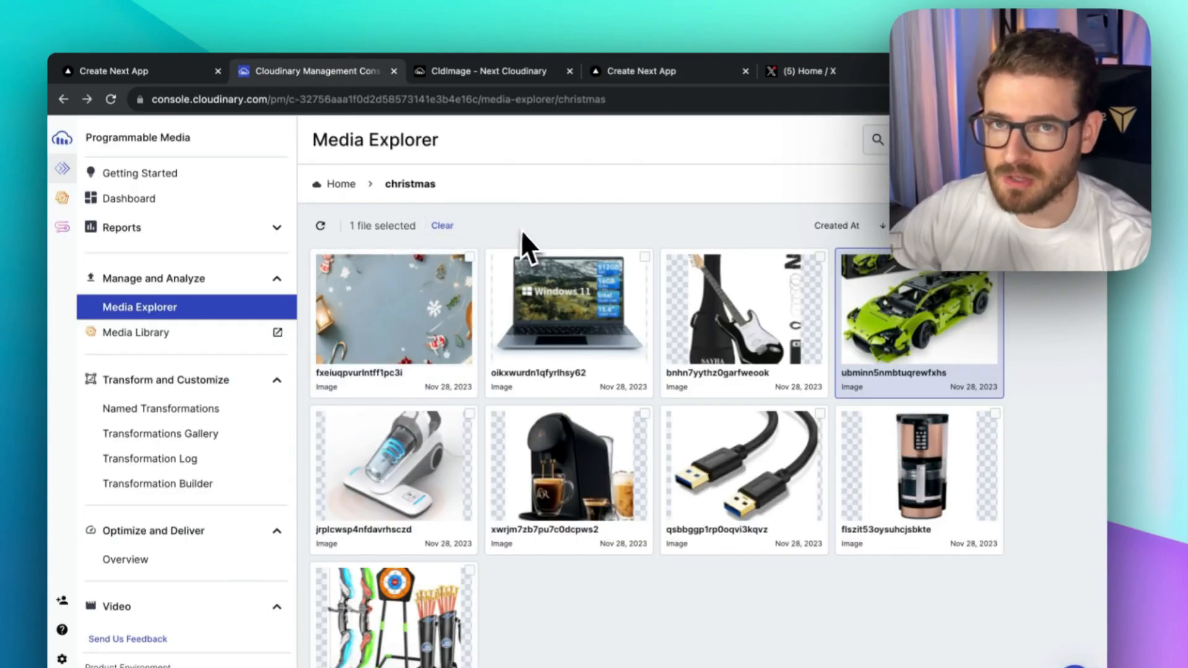
mouse_move(493, 409)
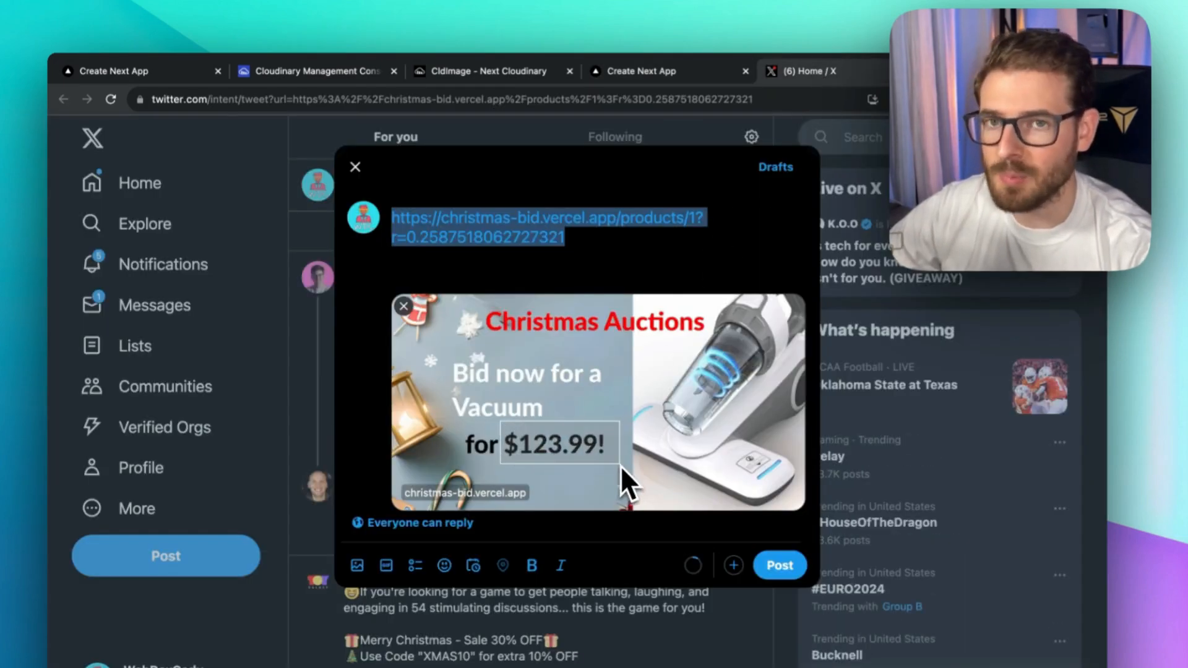
click(492, 70)
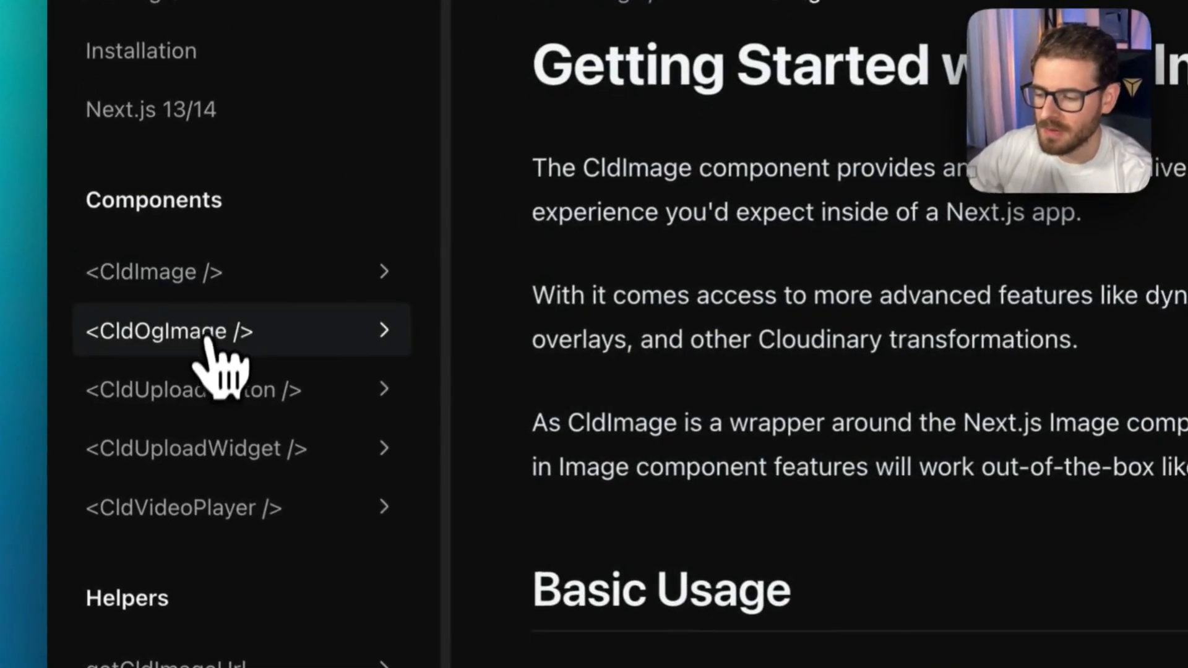
mouse_move(223, 565)
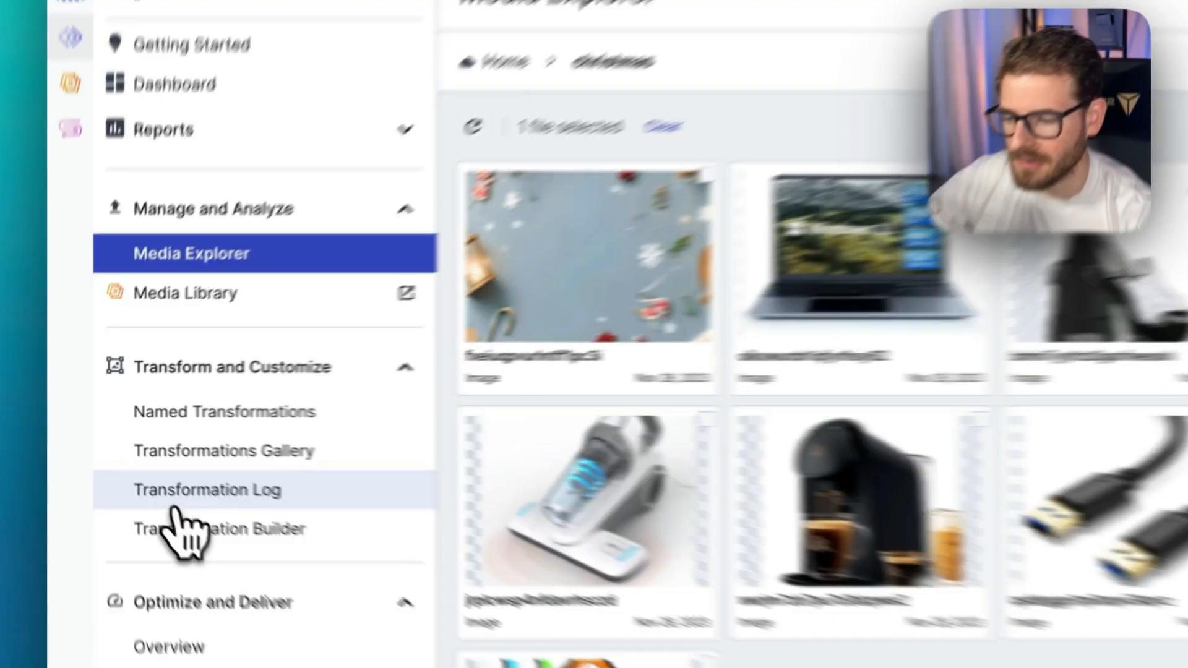
Find the Full social card template's getCldOgImageUrl code, then go to the Cloudinary dashboard.
click(490, 71)
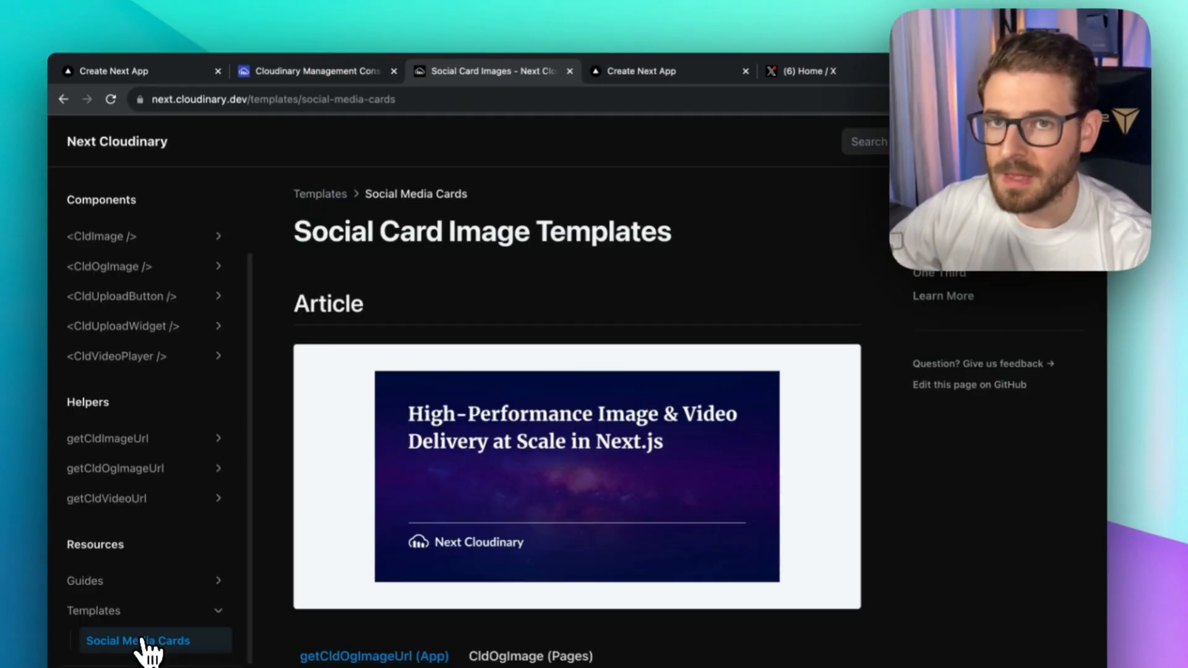
mouse_move(294, 230)
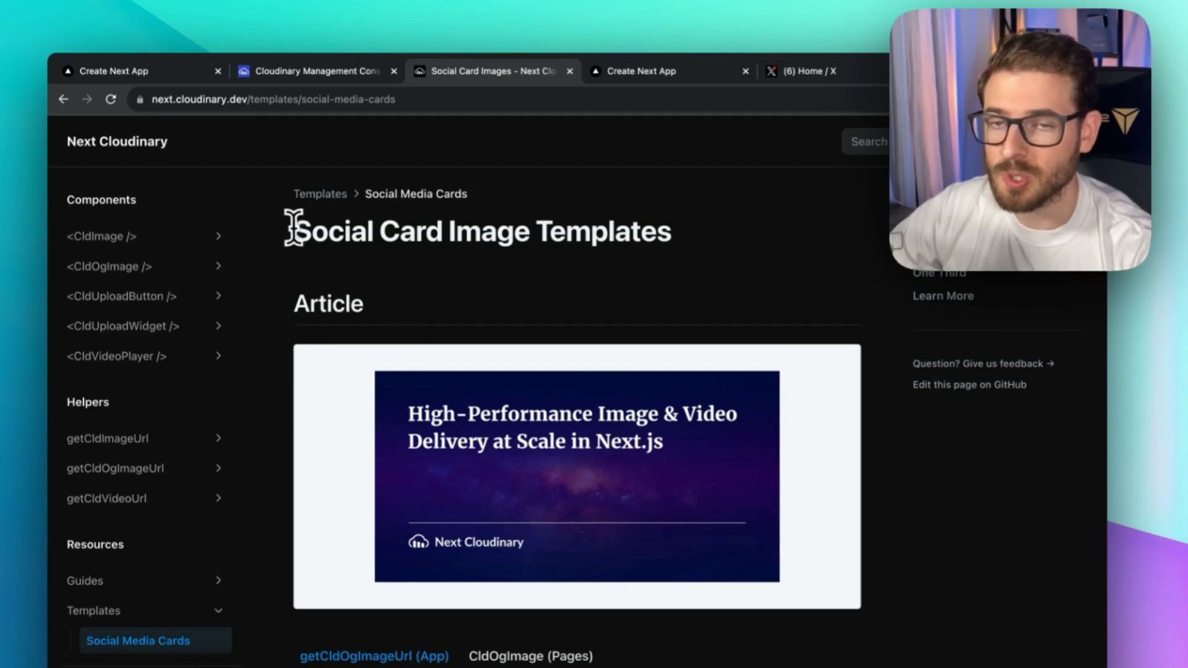
scroll(down, 3)
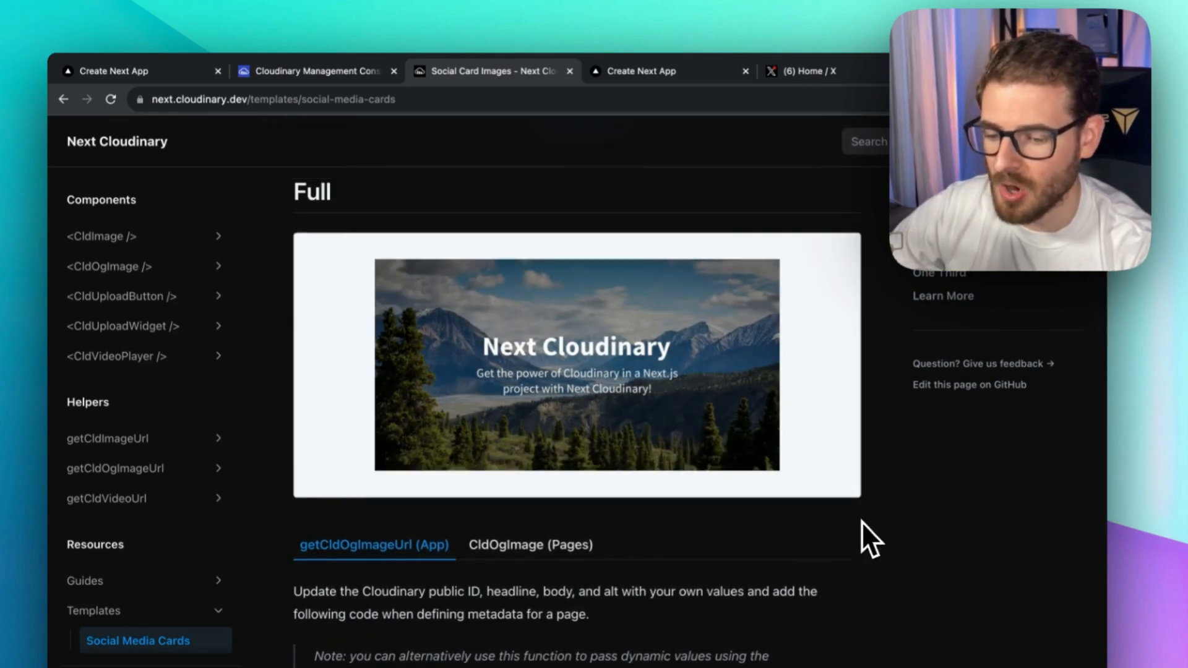
scroll(down, 3)
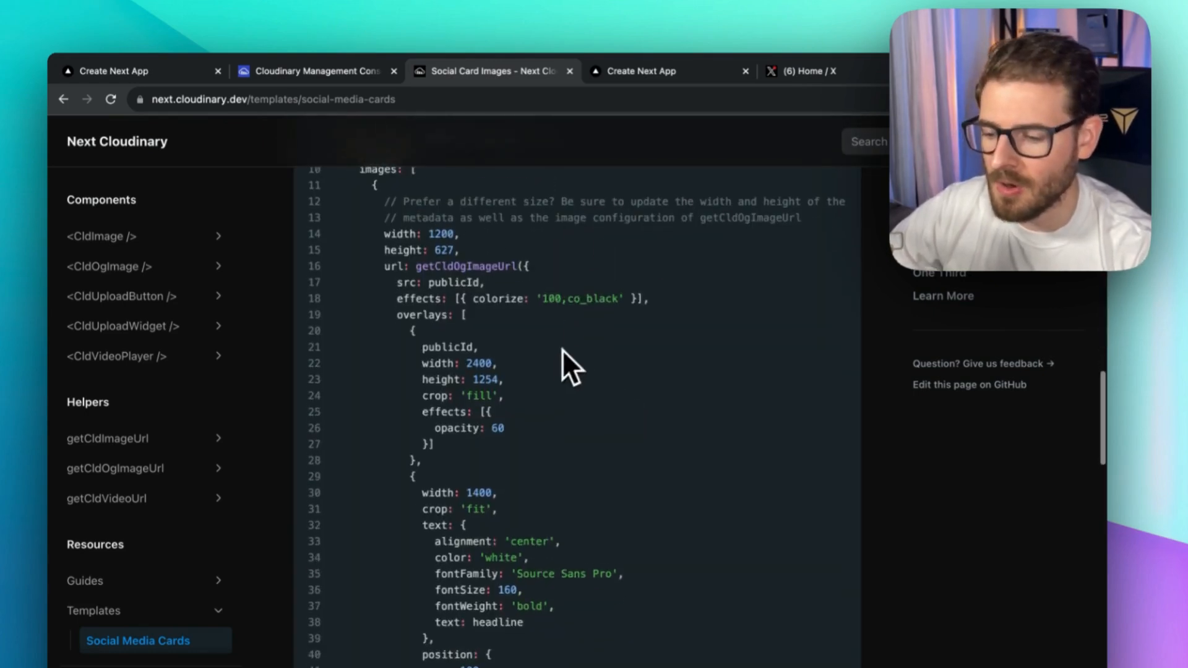
scroll(down, 3)
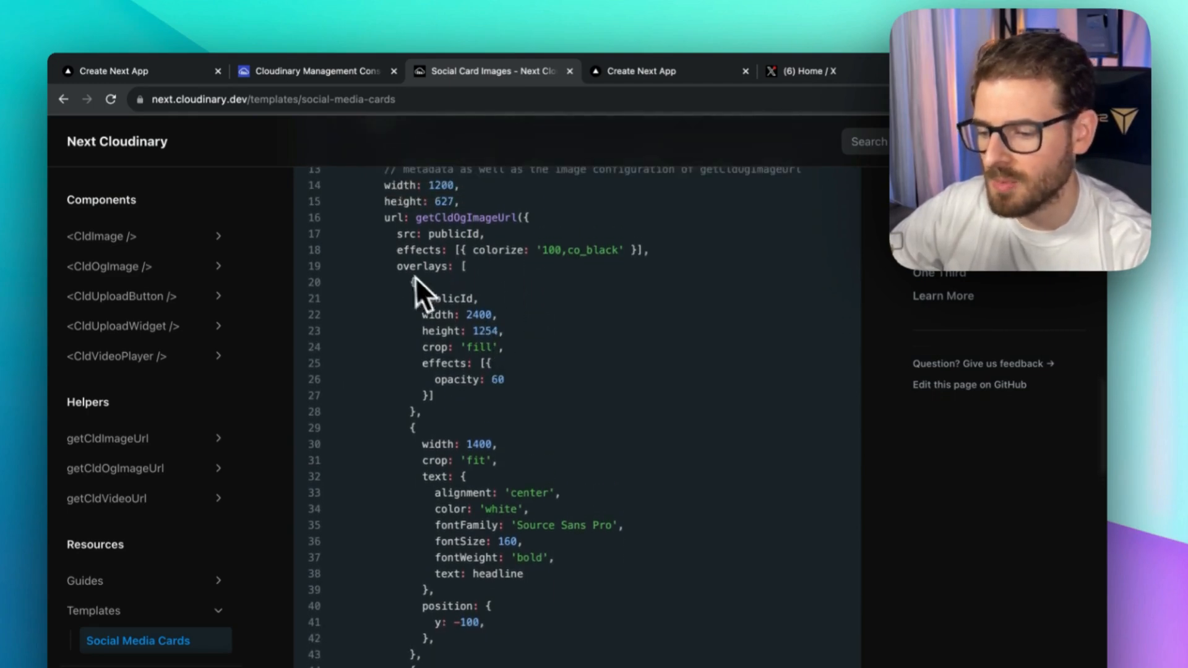
mouse_move(716, 273)
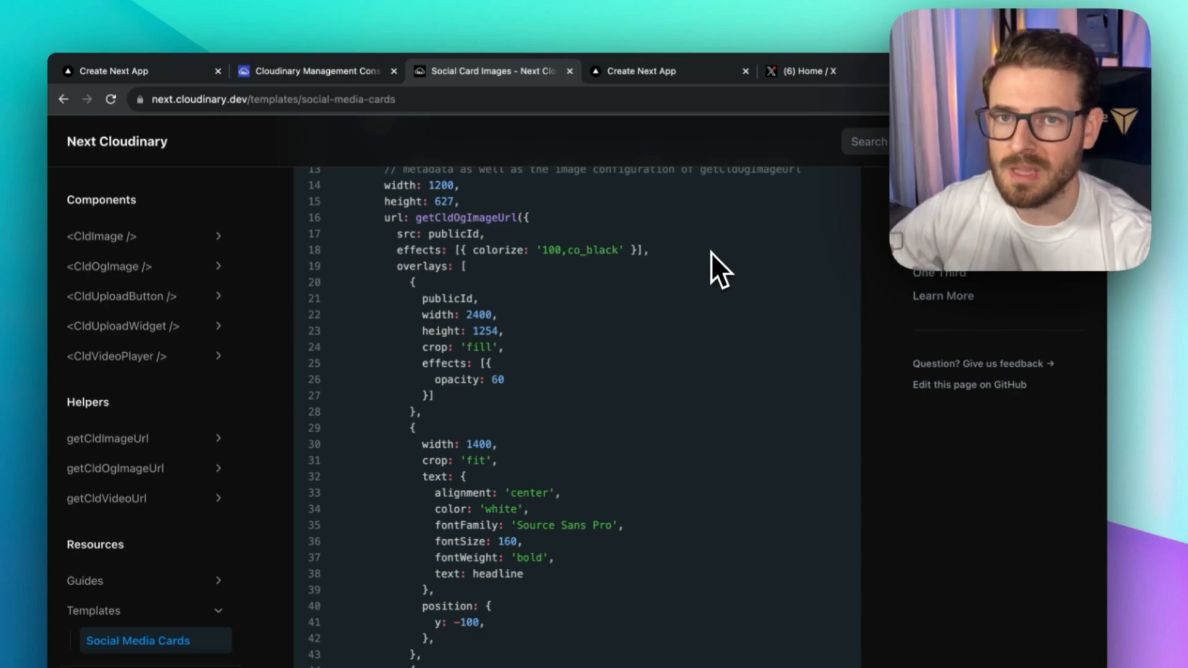
click(311, 70)
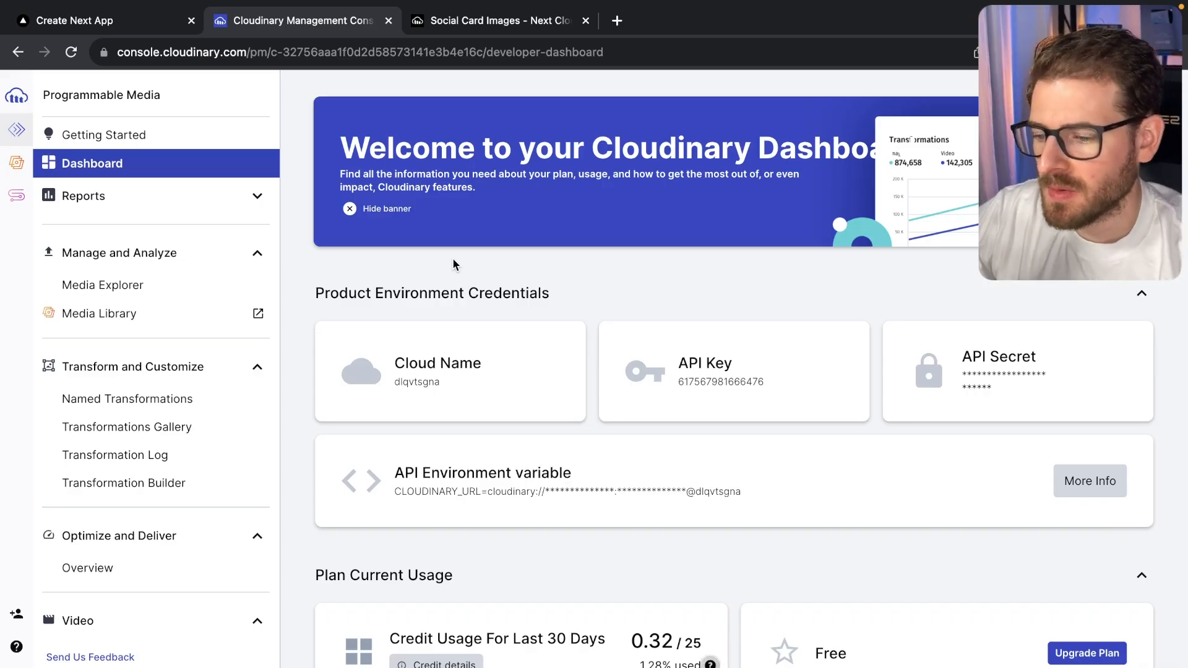
mouse_move(171, 196)
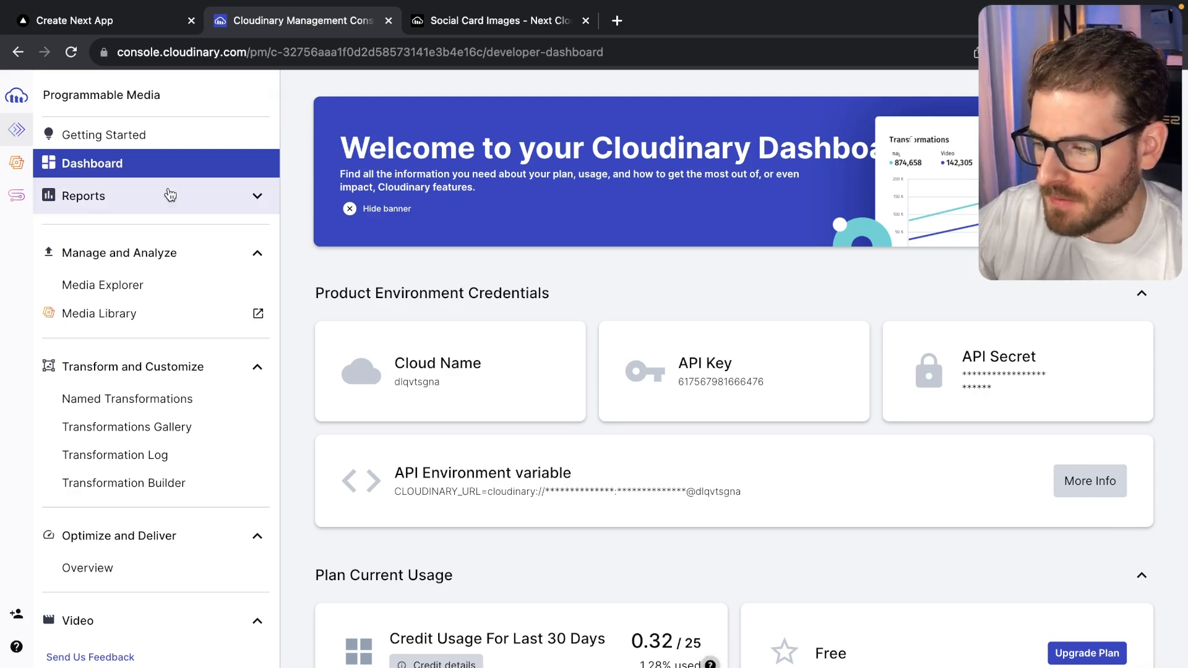
mouse_move(569, 488)
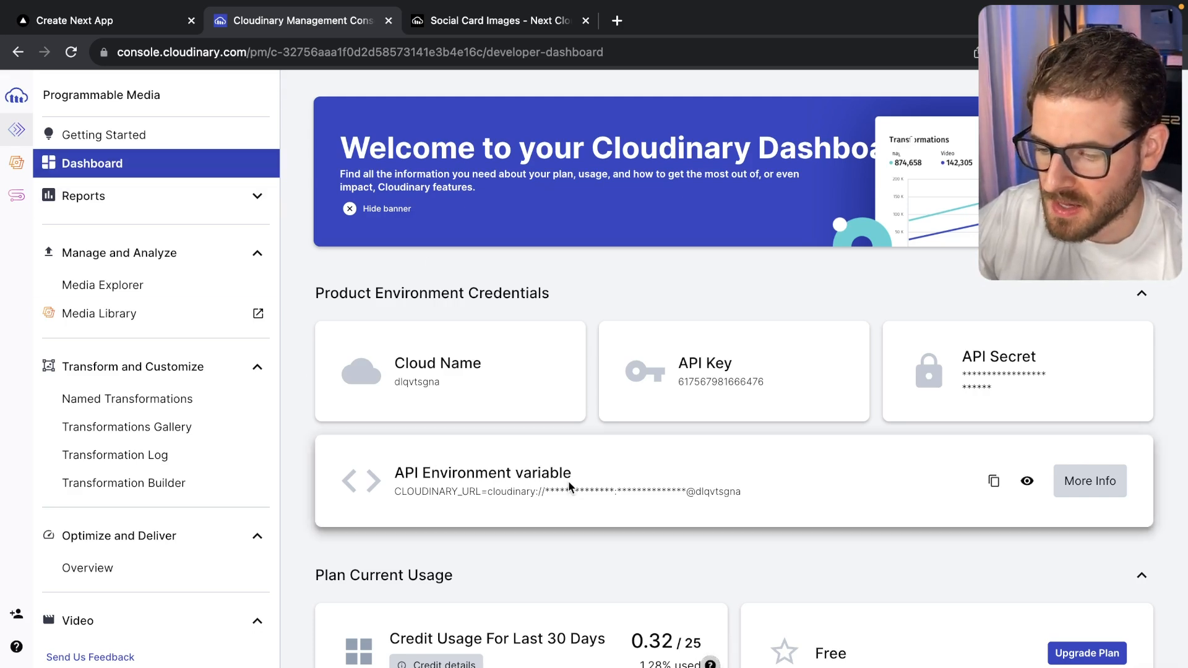
mouse_move(431, 374)
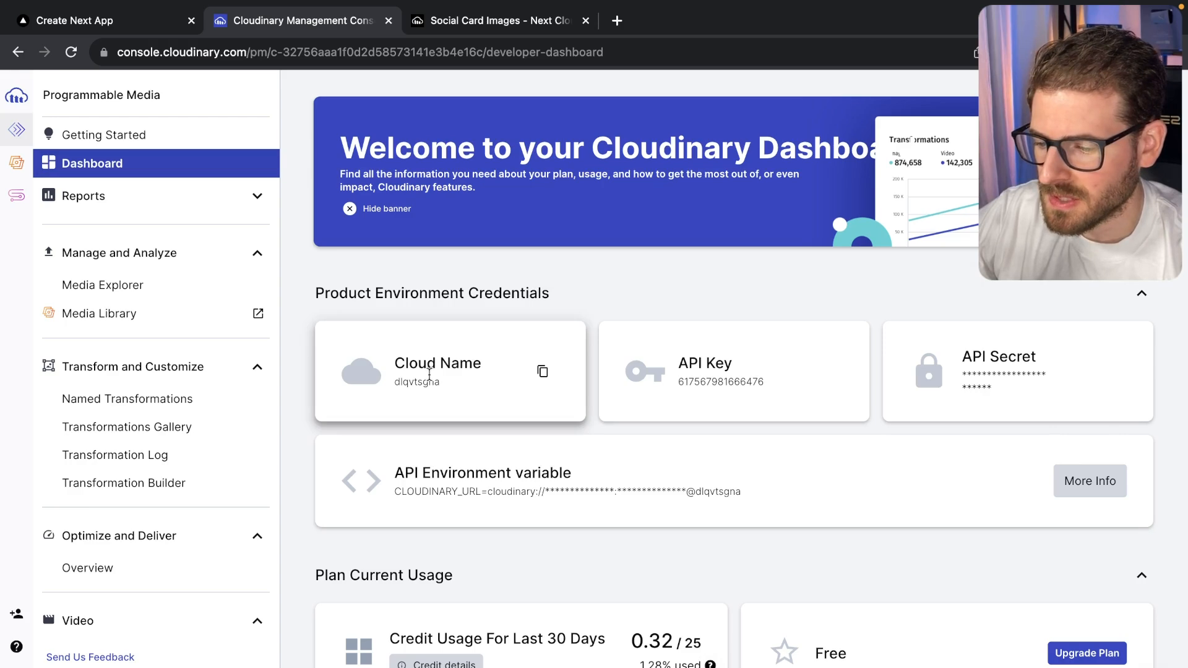
Copy the account's cloud name from the Cloudinary dashboard.
click(543, 371)
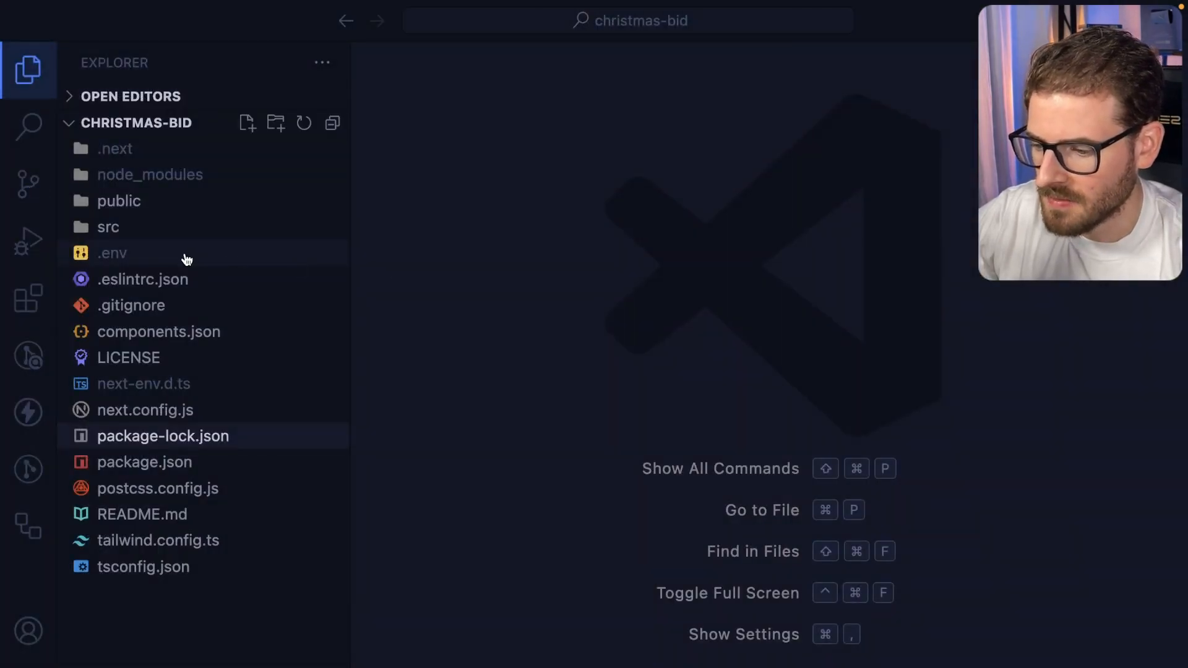
Check the .env cloud name and the next-cloudinary dependency, then open products.ts.
click(111, 252)
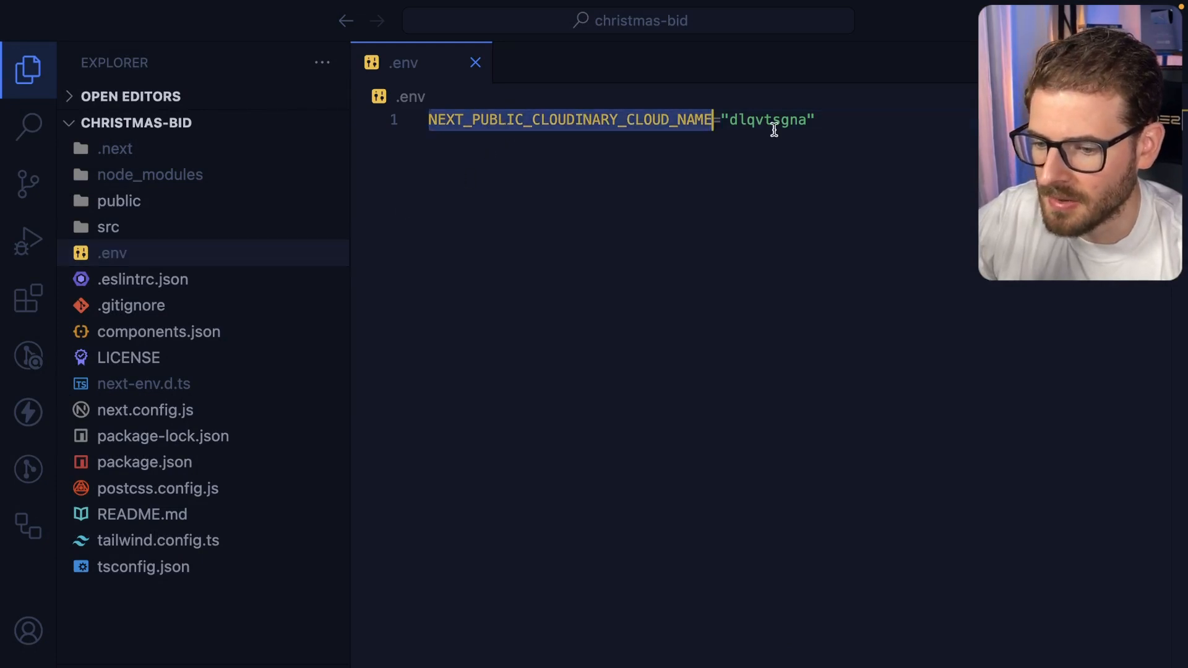
double_click(768, 119)
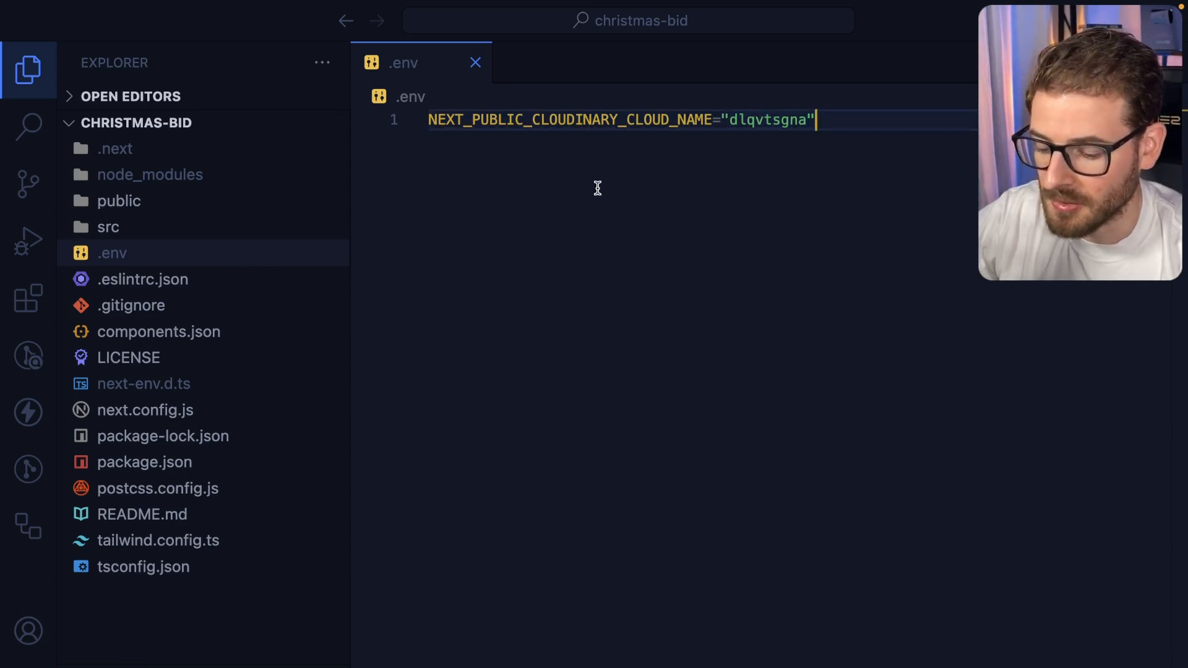
mouse_move(219, 476)
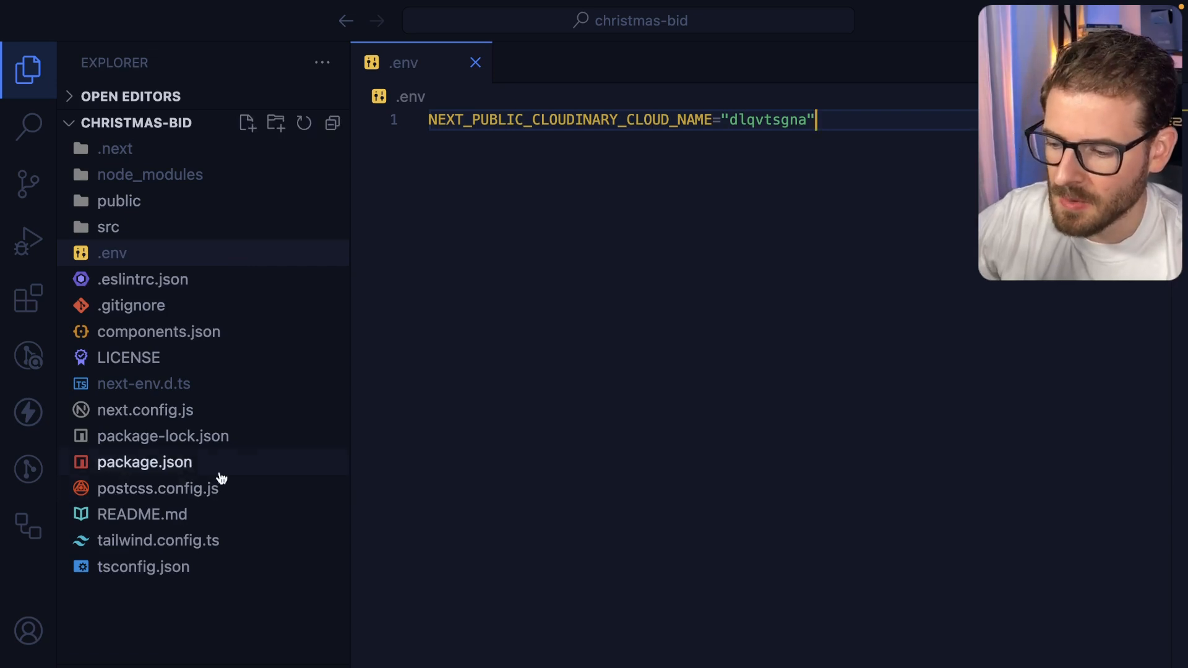
click(144, 461)
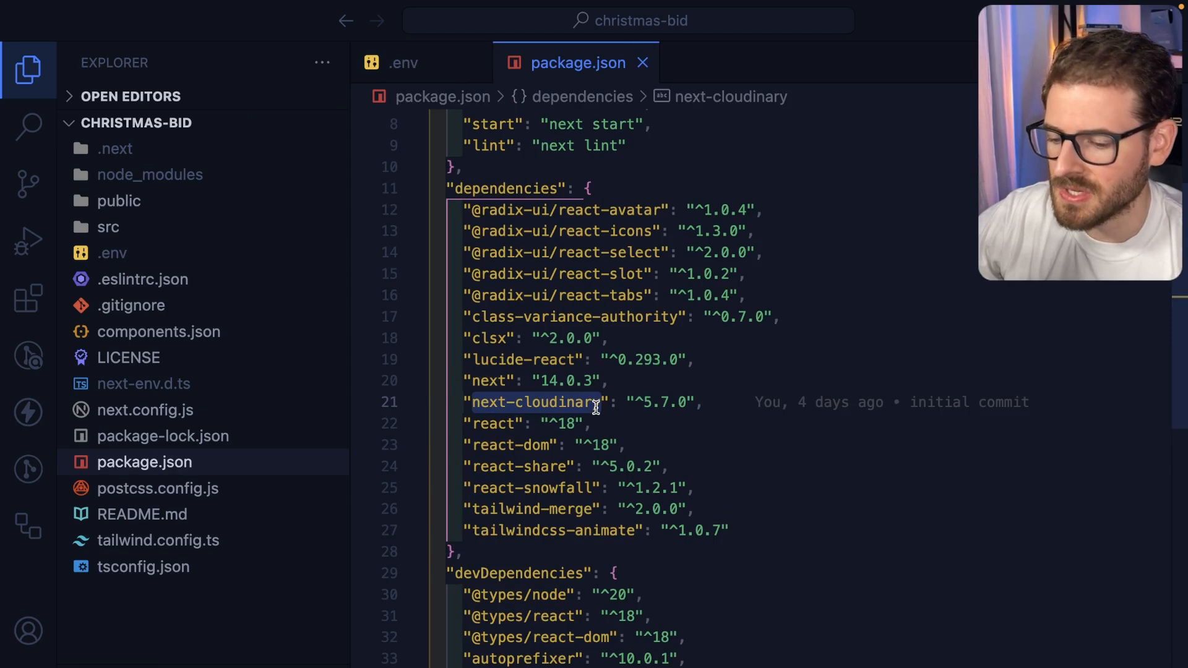
click(594, 402)
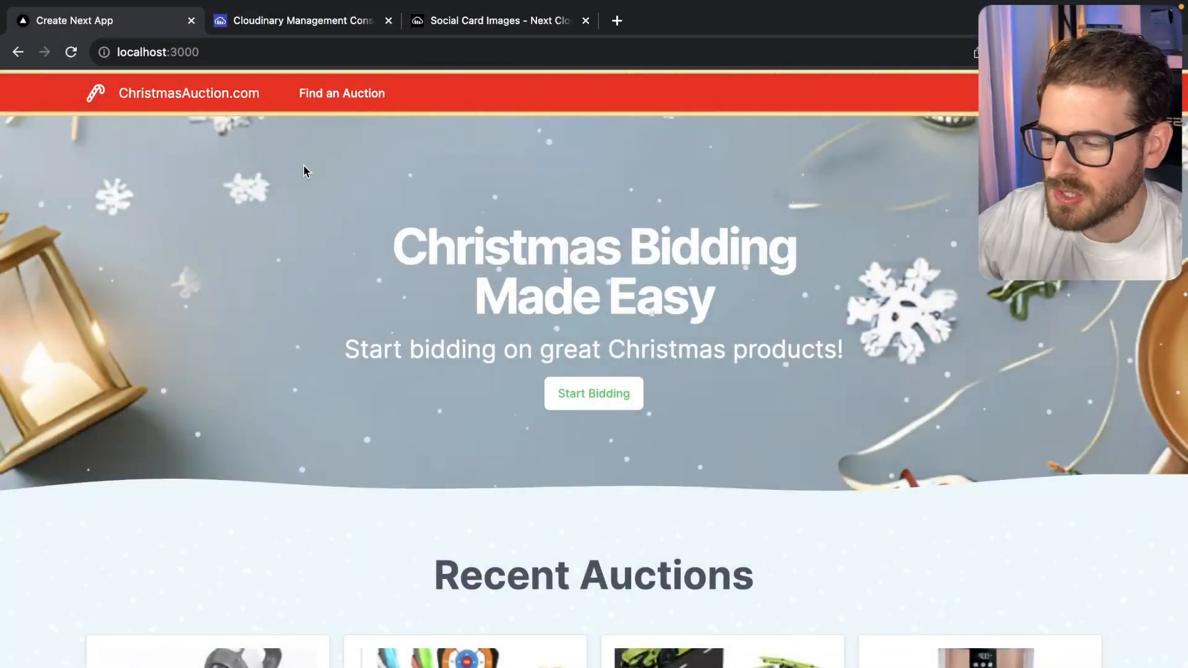
scroll(down, 3)
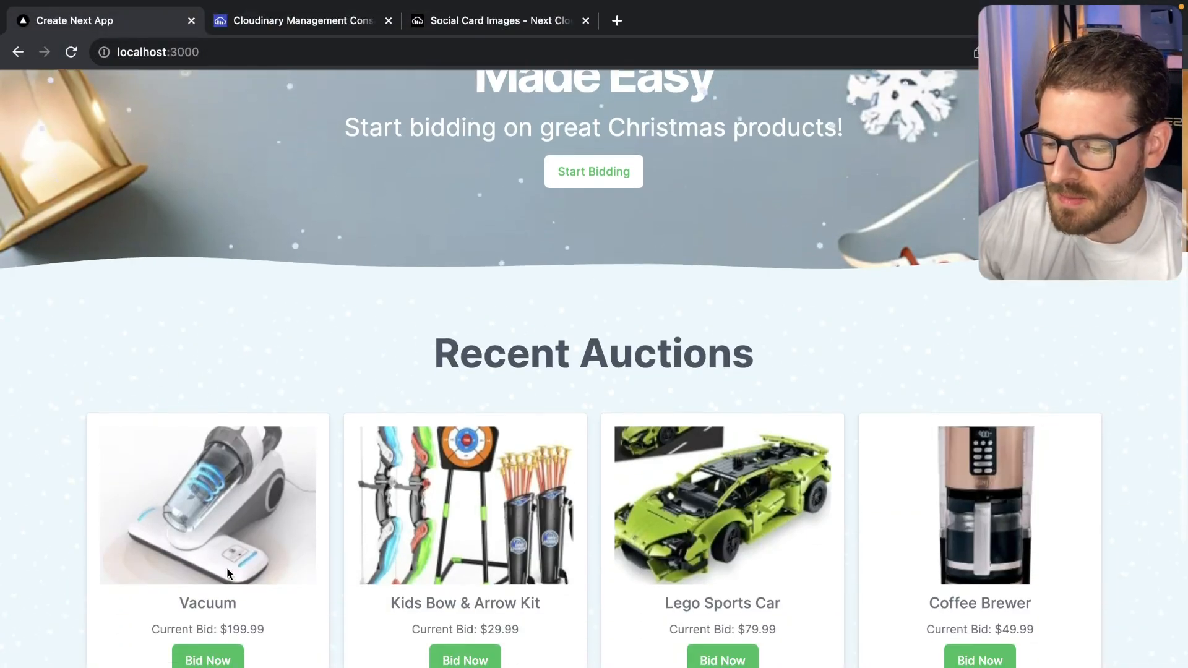
scroll(up, 3)
text(data)
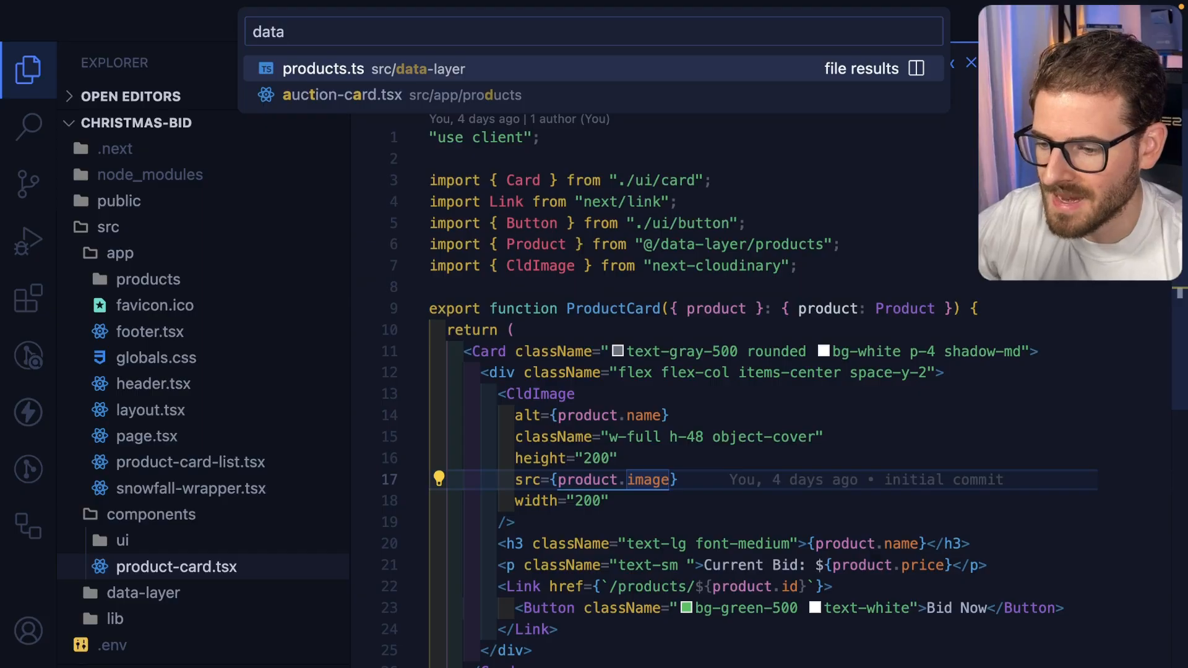
click(324, 68)
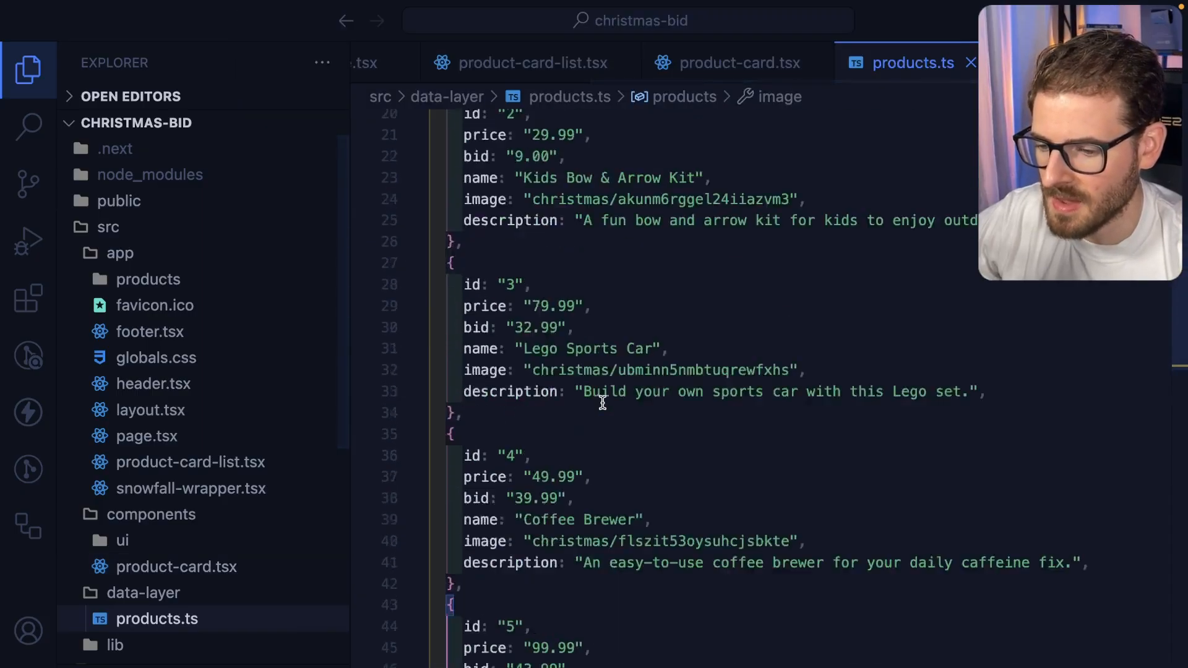
scroll(up, 3)
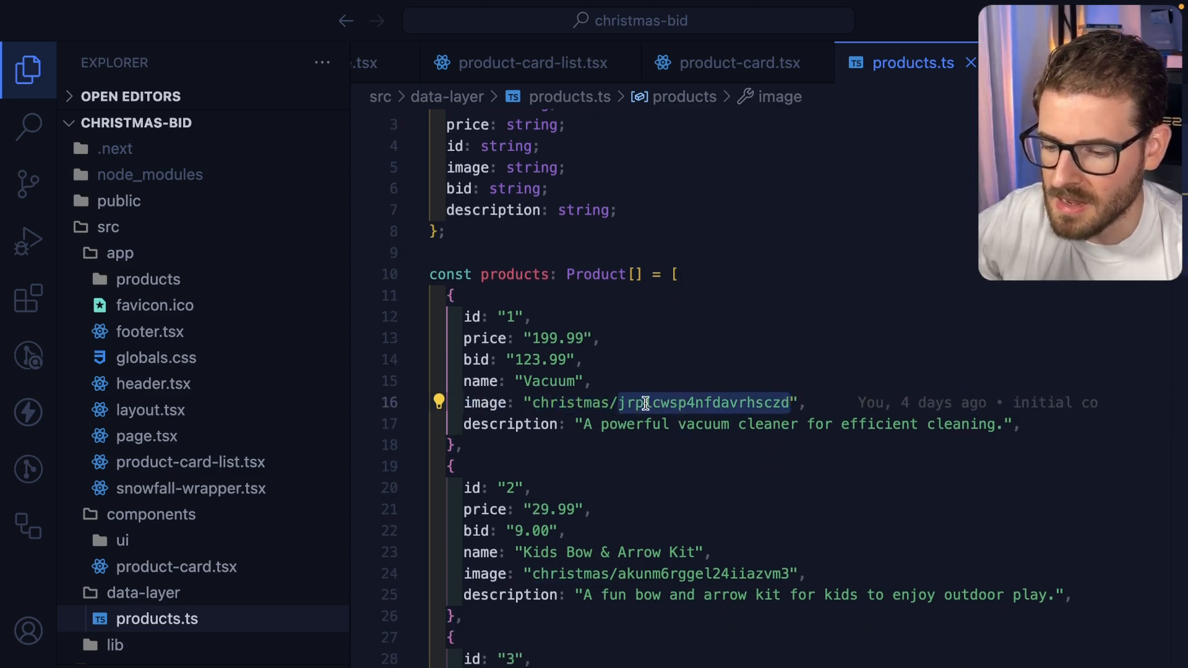
In Media Explorer's christmas folder, inspect the Lego Sports Car image's public ID.
click(300, 20)
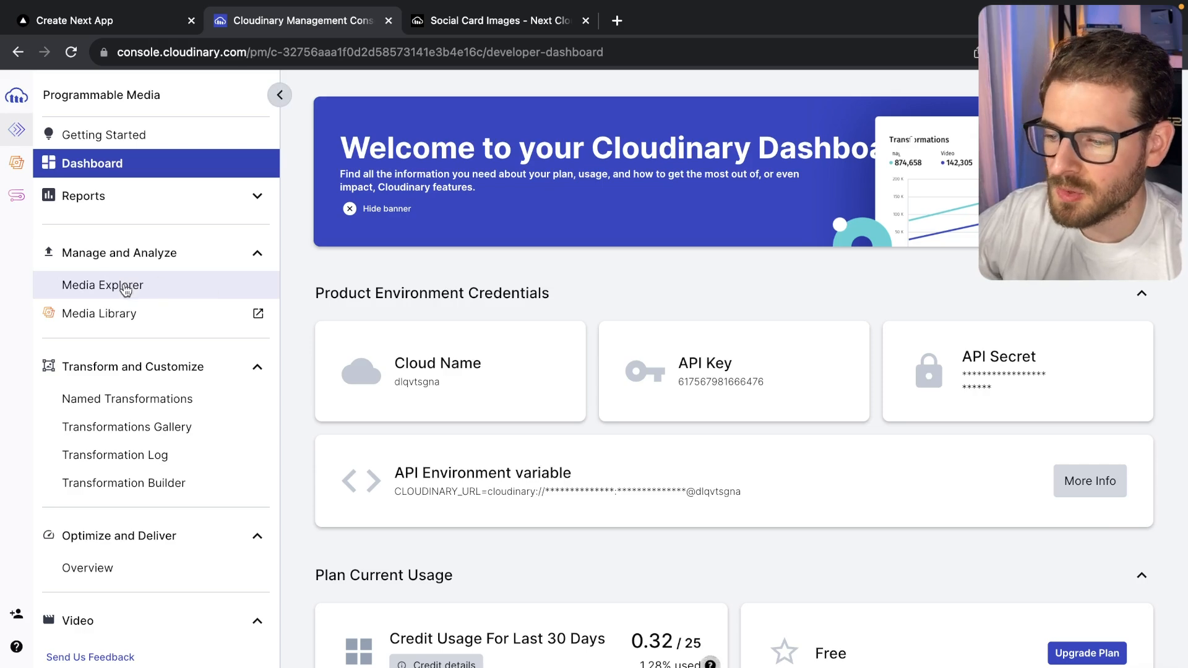
click(103, 285)
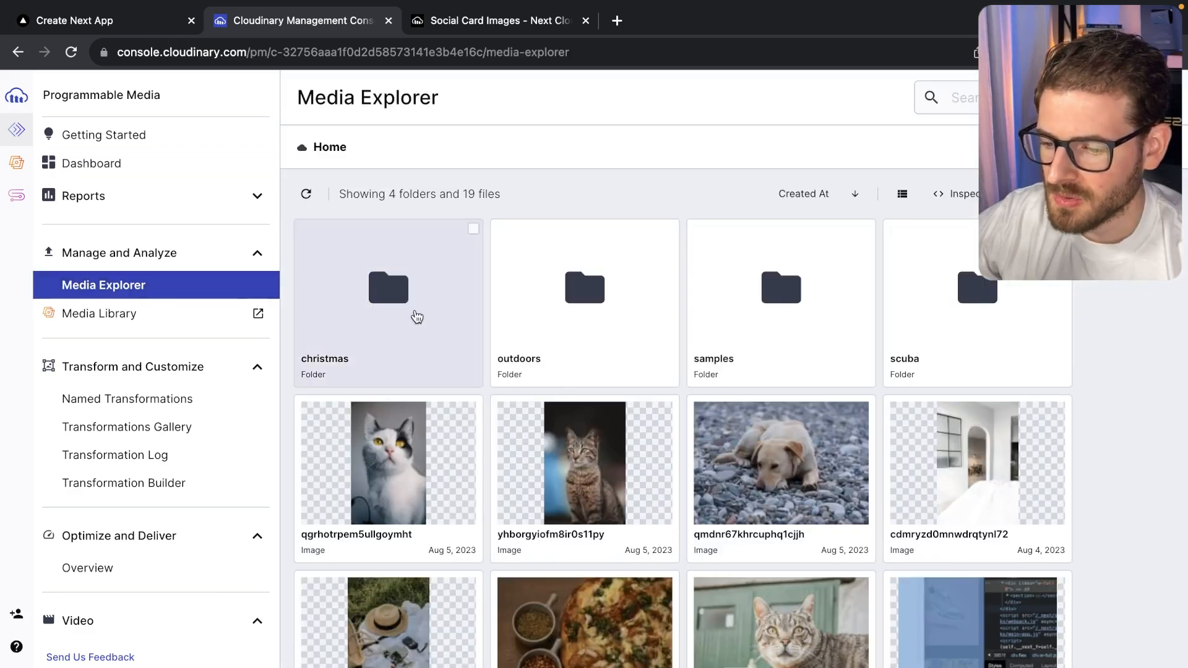
double_click(388, 286)
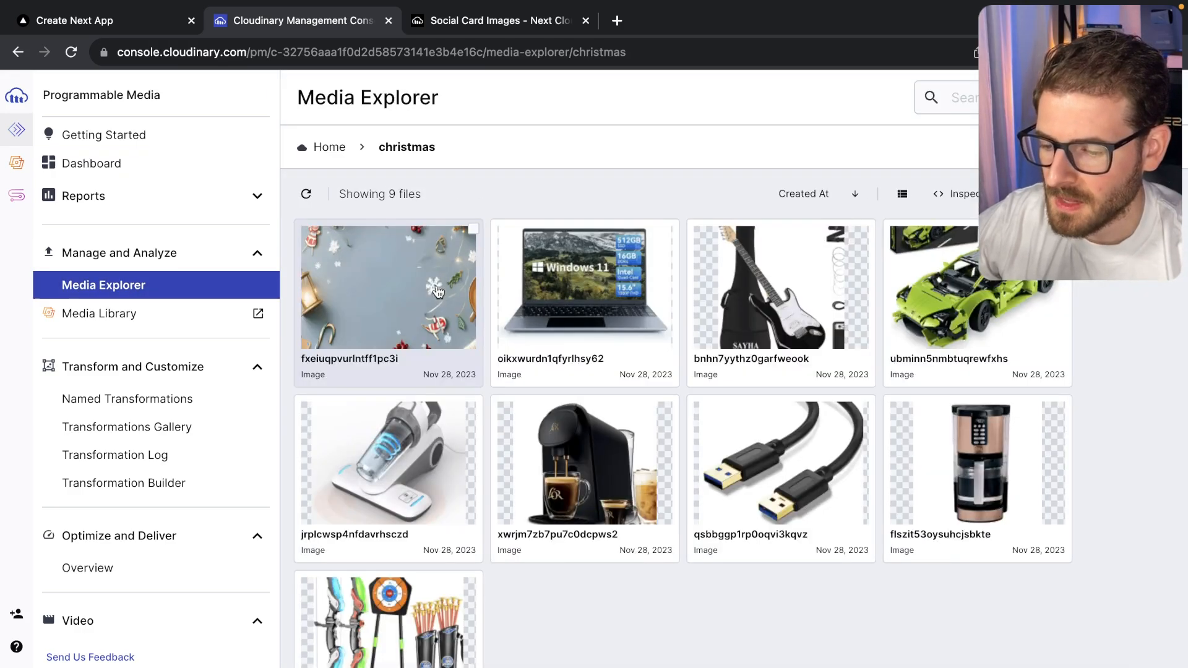
mouse_move(749, 389)
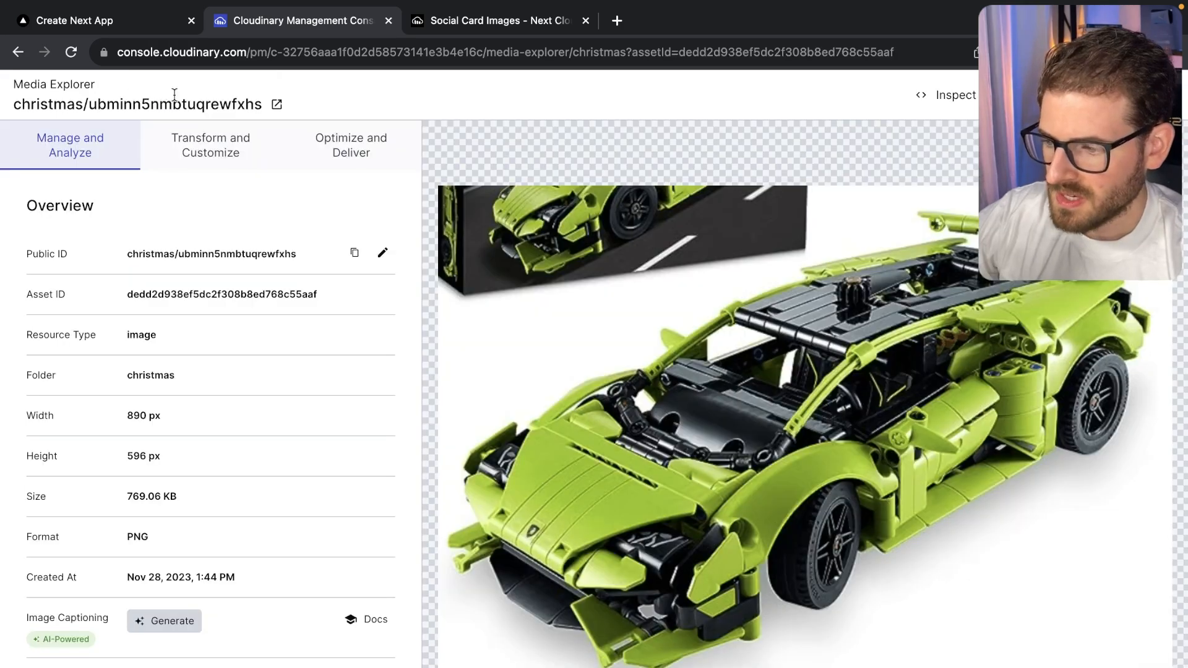
mouse_move(11, 117)
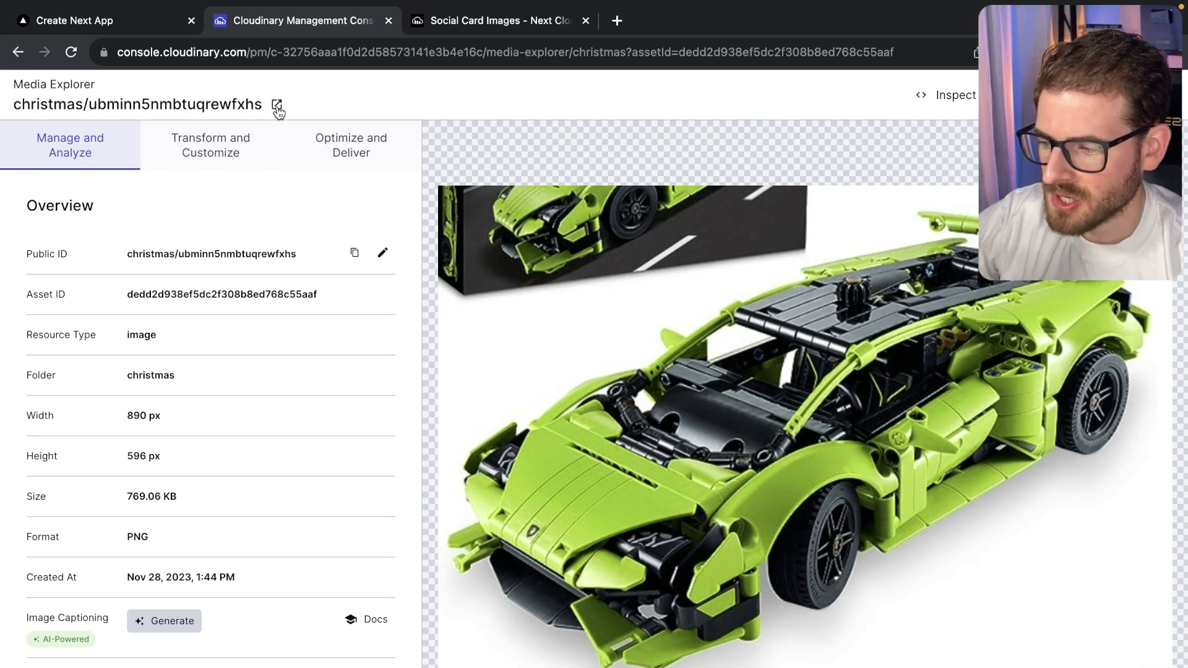
click(353, 253)
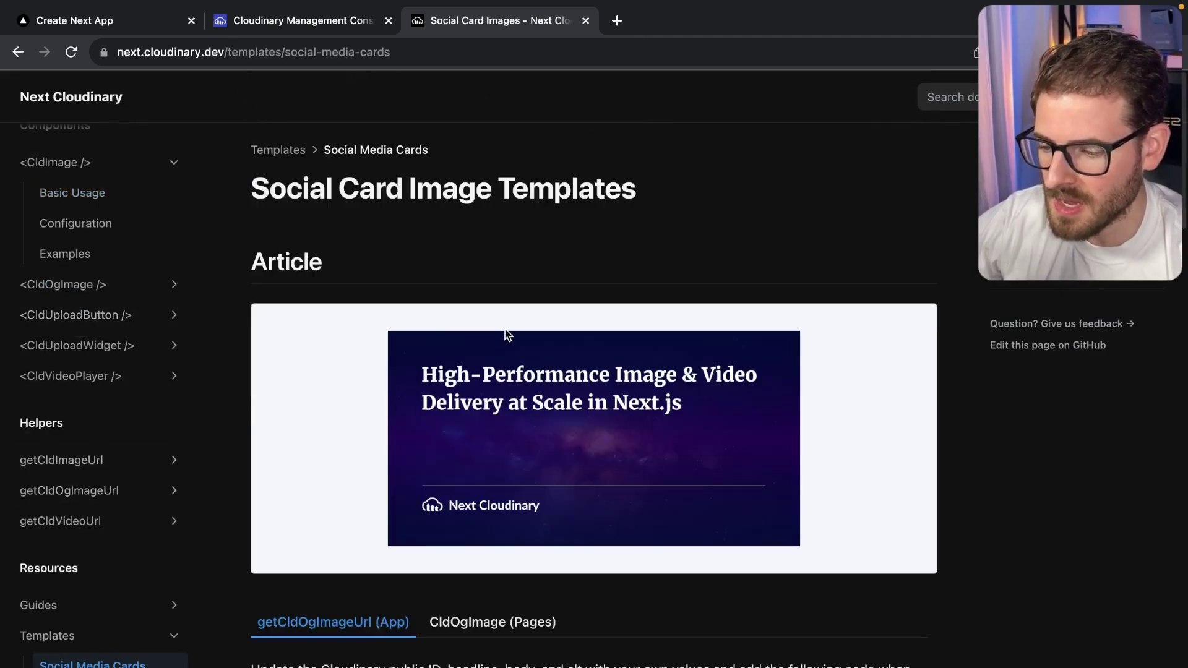
mouse_move(519, 250)
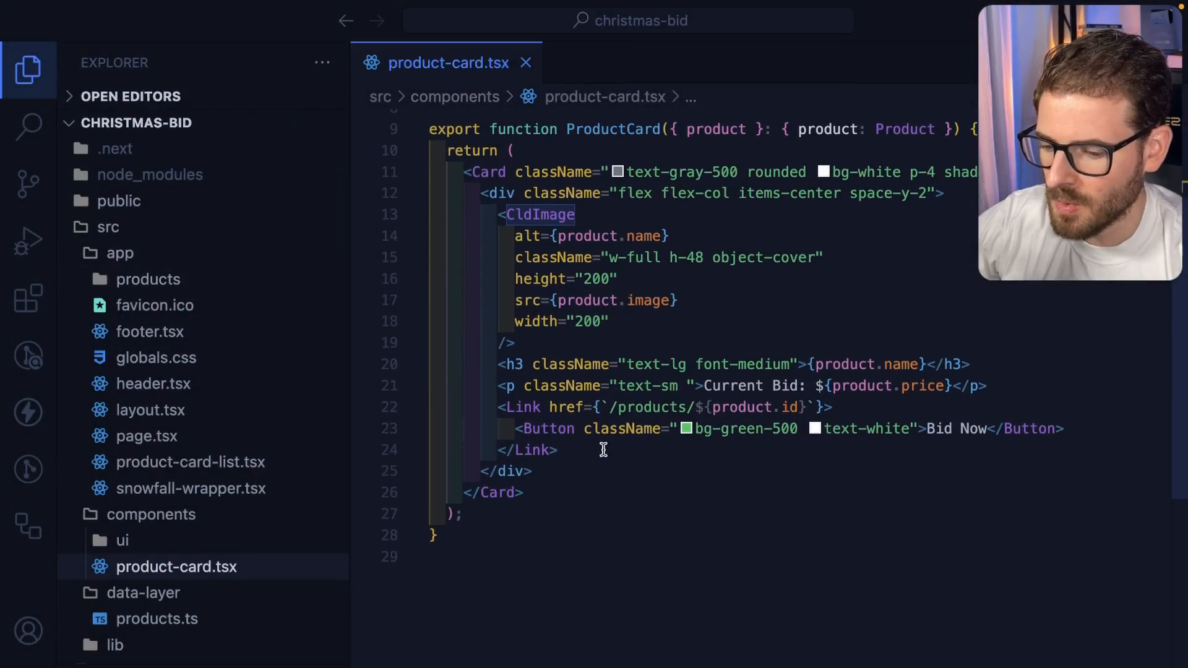
Inspect the product-card component's Link href pointing to the product page.
click(602, 407)
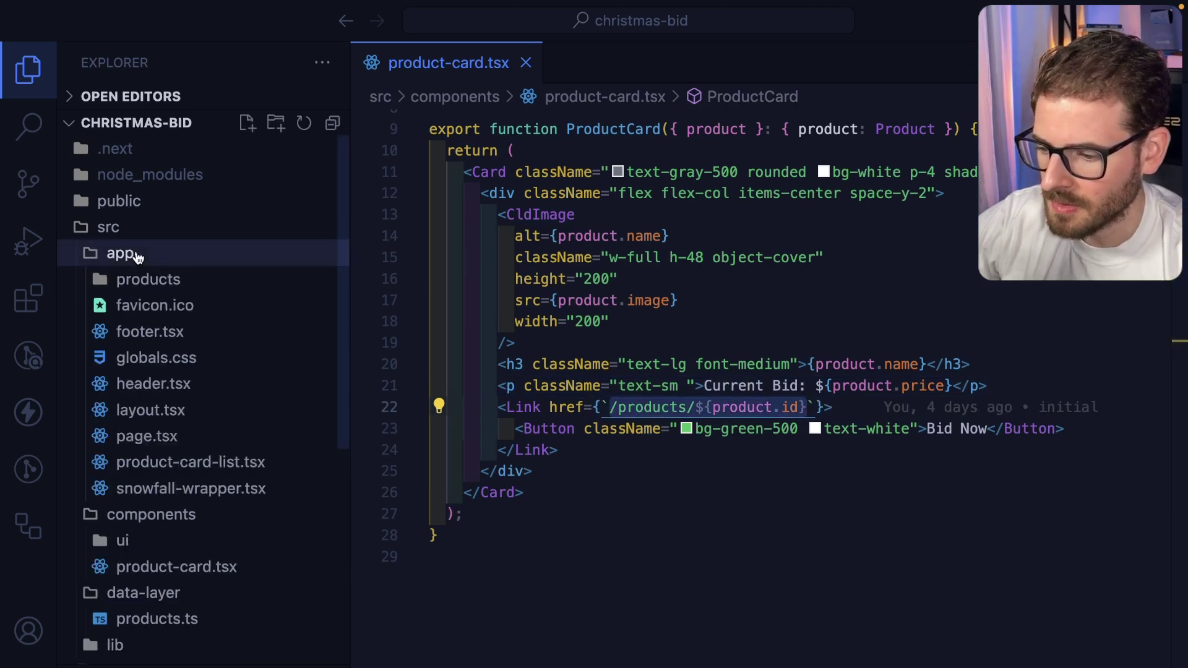
Open products/[id]/page.tsx, fold generateMetadata, and scroll through the ShareOnTwitter markup.
click(149, 279)
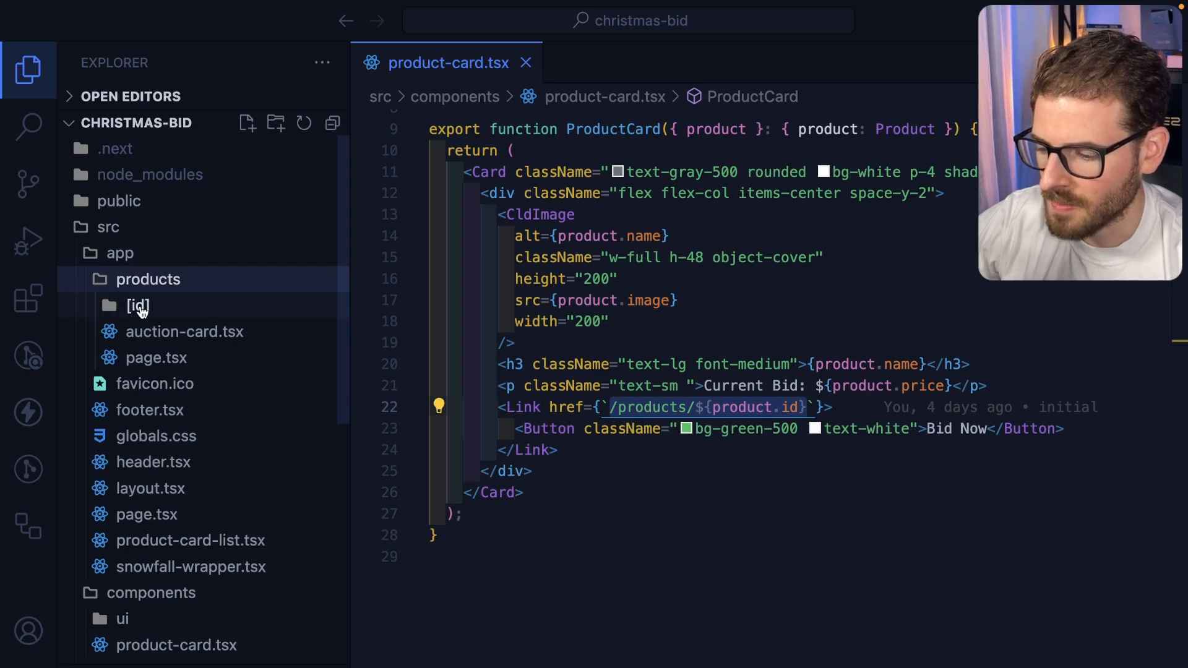
click(138, 305)
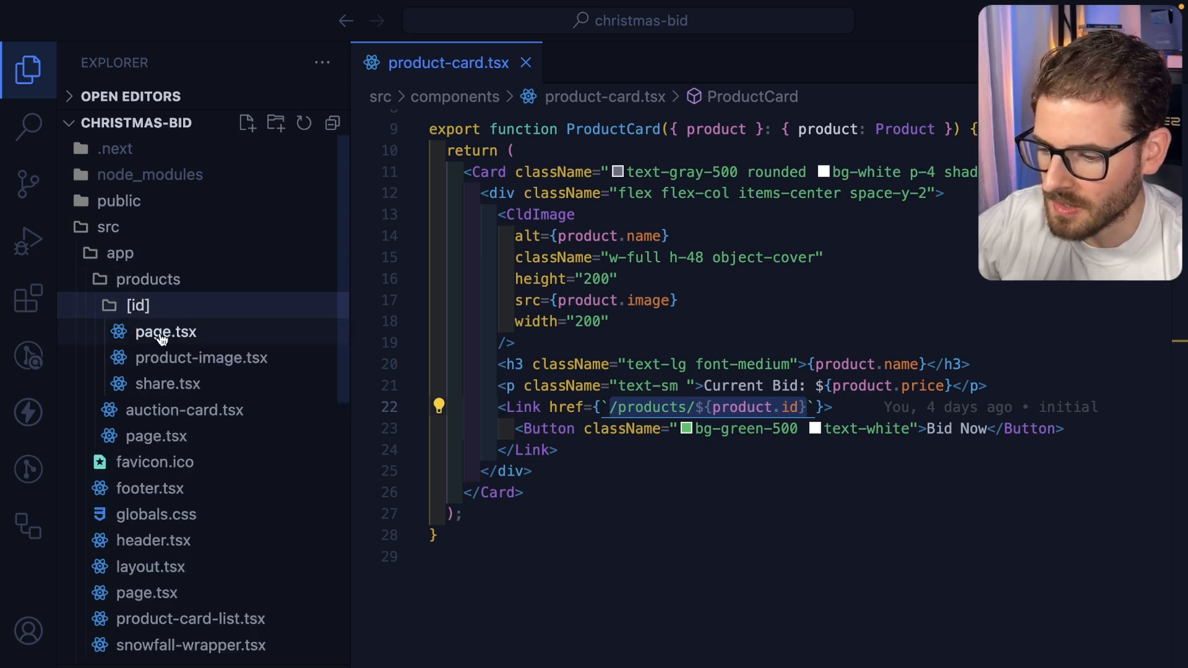
click(165, 331)
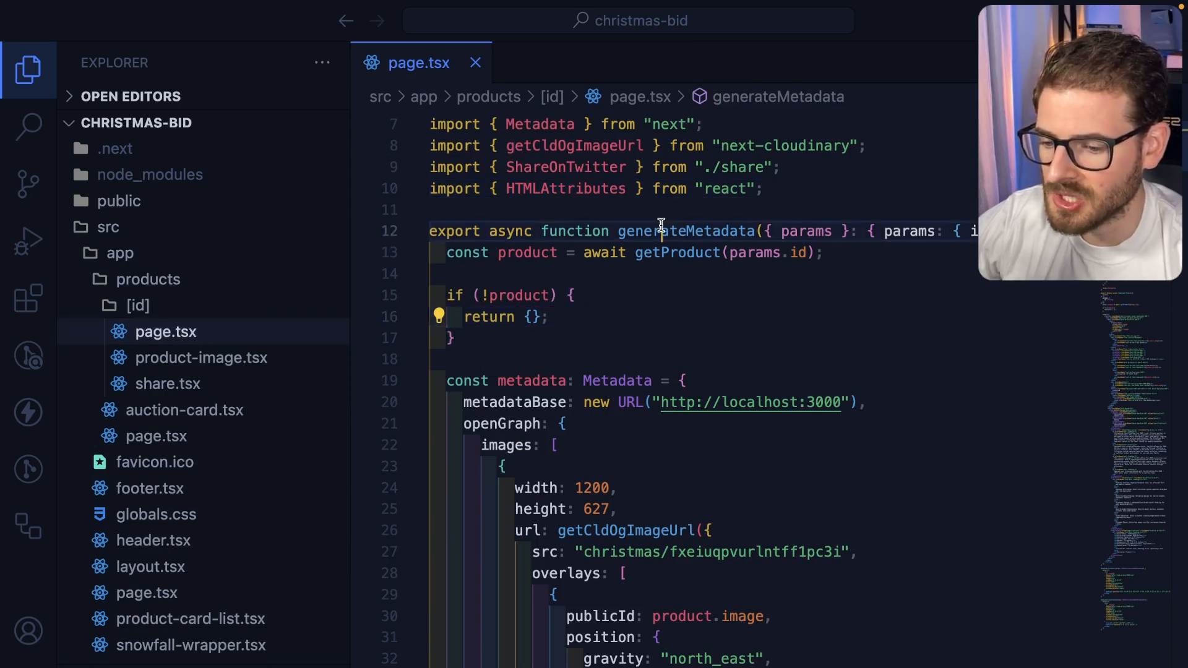
click(415, 231)
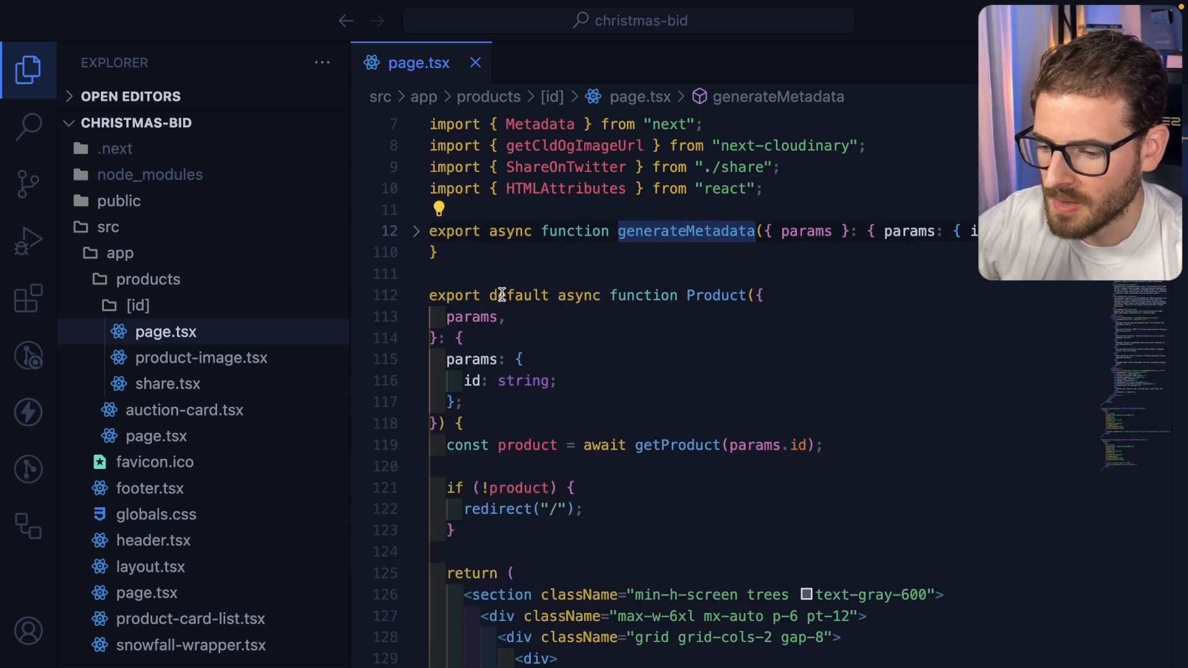
scroll(down, 3)
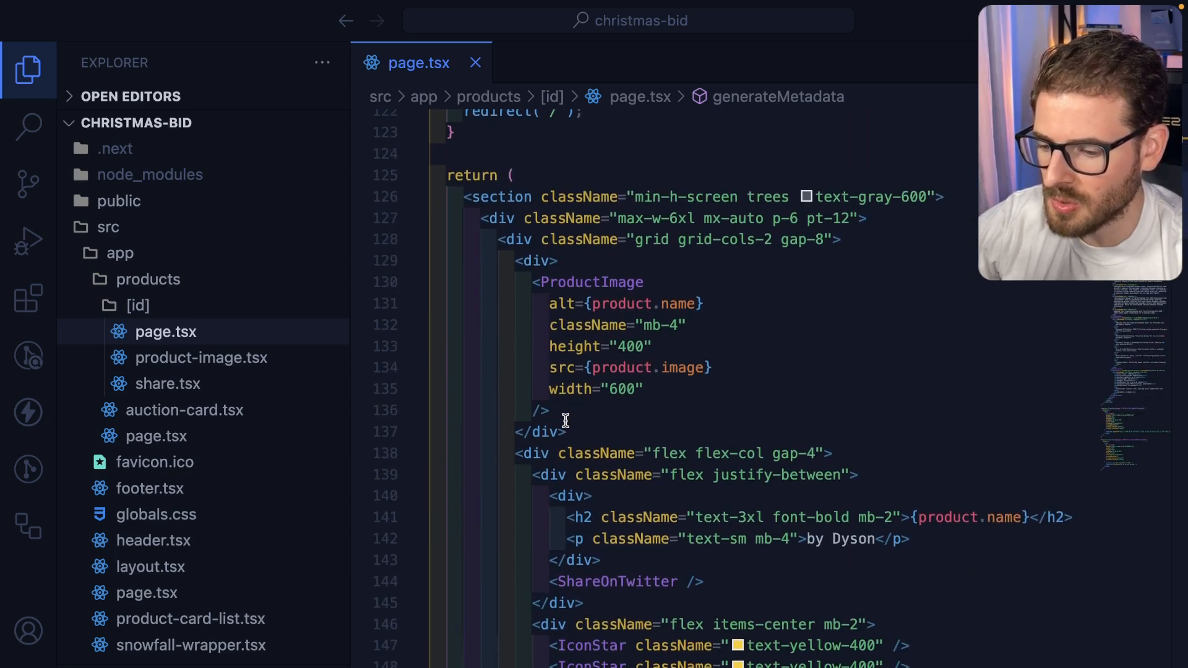
scroll(down, 3)
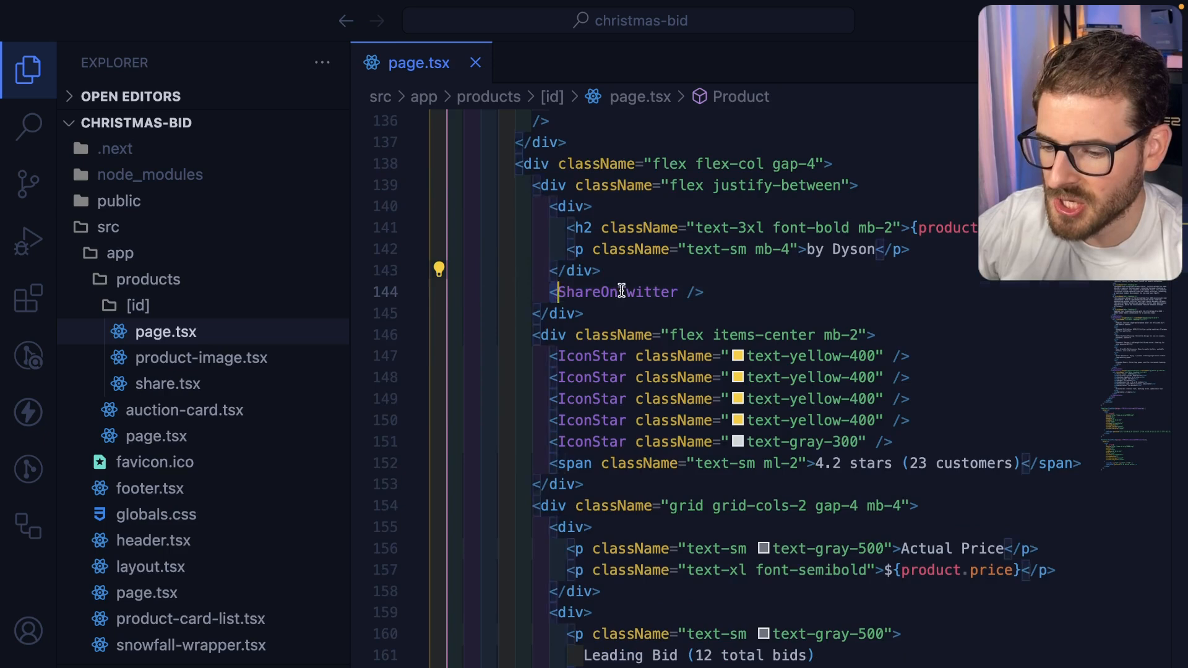
scroll(down, 3)
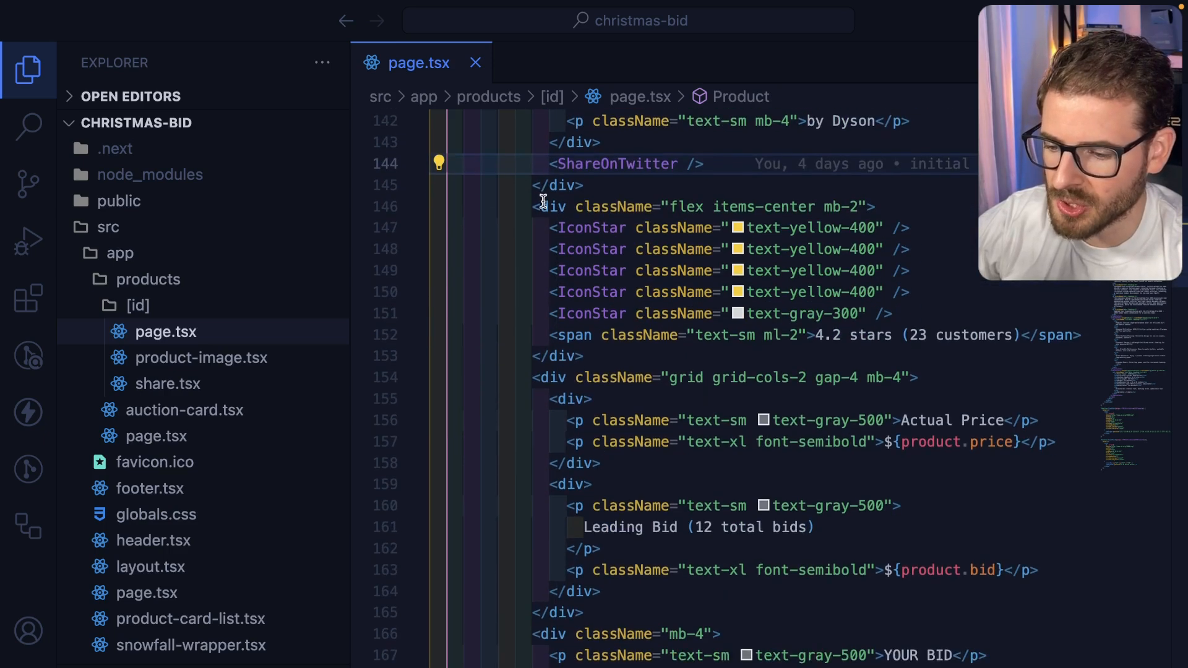
scroll(down, 3)
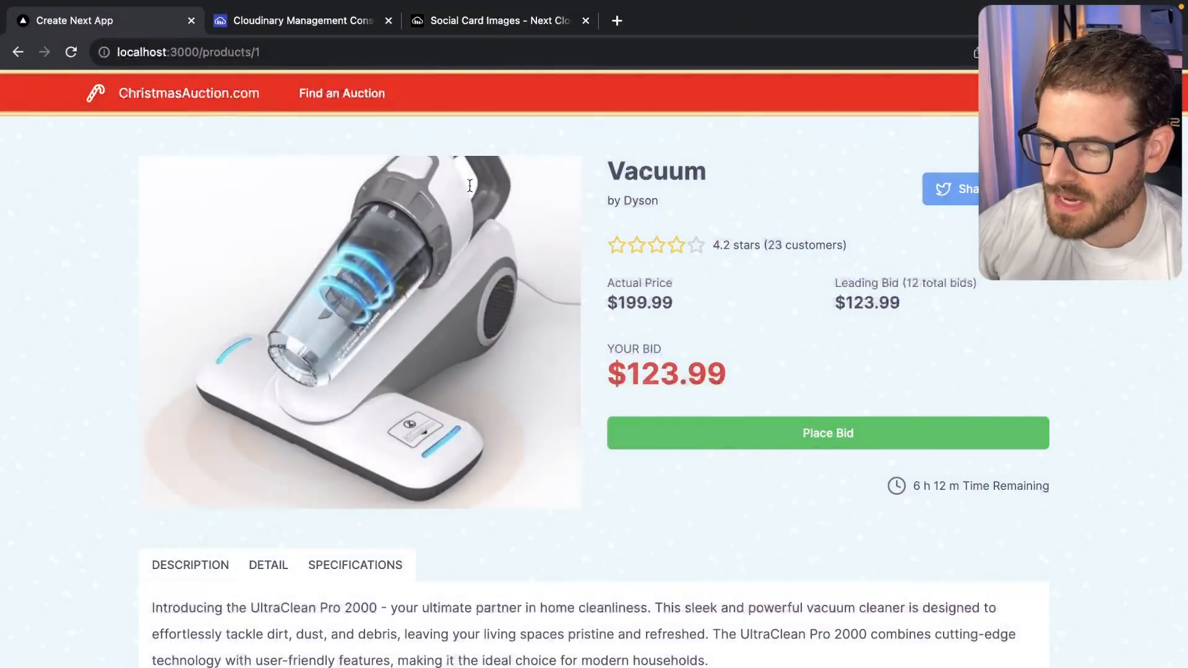
mouse_move(785, 240)
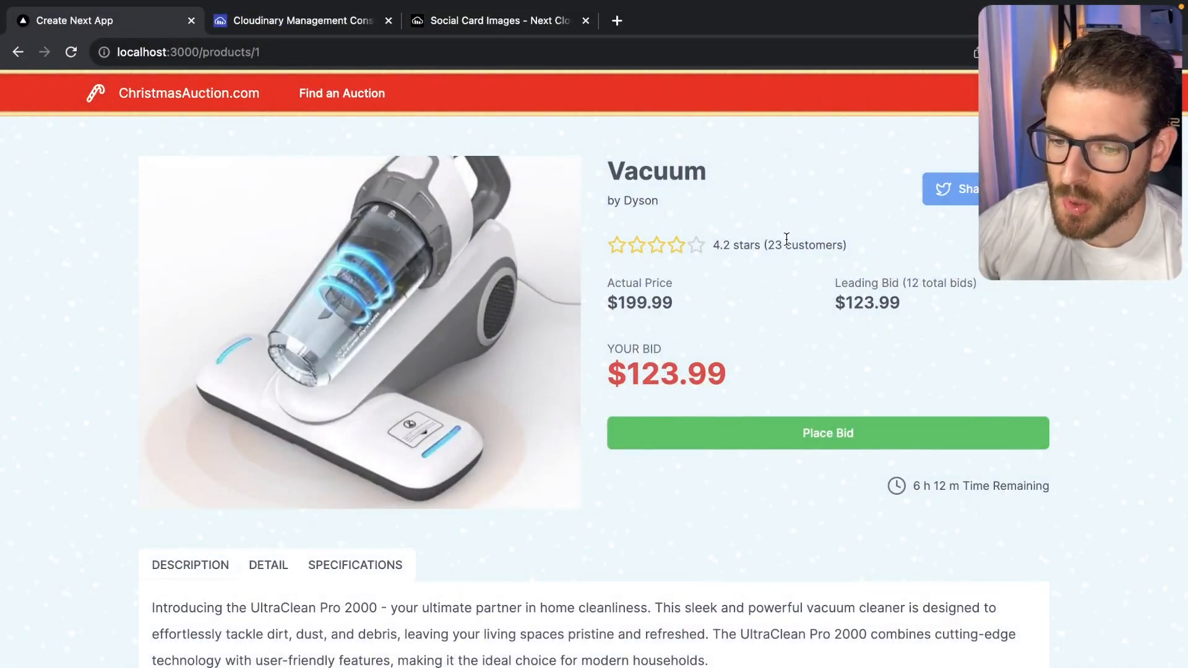
mouse_move(951, 157)
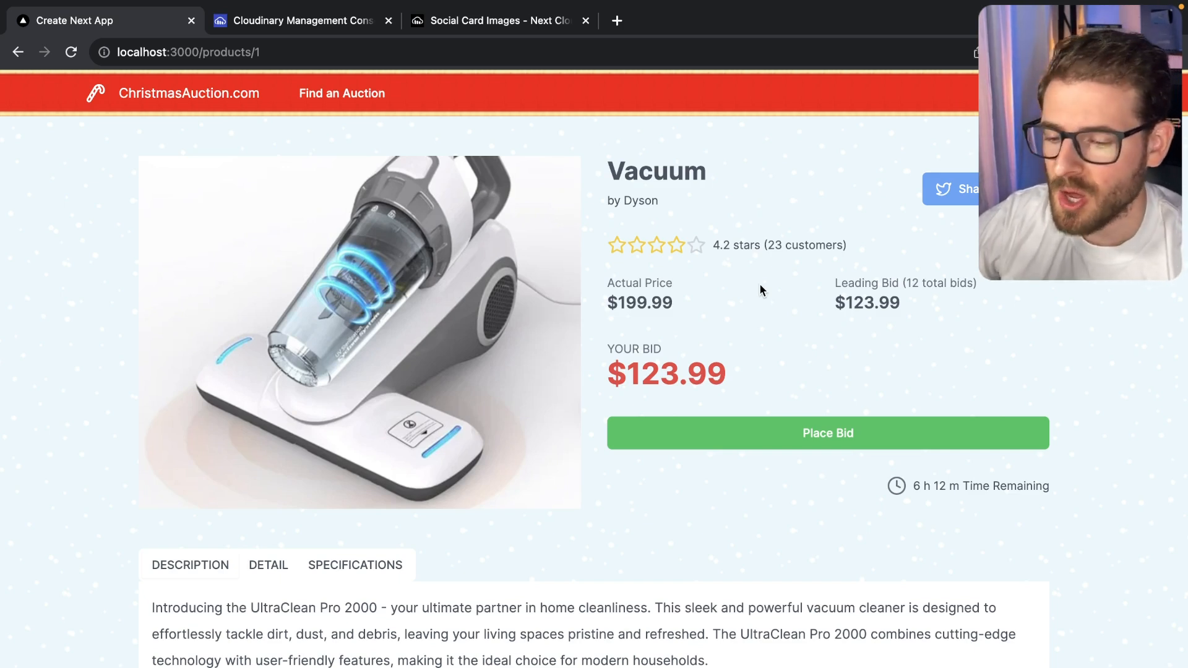
mouse_move(901, 232)
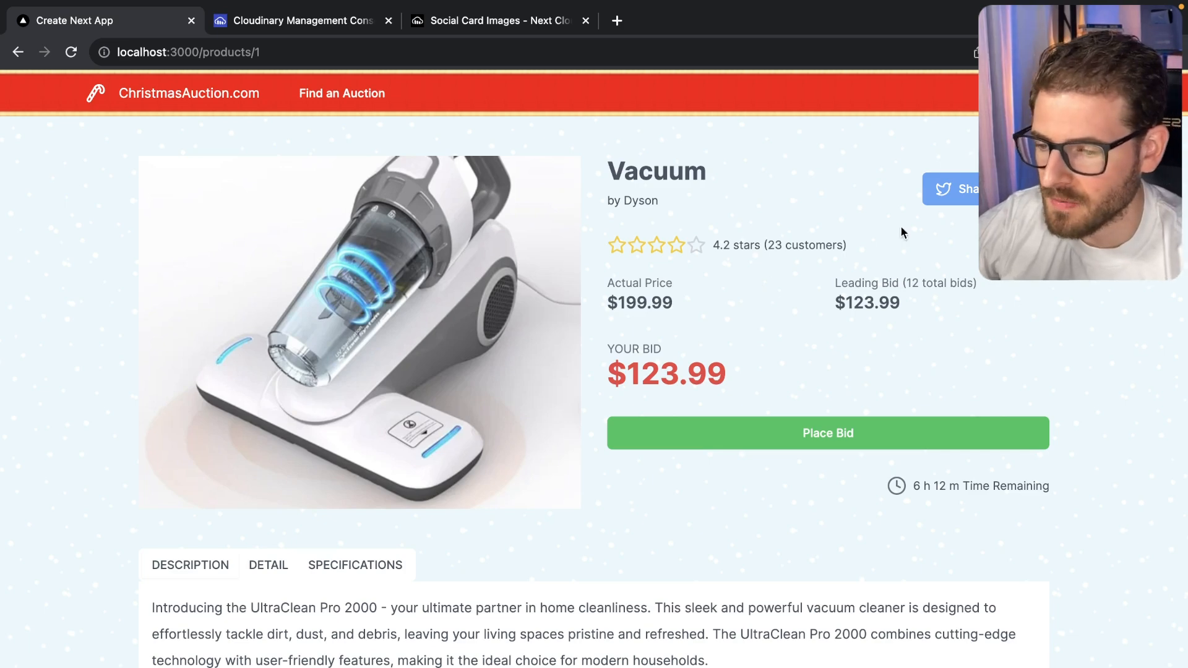
Preview the Vacuum page's X share card using the Social Share Preview extension.
click(813, 20)
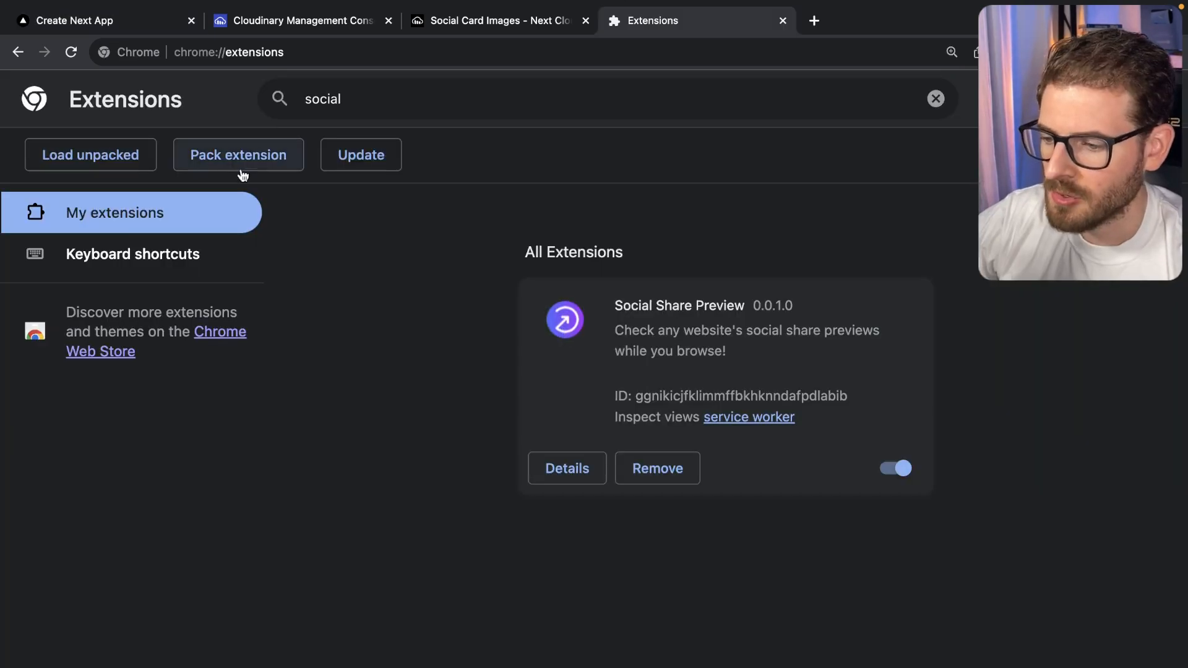
mouse_move(791, 348)
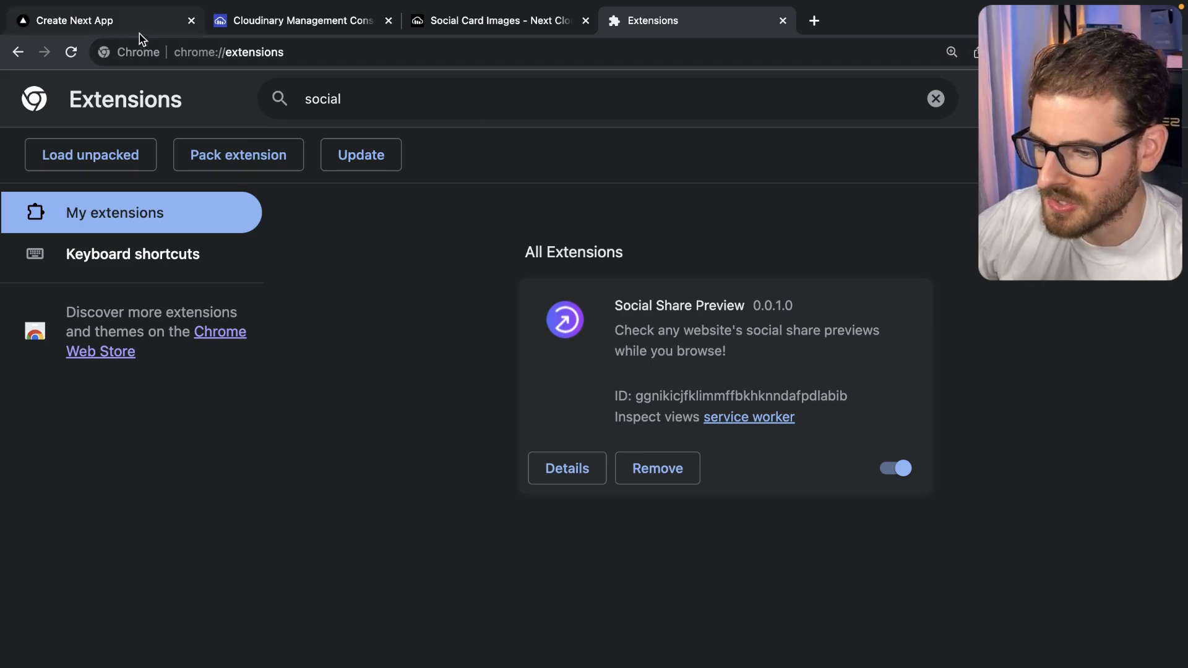
click(76, 21)
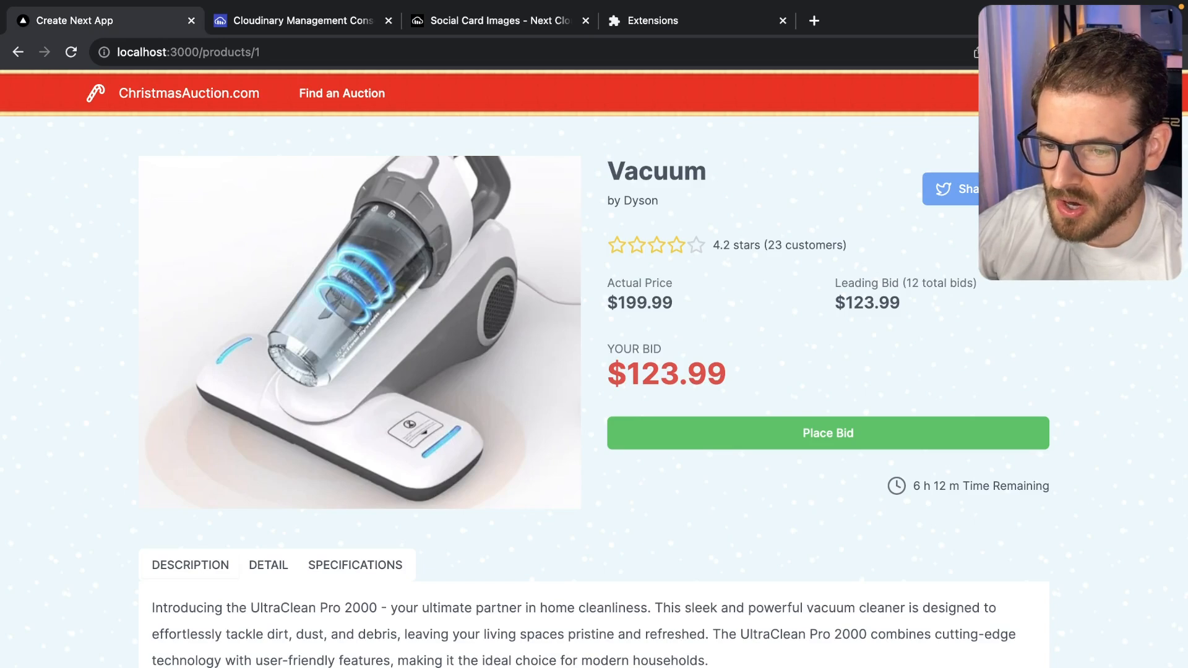
click(961, 188)
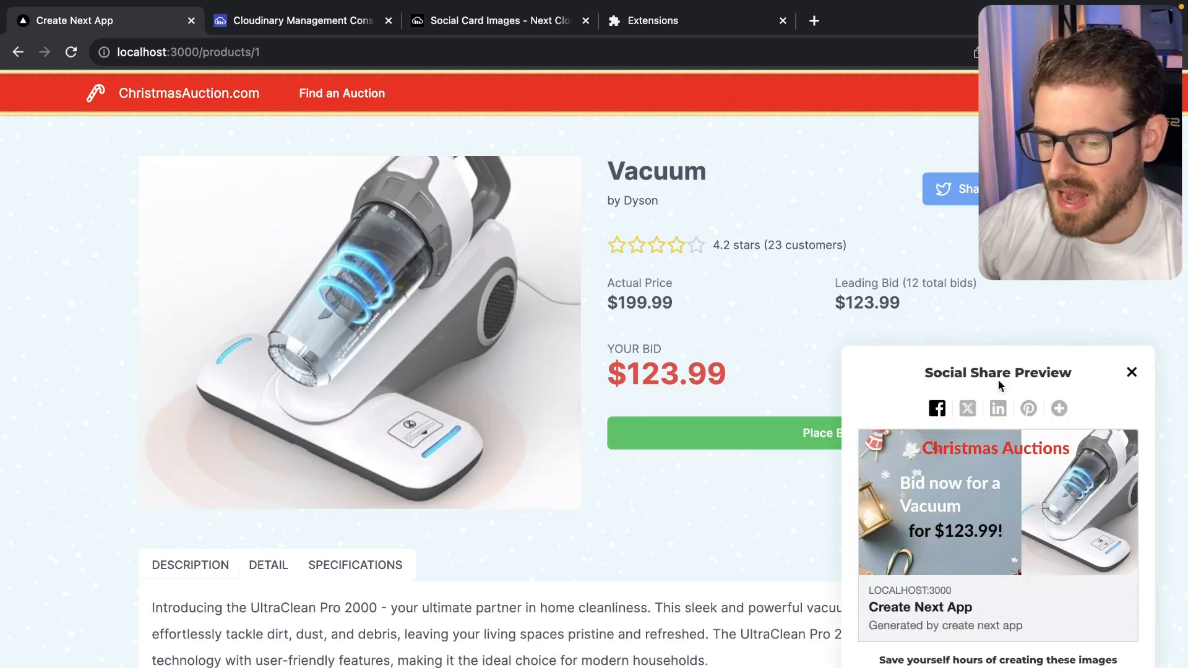
mouse_move(959, 377)
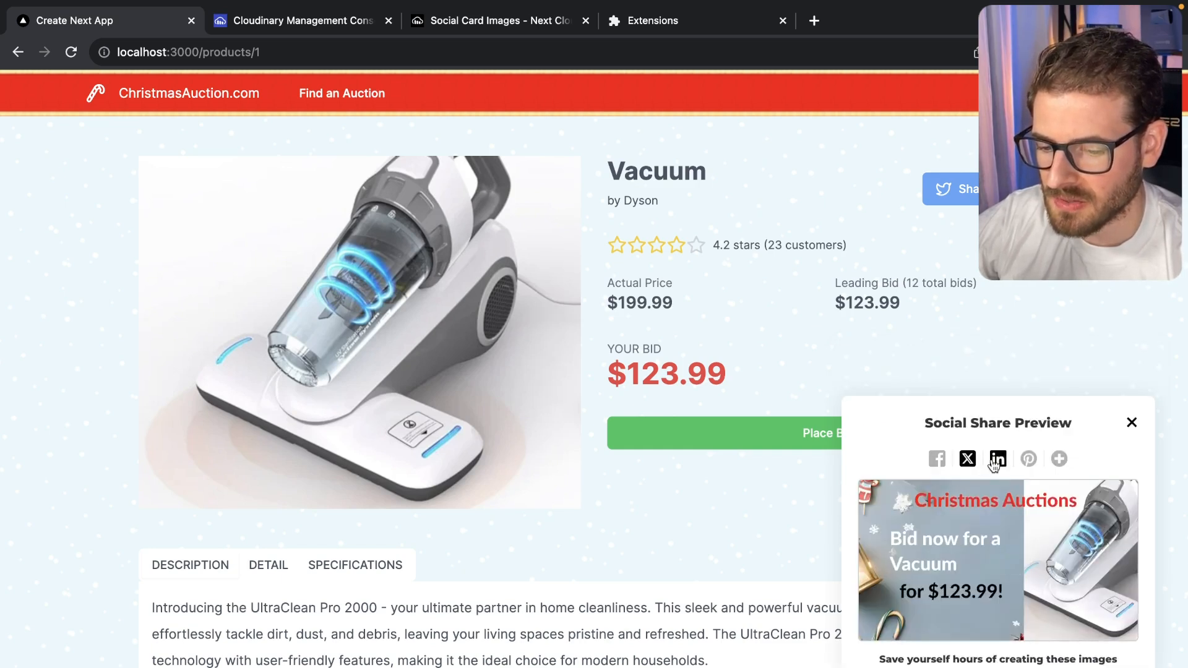
click(968, 458)
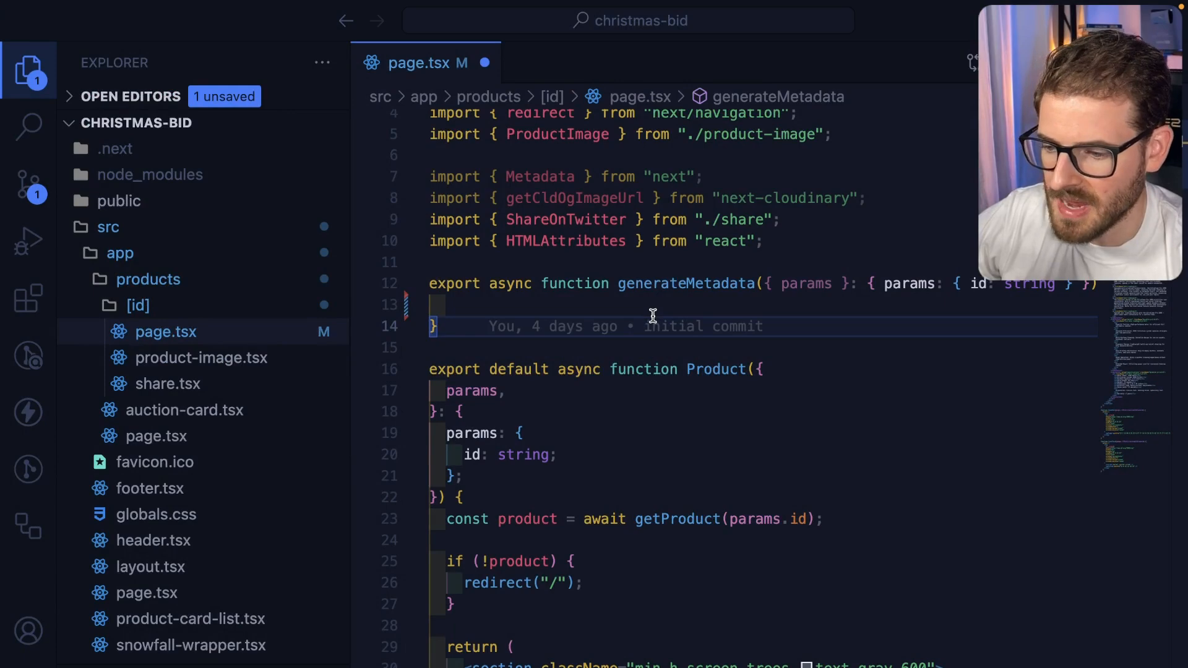
Start filling generateMetadata in page.tsx with the getProduct(params.id) lookup and guard.
click(27, 68)
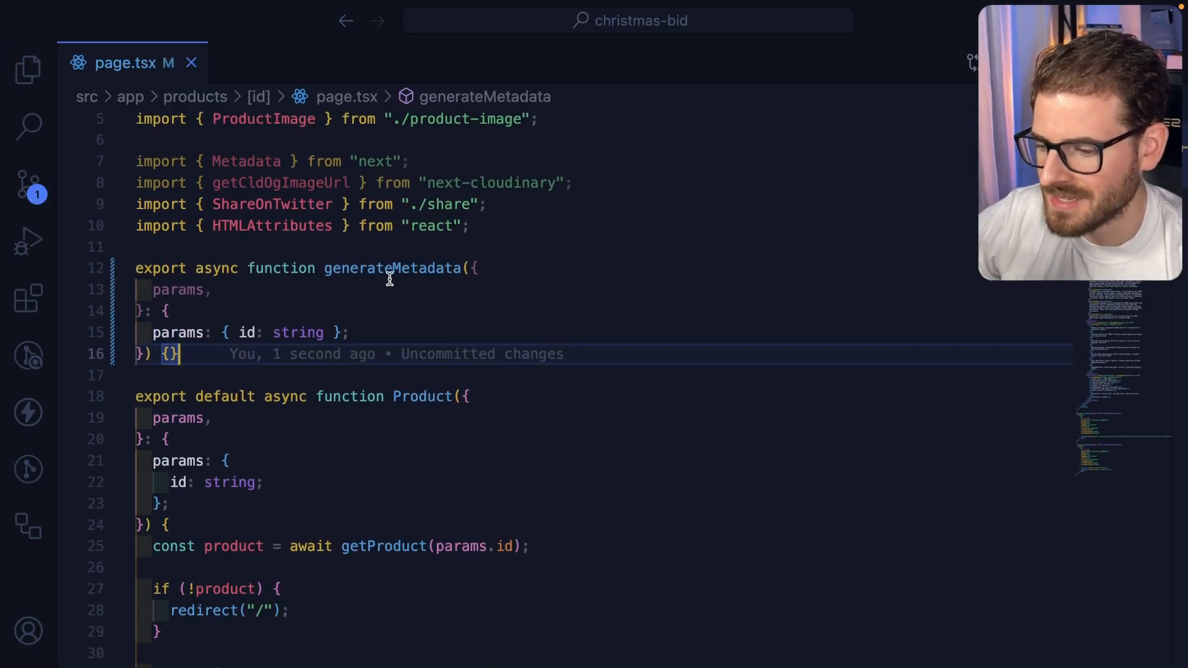
double_click(392, 267)
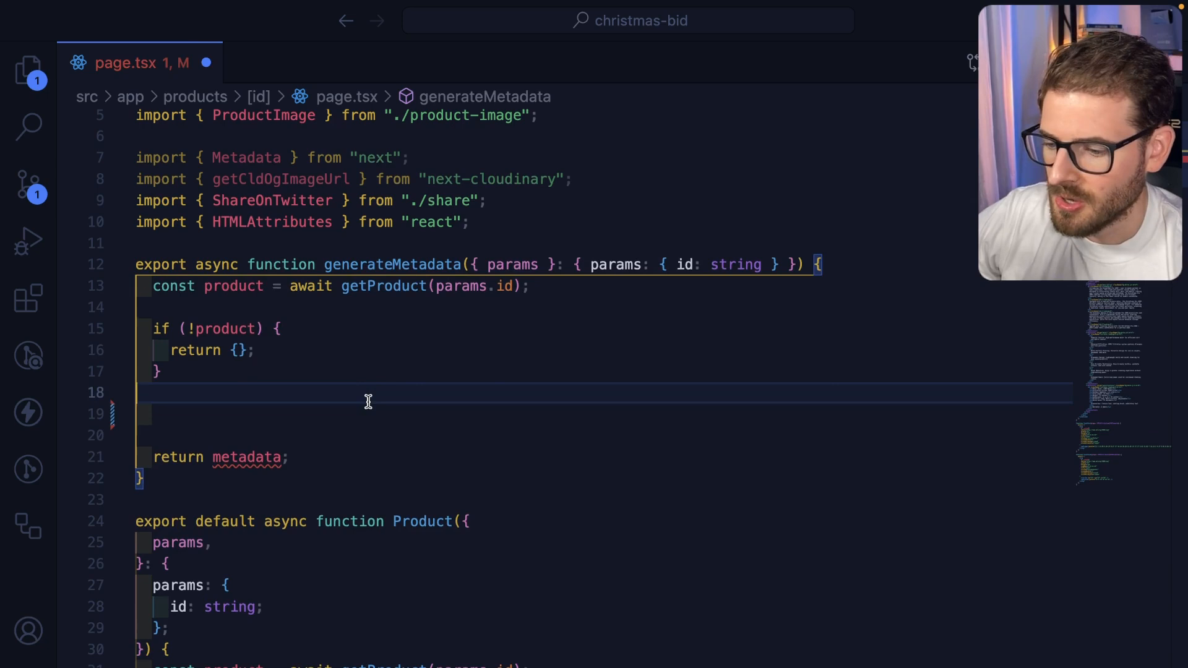
mouse_move(188, 291)
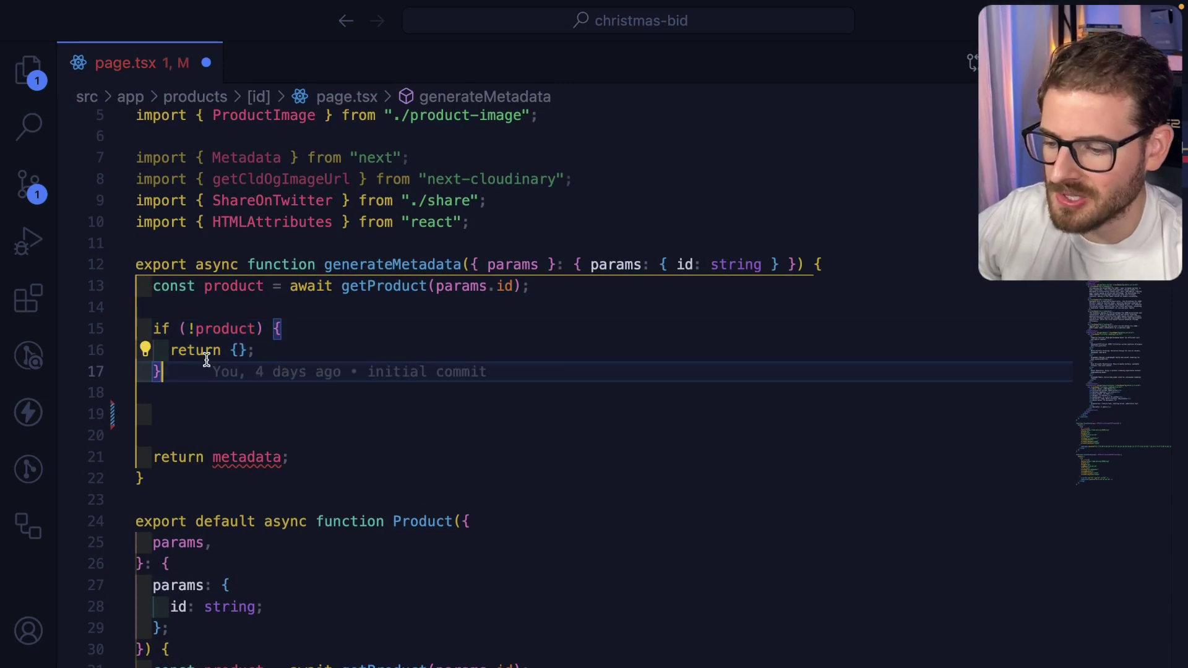
mouse_move(206, 392)
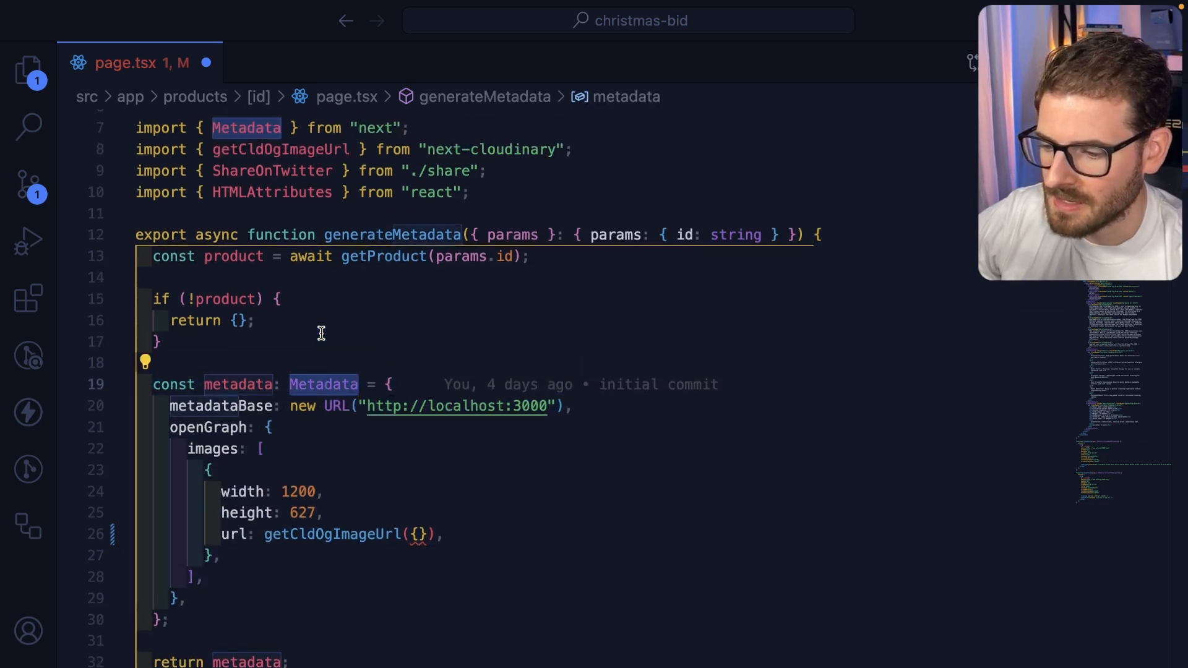
Add metadata with a localhost:3000 metadataBase and a 1200×627 getCldOgImageUrl Open Graph image.
scroll(down, 3)
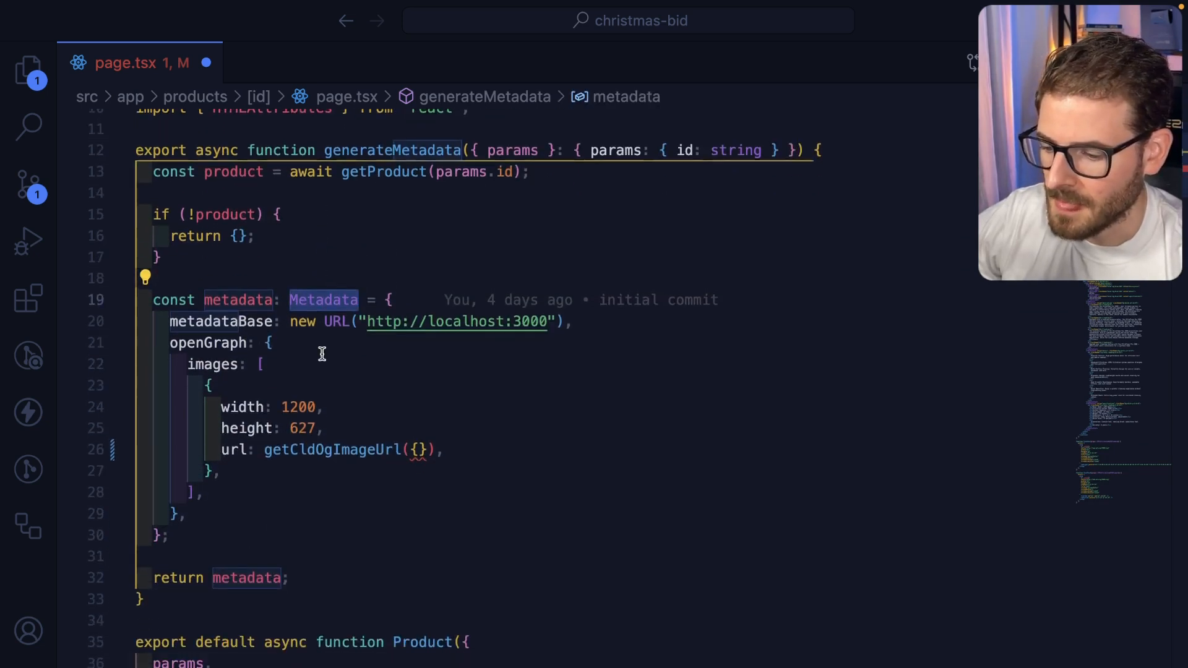
click(272, 330)
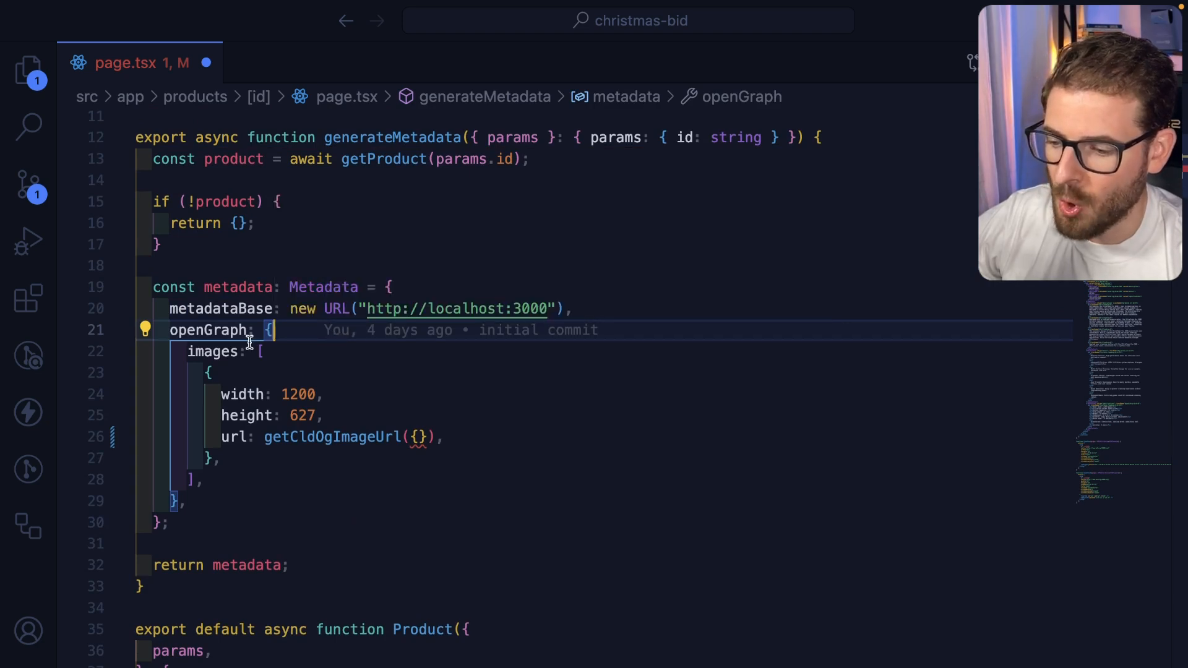
mouse_move(328, 376)
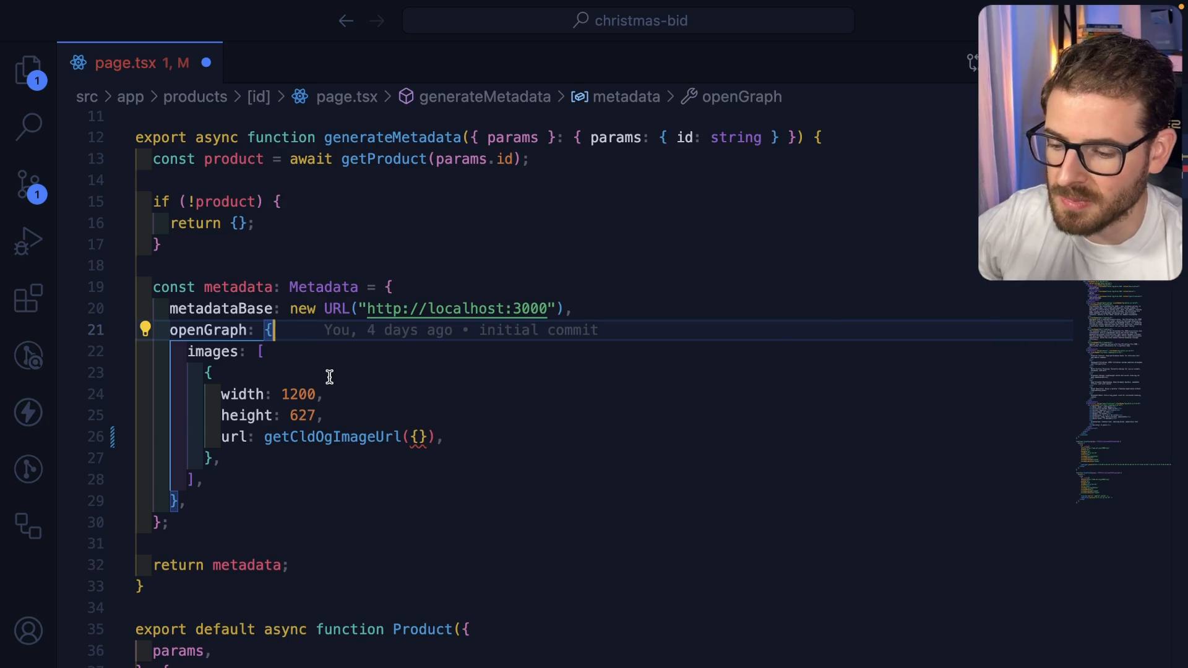
mouse_move(219, 443)
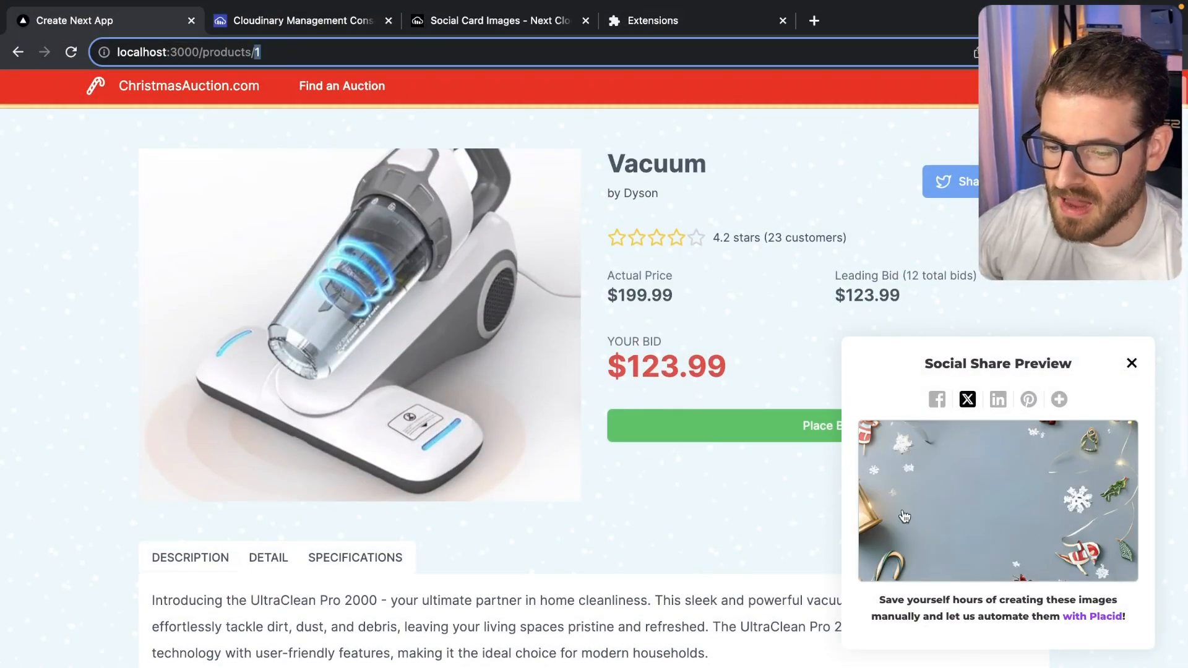
mouse_move(998, 480)
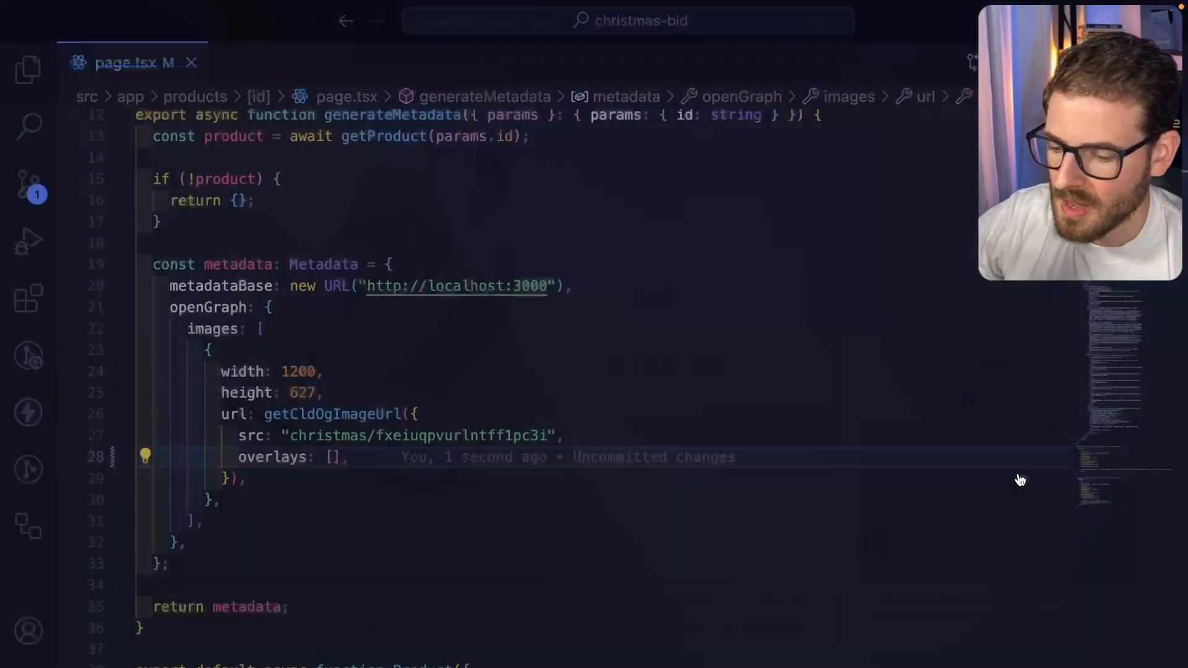
Use the christmas background as src and overlay product.image north_east at 1000×1254 with fill crop.
scroll(down, 3)
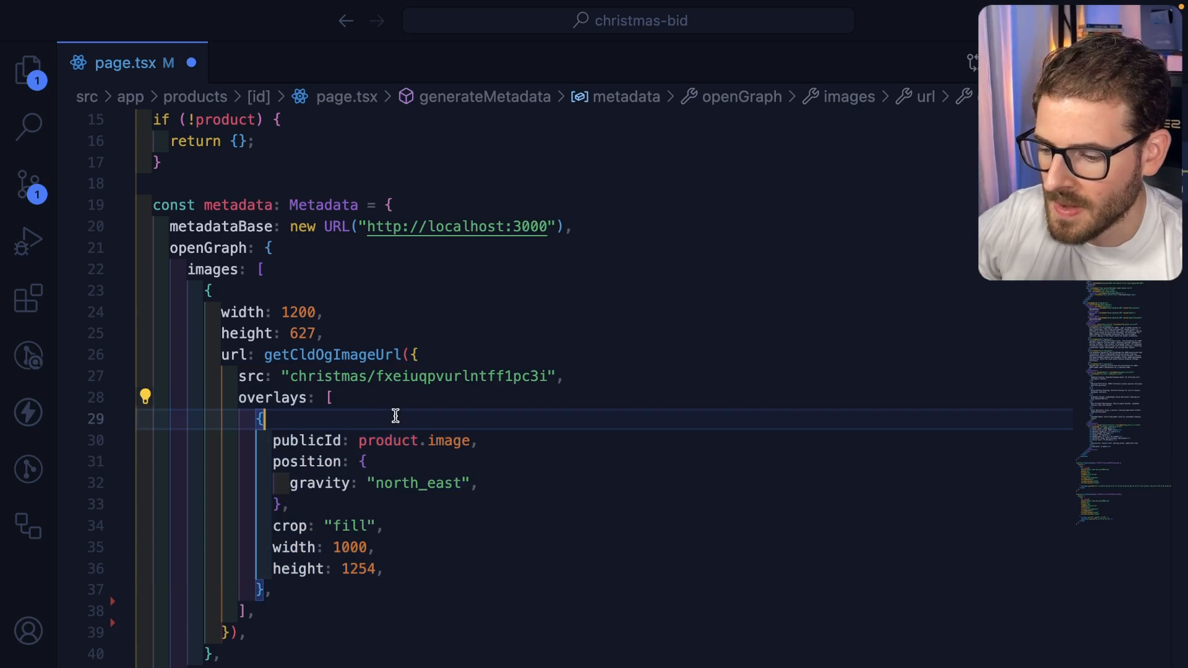
scroll(down, 3)
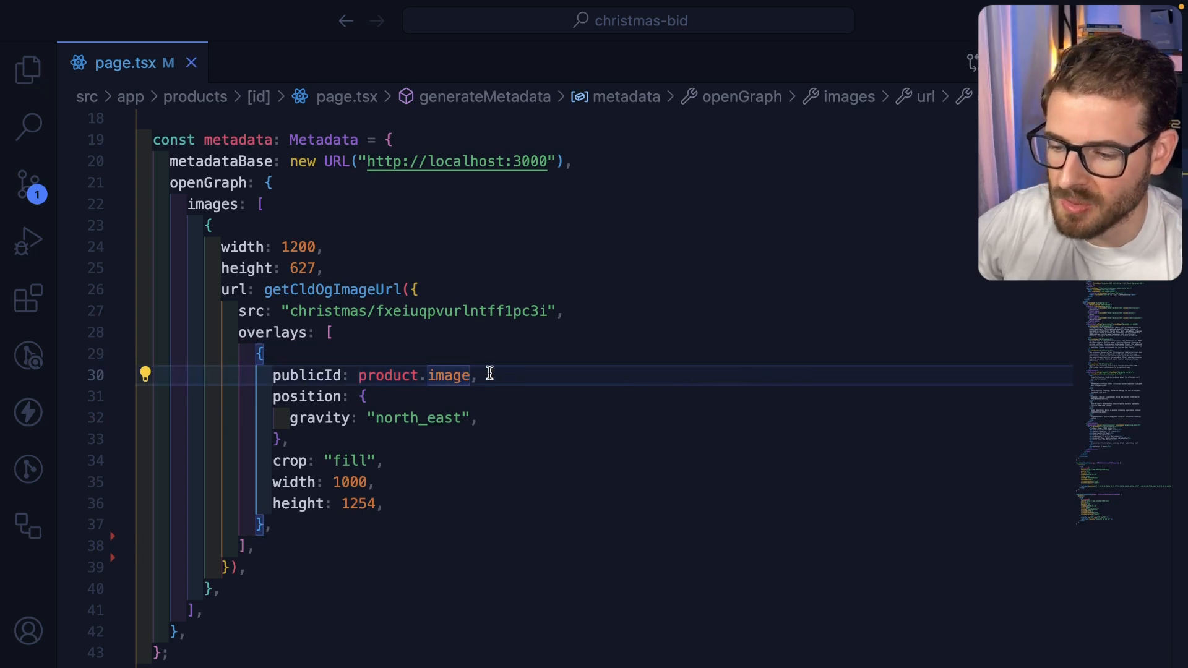
scroll(up, 3)
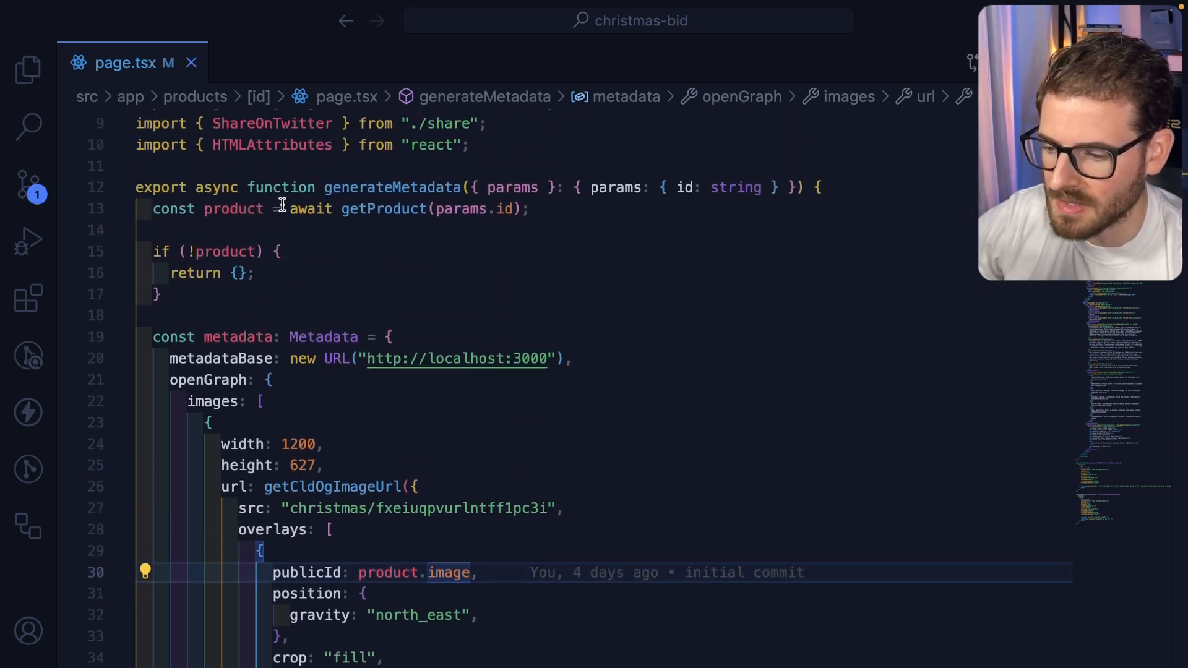
scroll(down, 3)
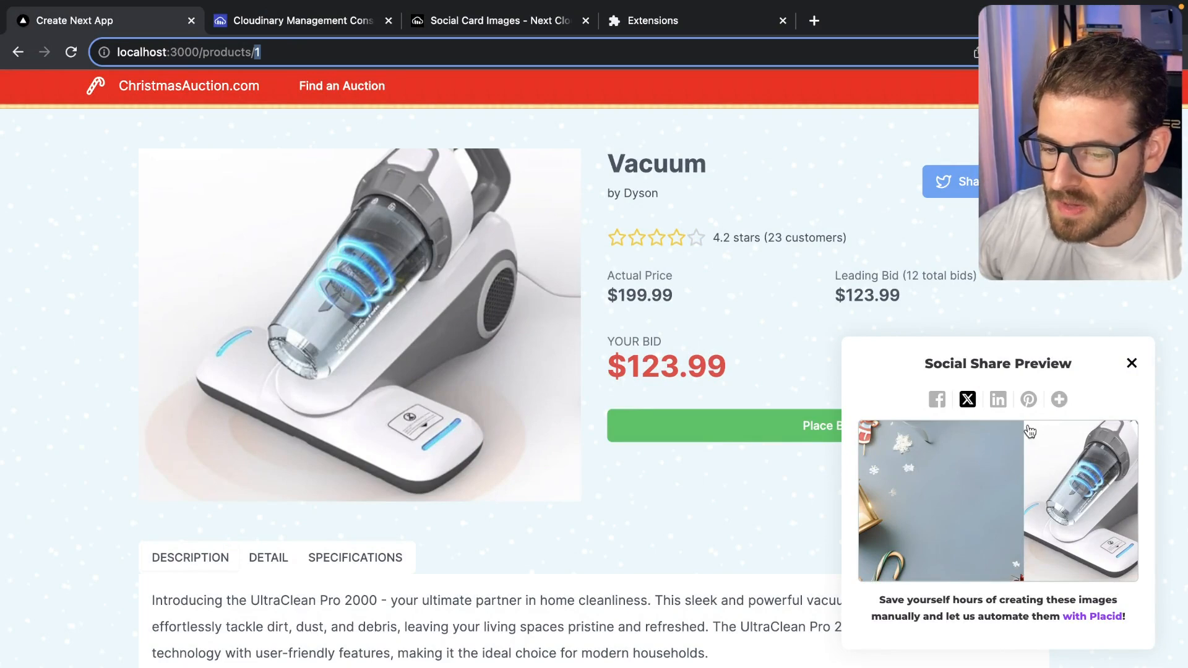
mouse_move(1133, 574)
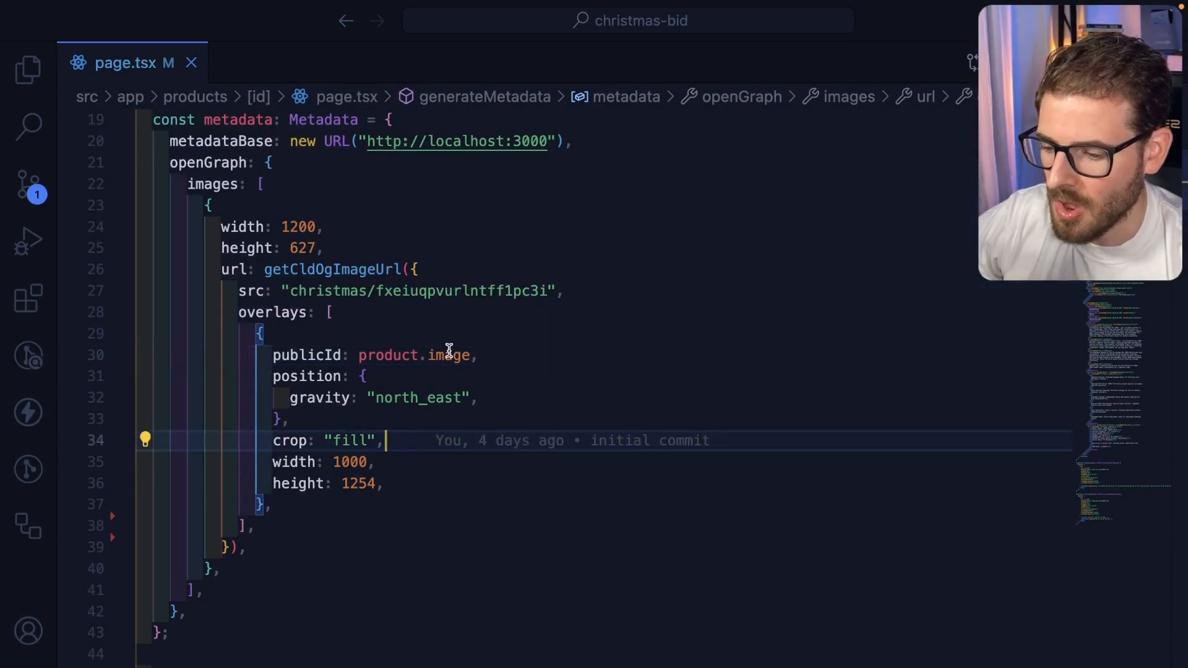
Add red Lato 'Christmas Auctions' text, size 150, black weight, at 550,100 north_west.
click(288, 398)
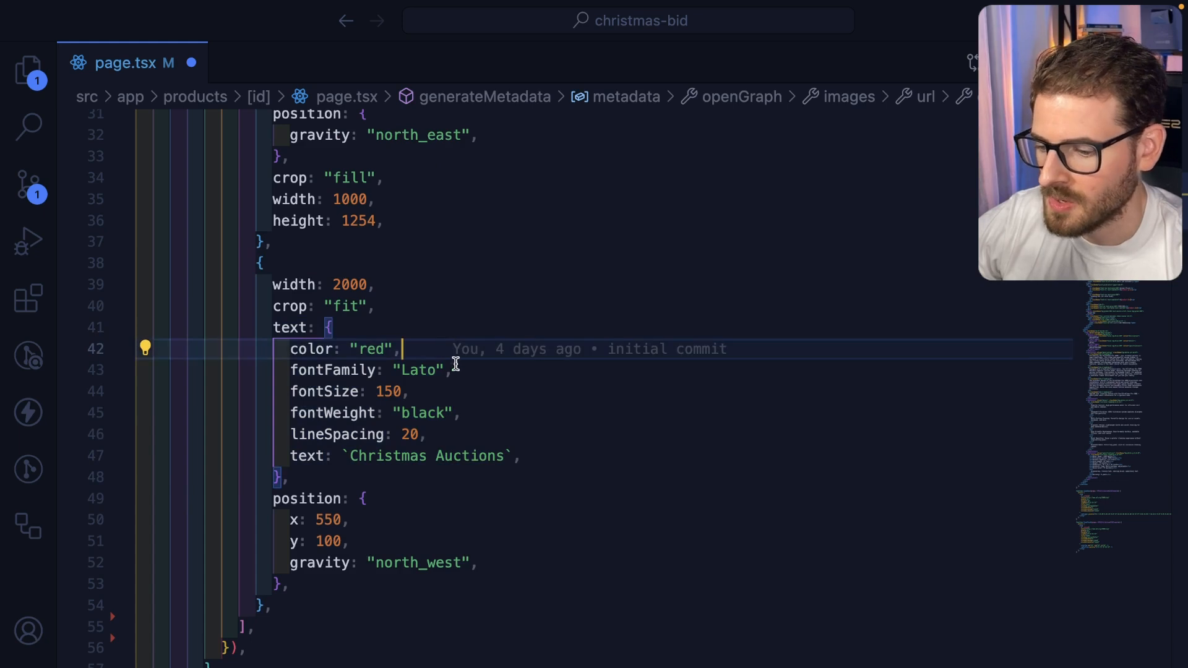
mouse_move(444, 395)
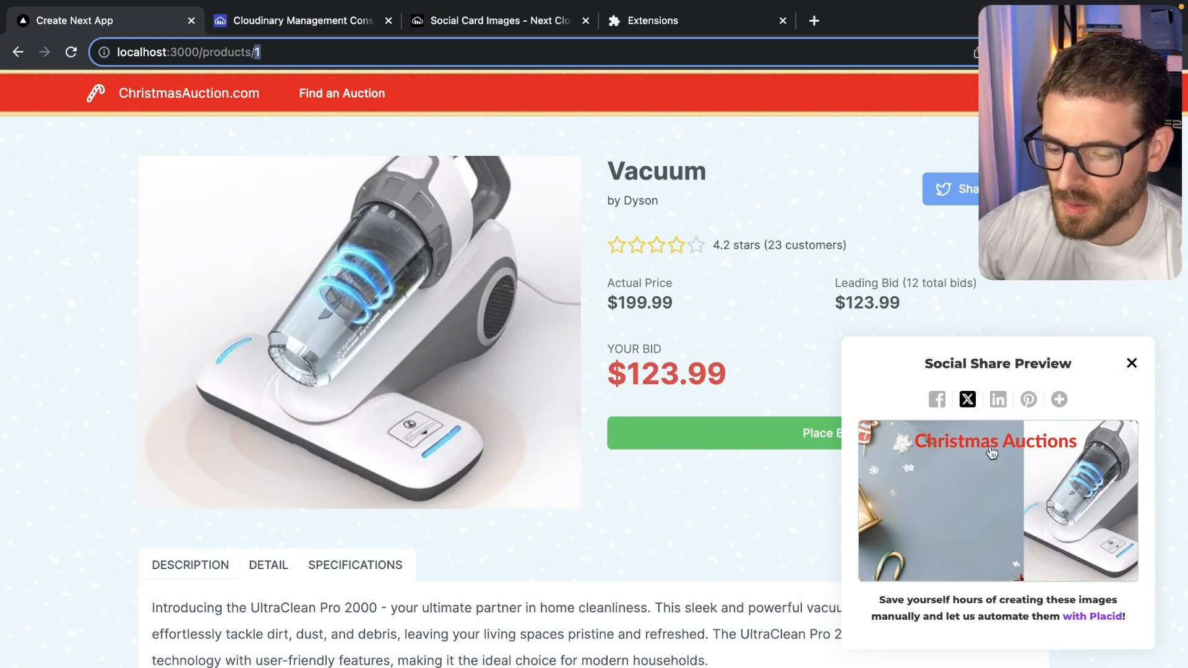
mouse_move(1013, 449)
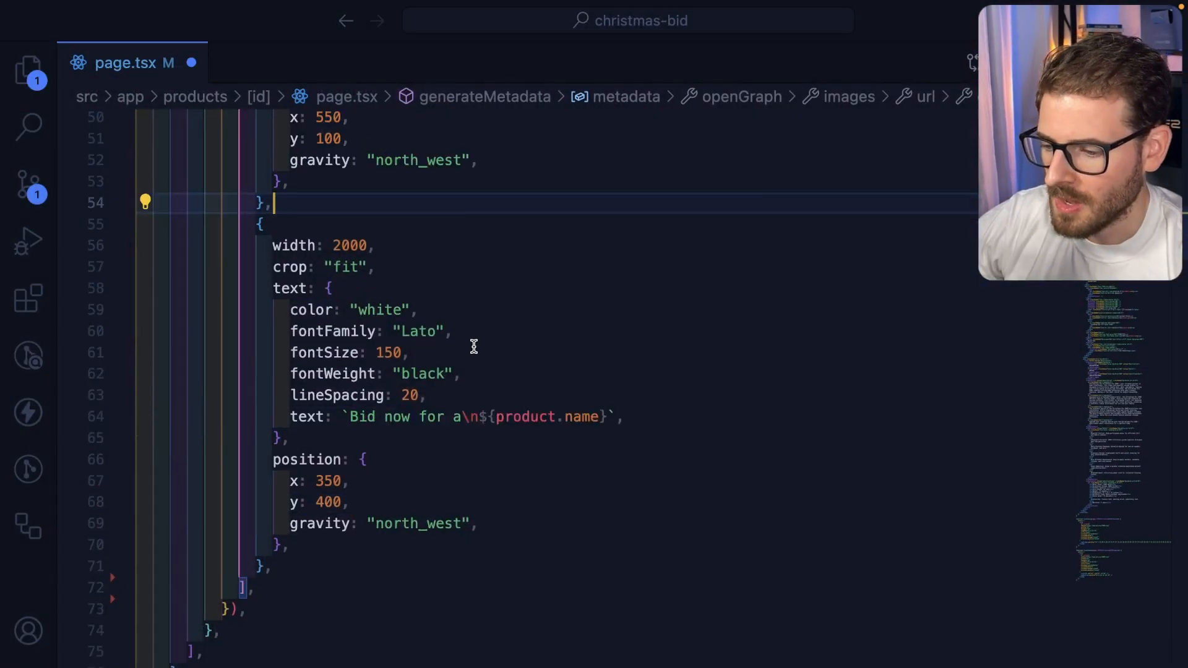
Overlay white 'Bid now for a ${product.name}' at 350,400 and black 'for $${product.bid}!' at 430,800.
scroll(up, 3)
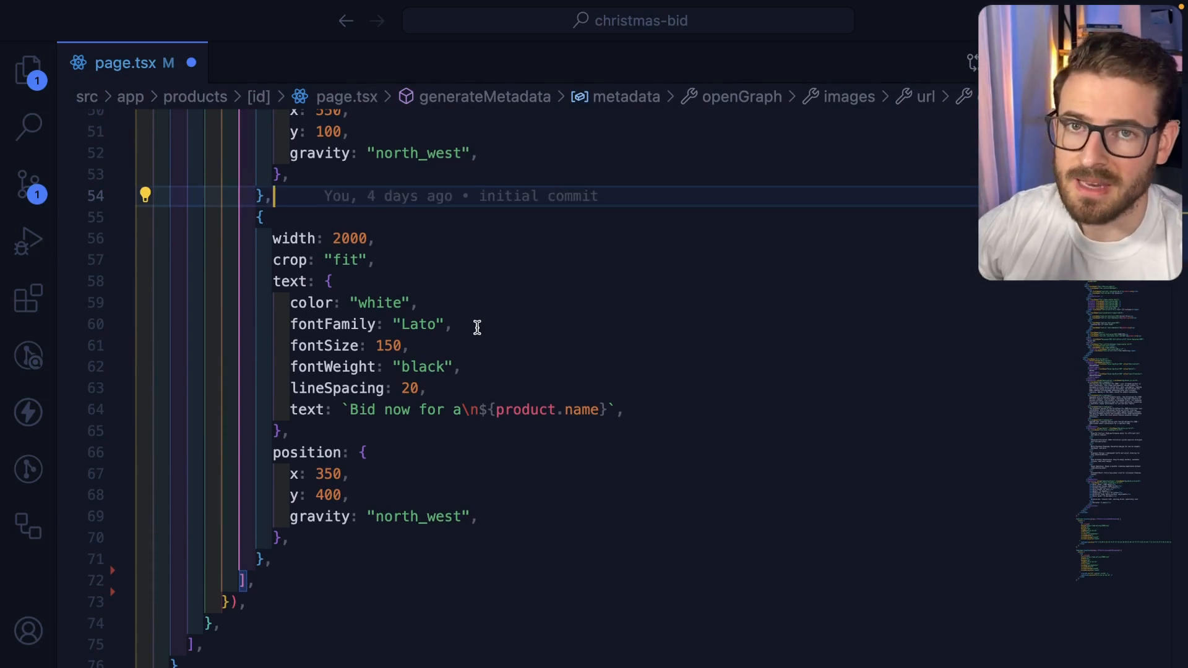
mouse_move(498, 430)
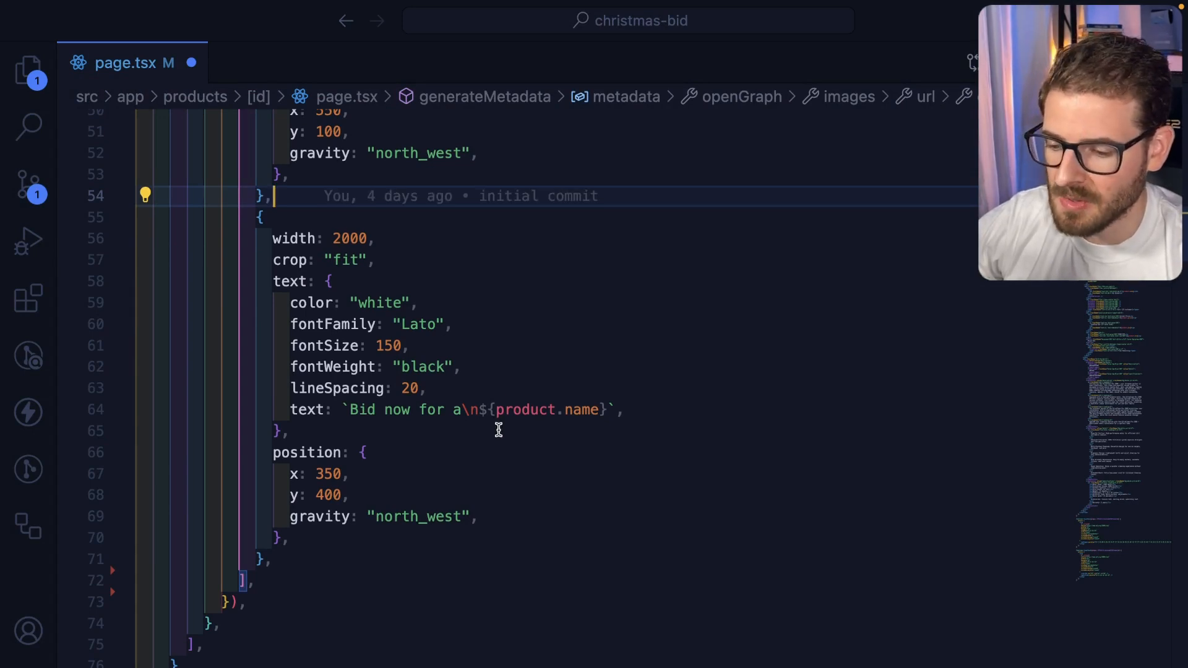
scroll(up, 3)
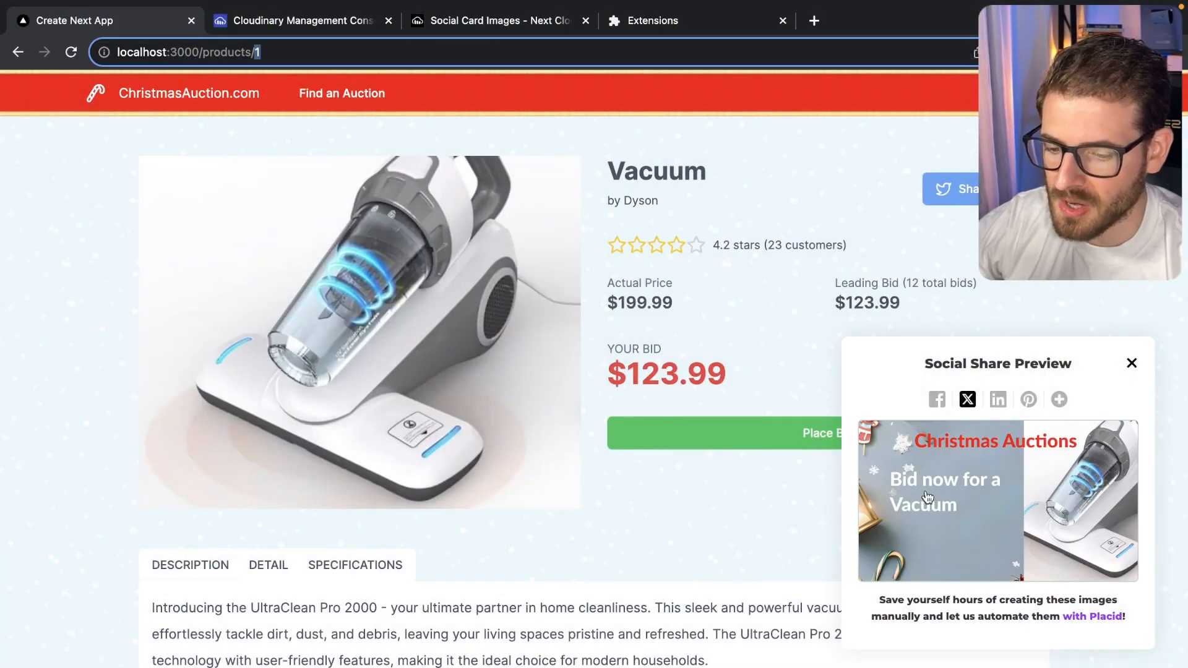
mouse_move(954, 518)
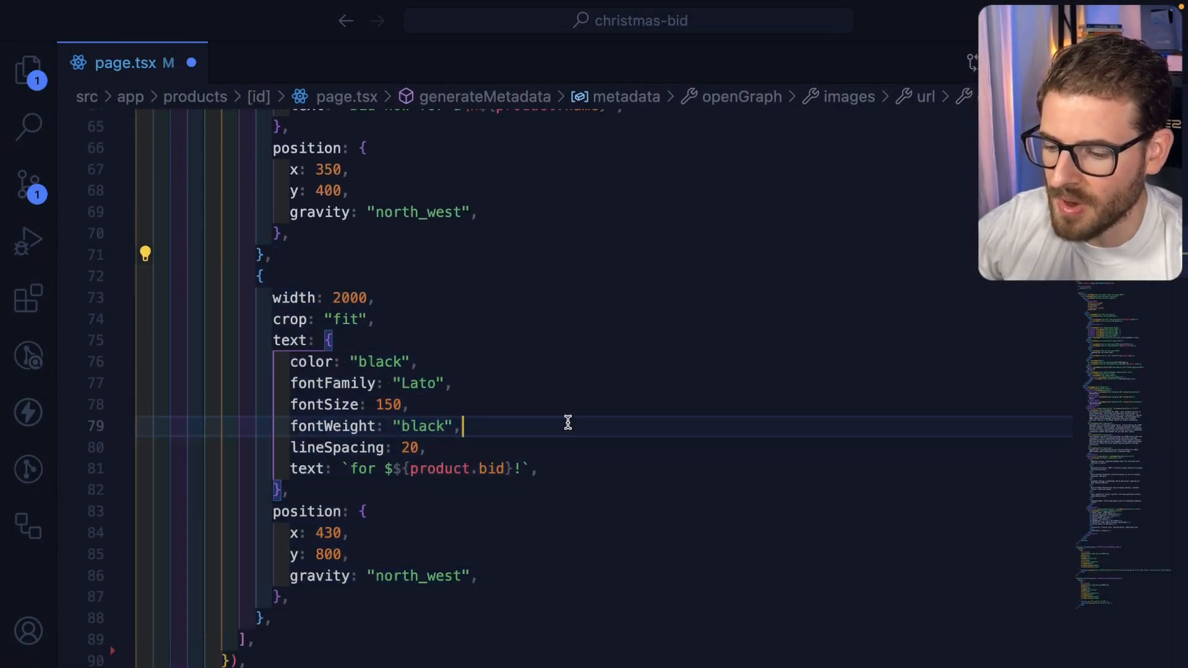
scroll(down, 3)
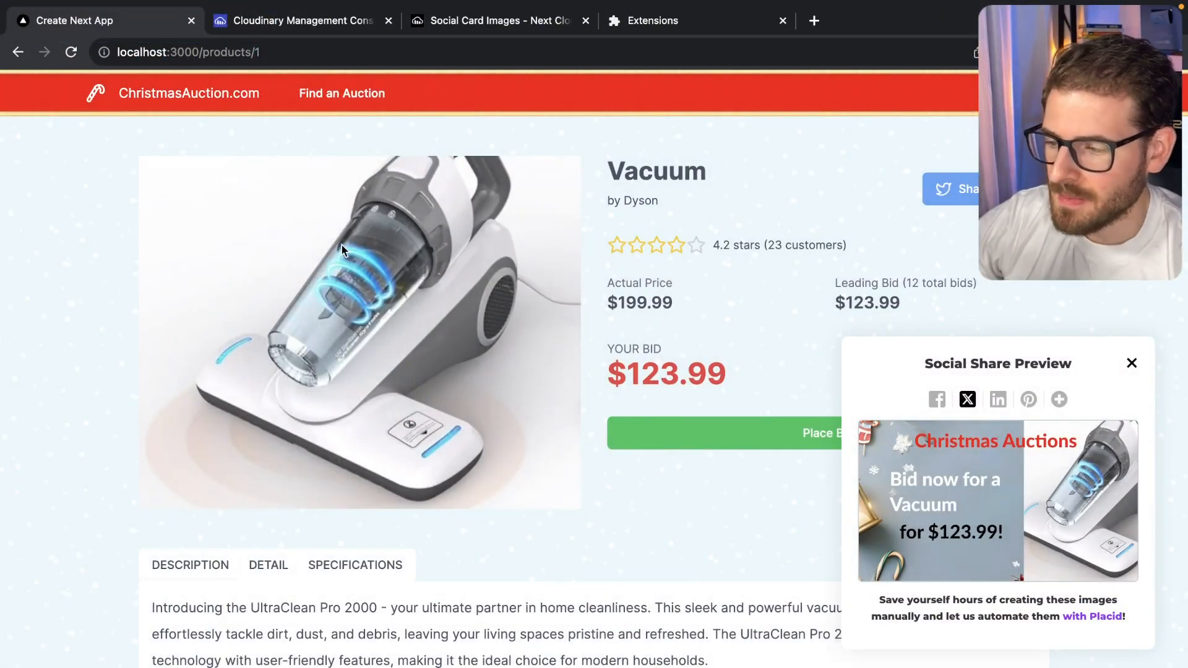
Return to the auctions list and open the Coffee Brewer auction showing the $39.99 bid.
click(18, 51)
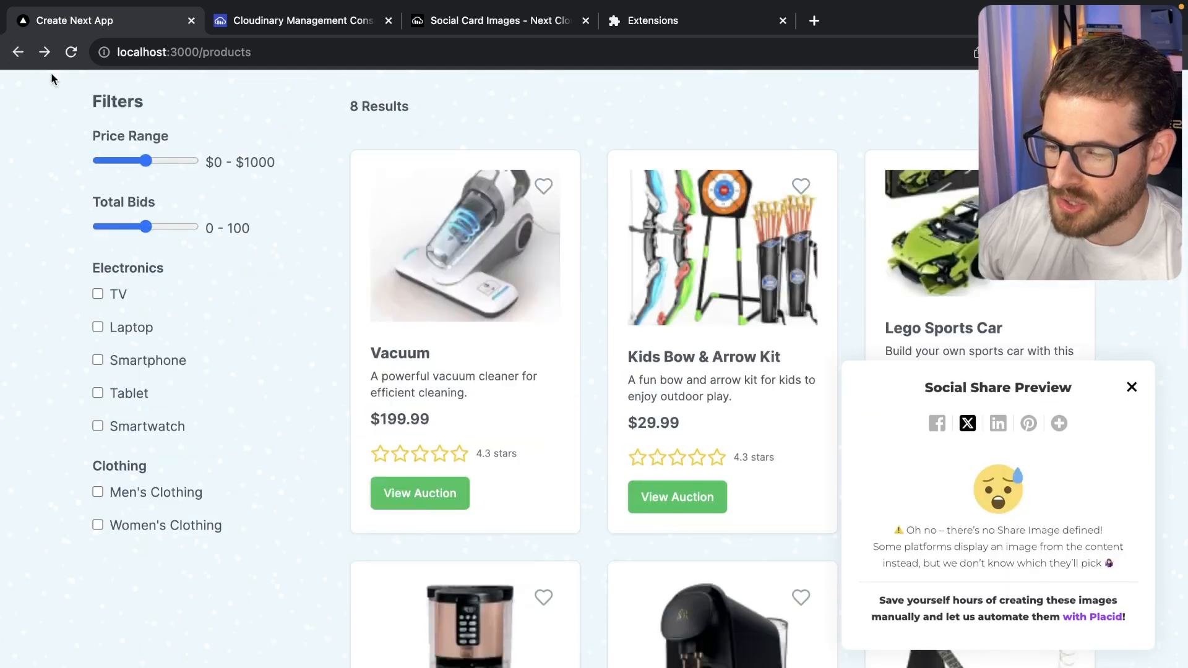
scroll(down, 3)
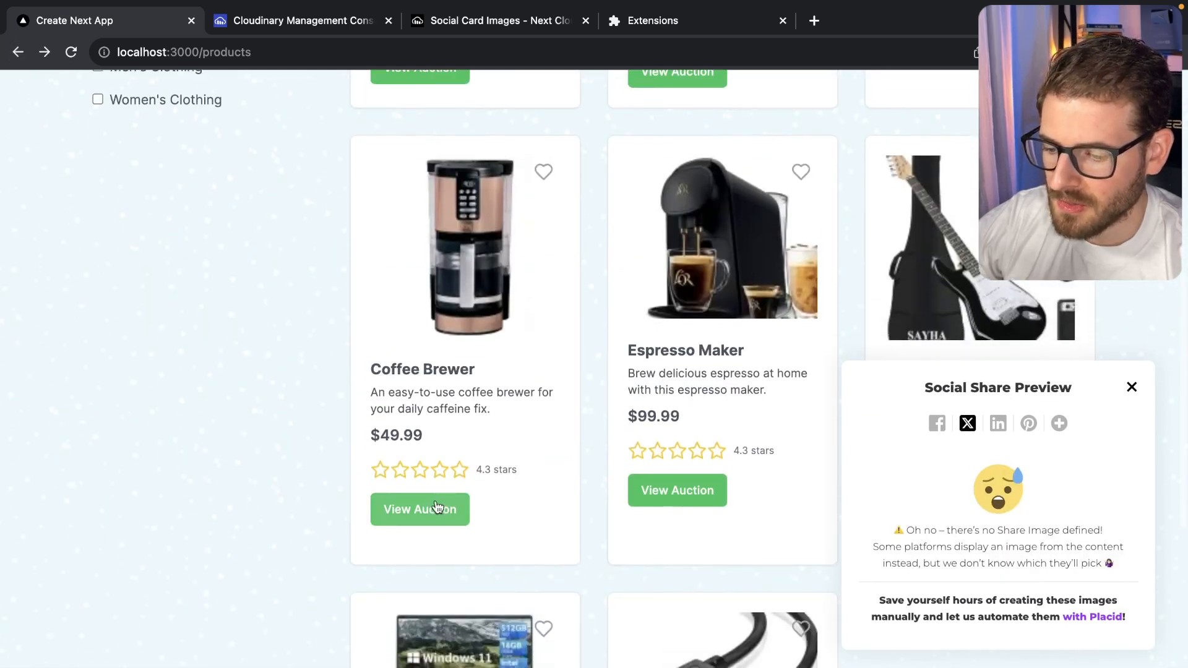
click(419, 509)
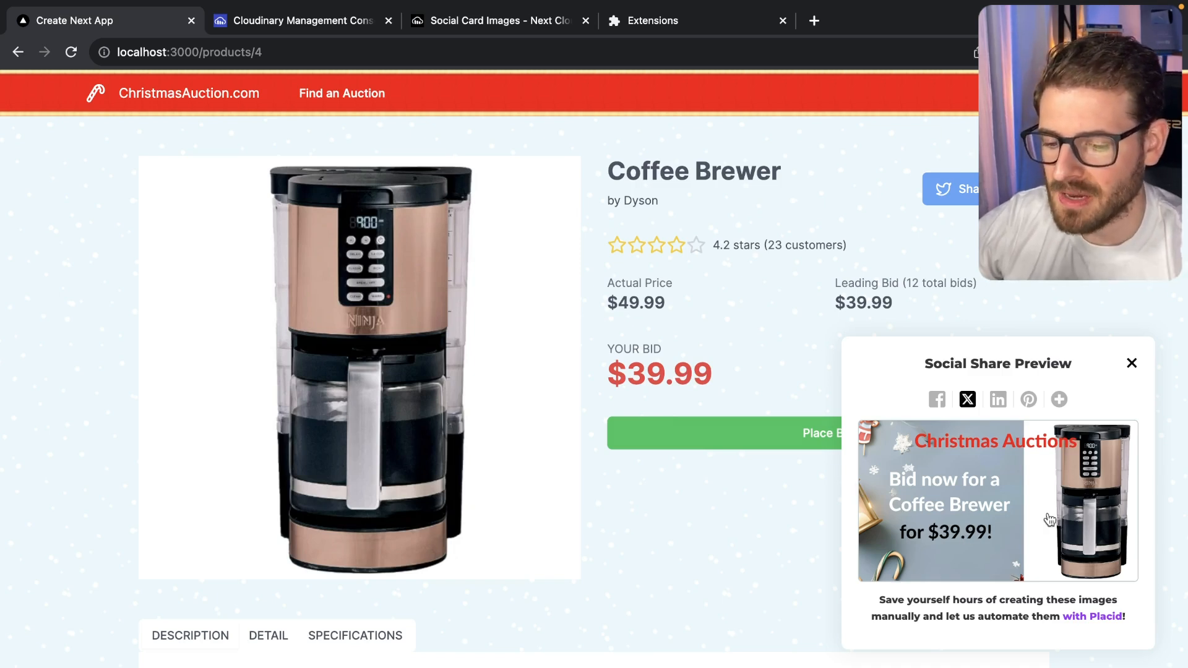
mouse_move(570, 331)
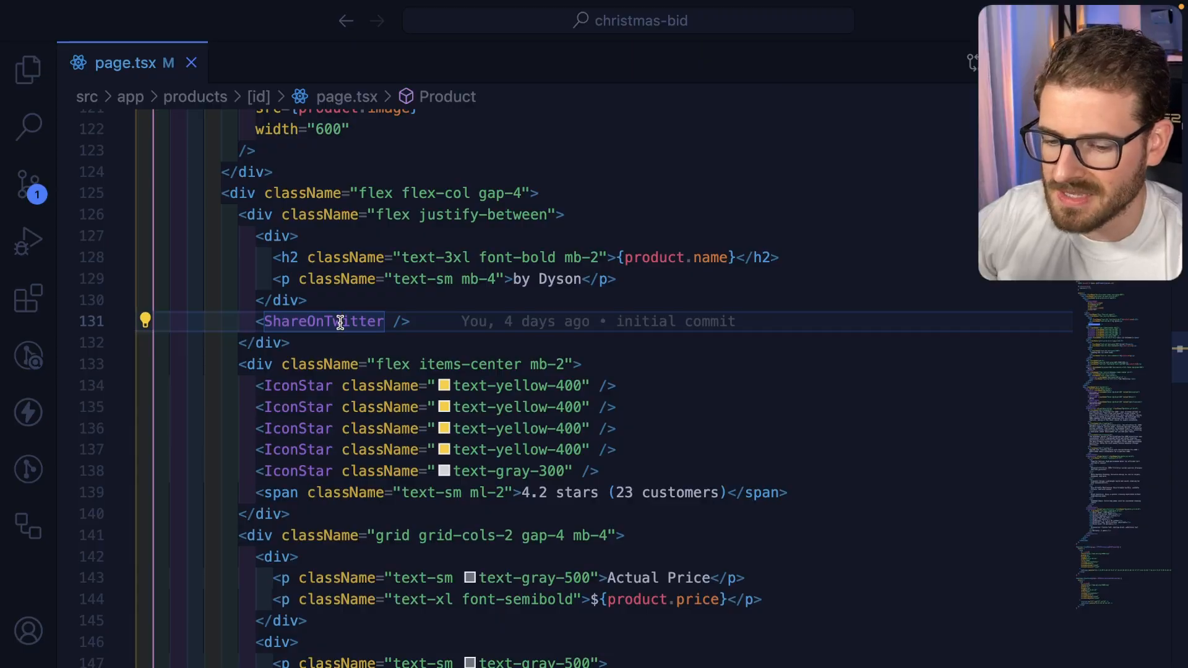
mouse_move(324, 321)
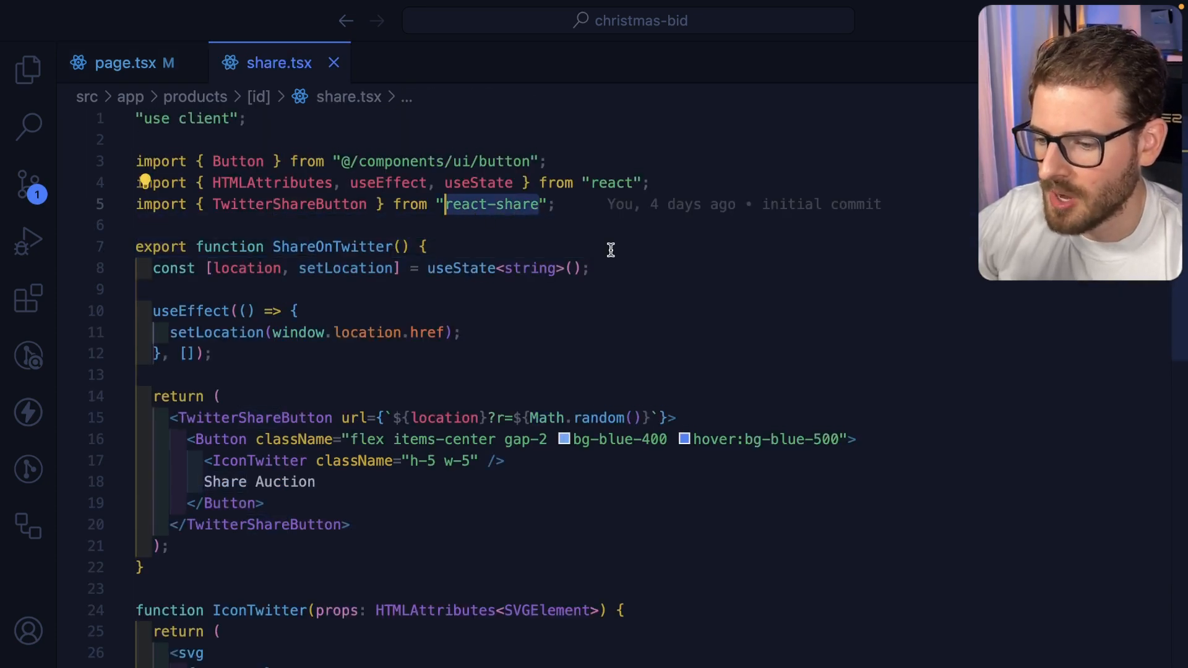
Look up the react-share package on its npm page.
click(860, 21)
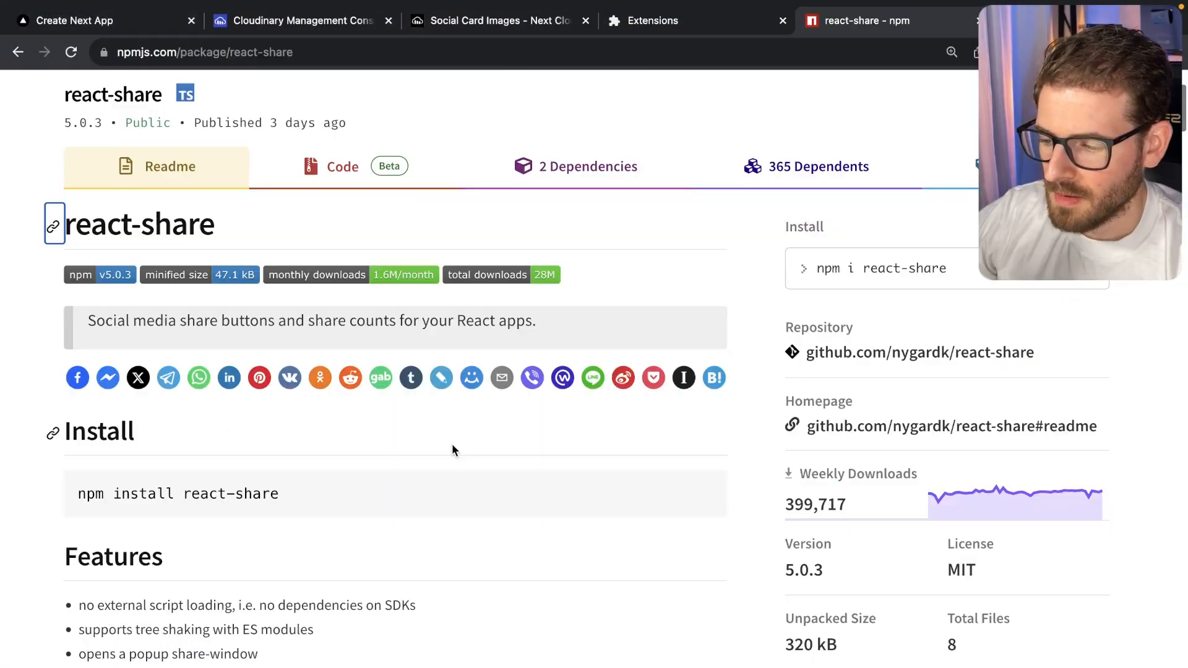
scroll(down, 3)
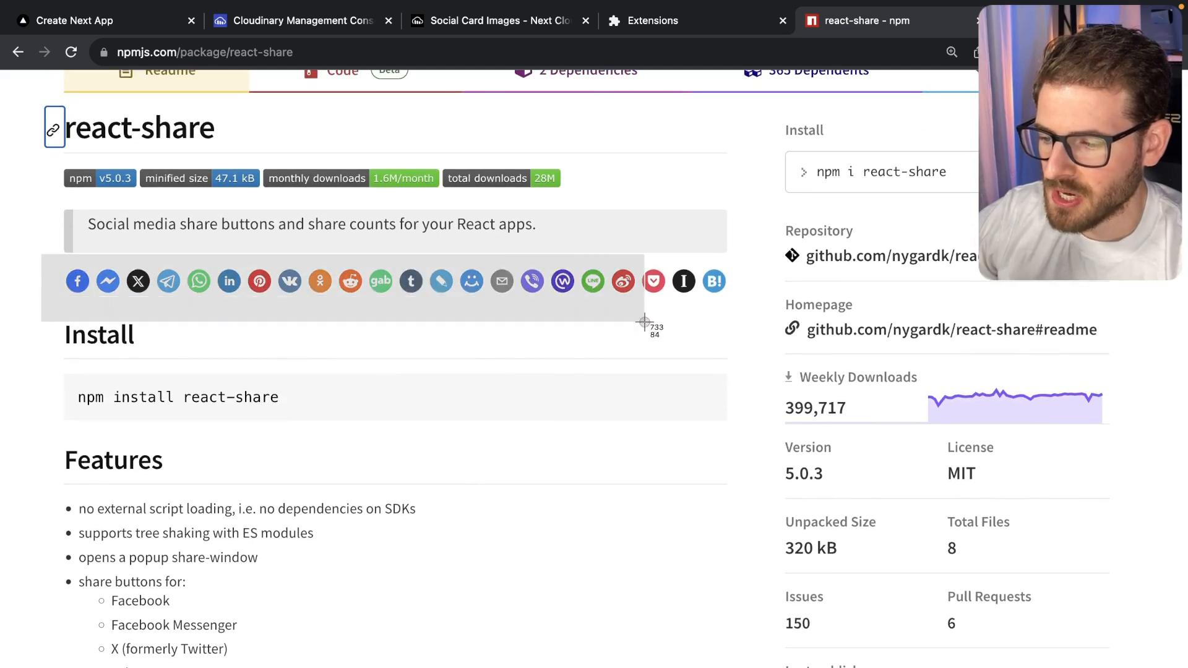
mouse_move(646, 411)
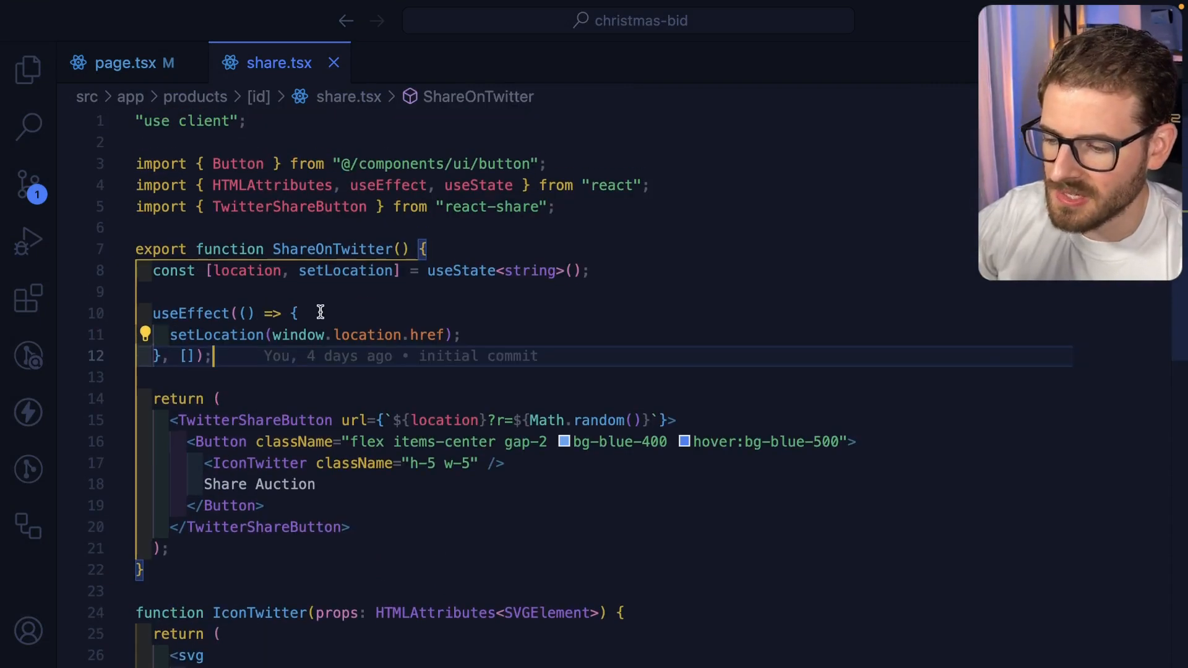
mouse_move(328, 306)
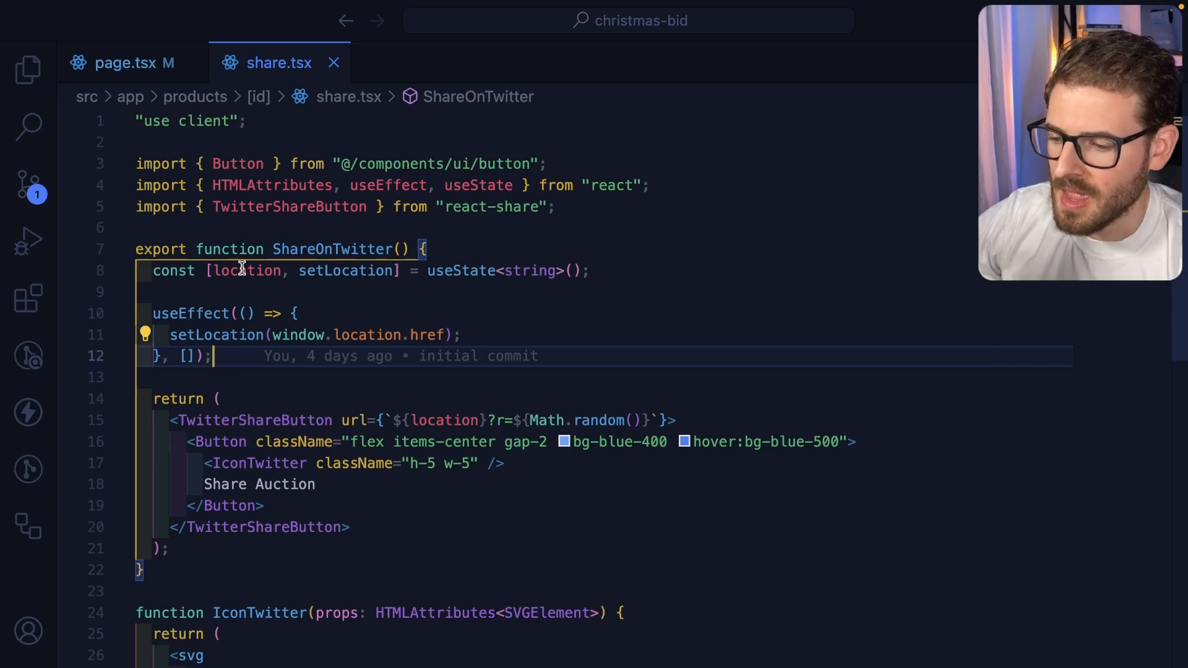
click(266, 377)
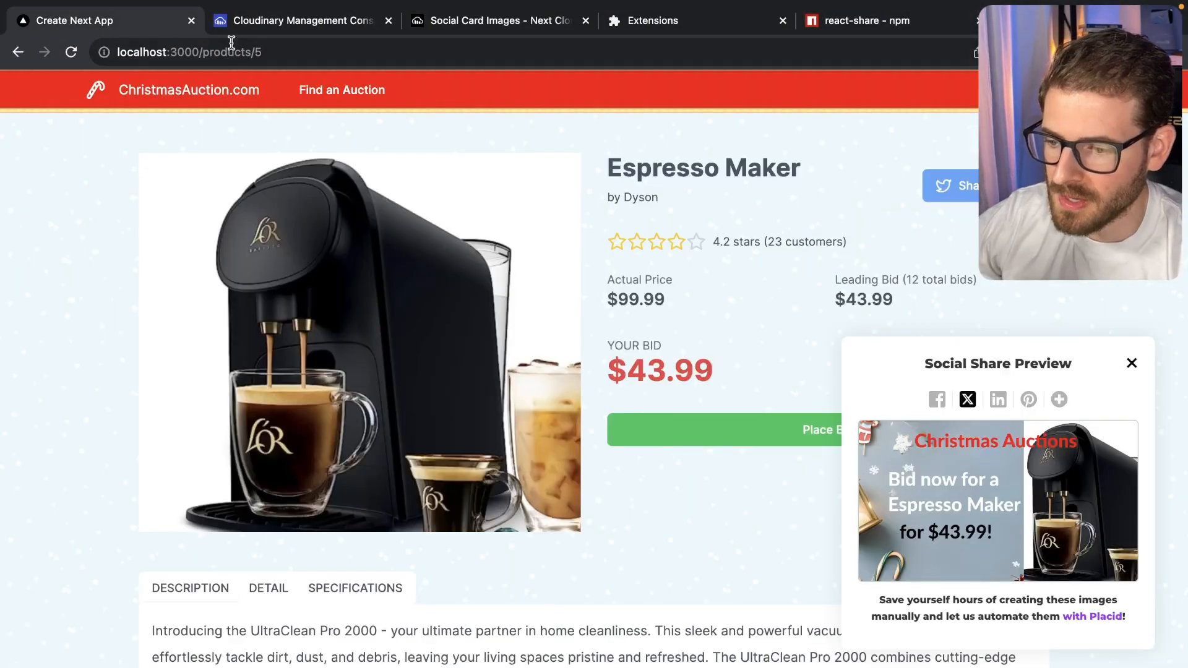
Compare the page's web address with the url prop passed to TwitterShareButton in share.tsx.
click(186, 51)
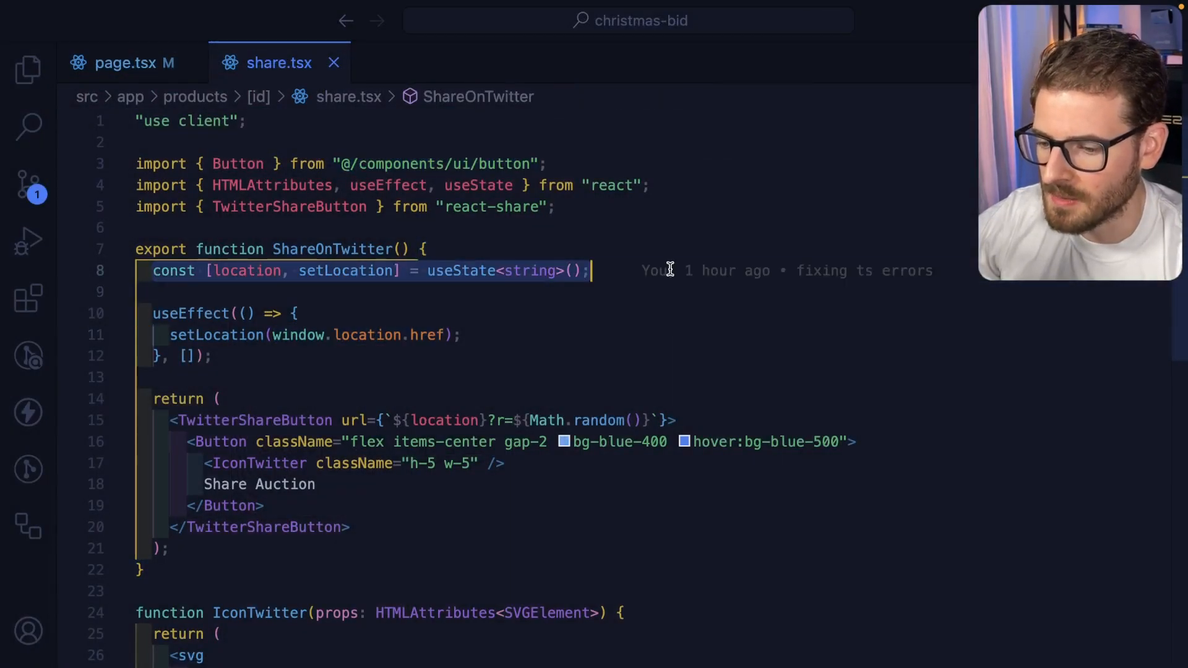
double_click(246, 271)
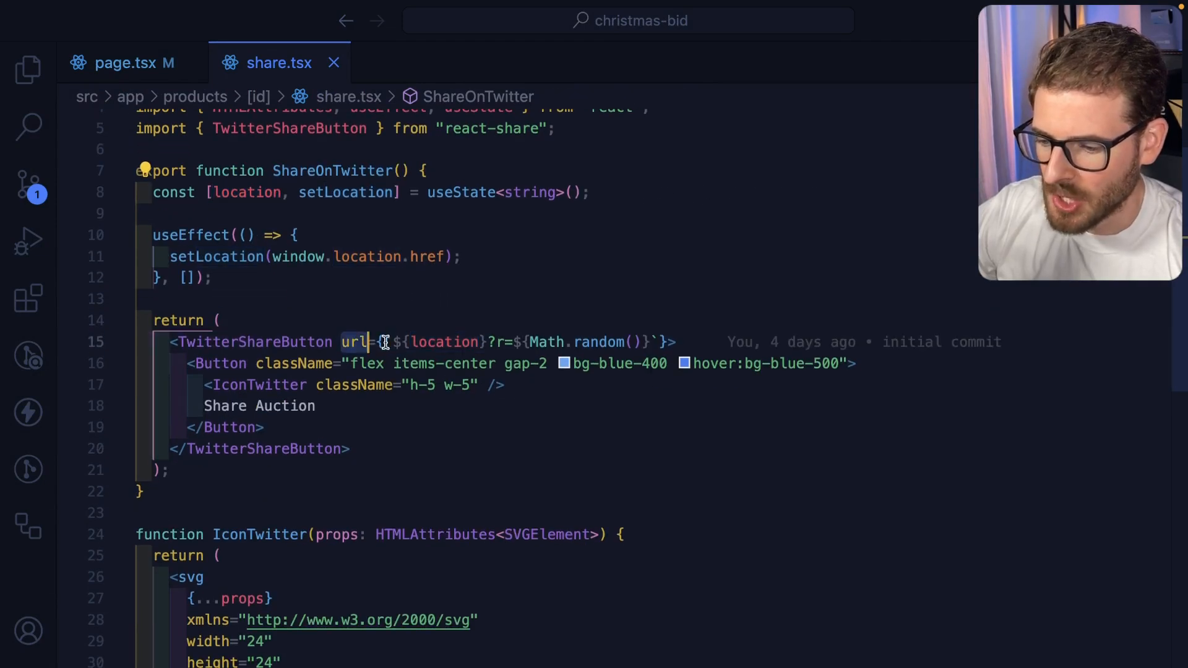
scroll(up, 3)
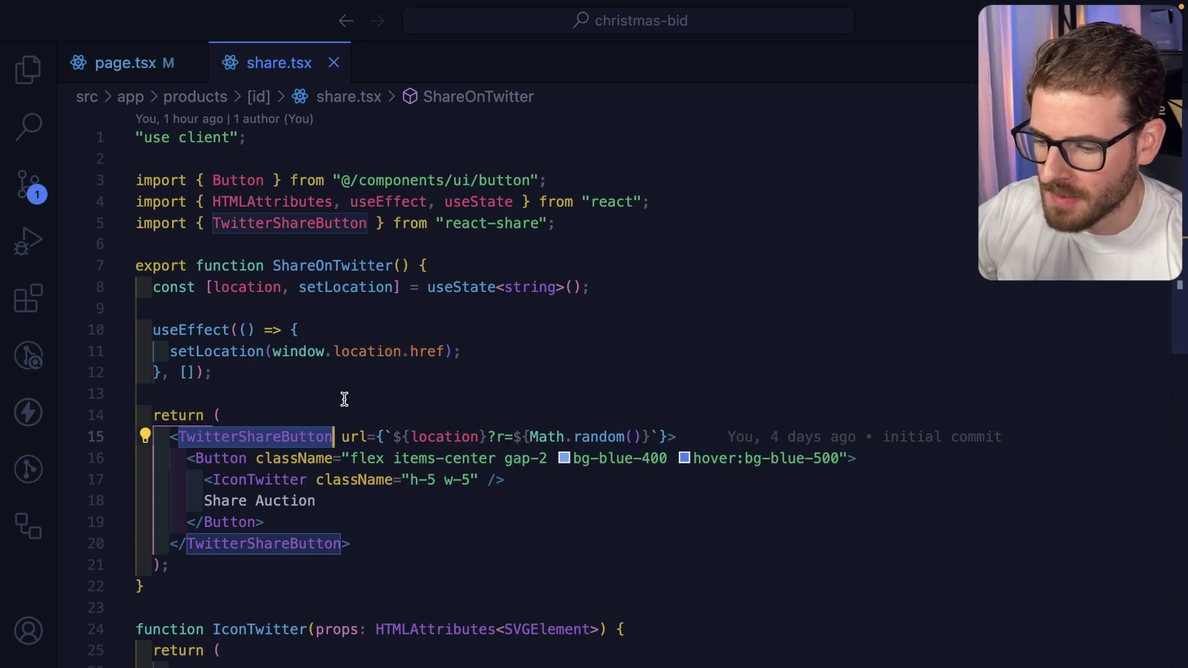
scroll(down, 3)
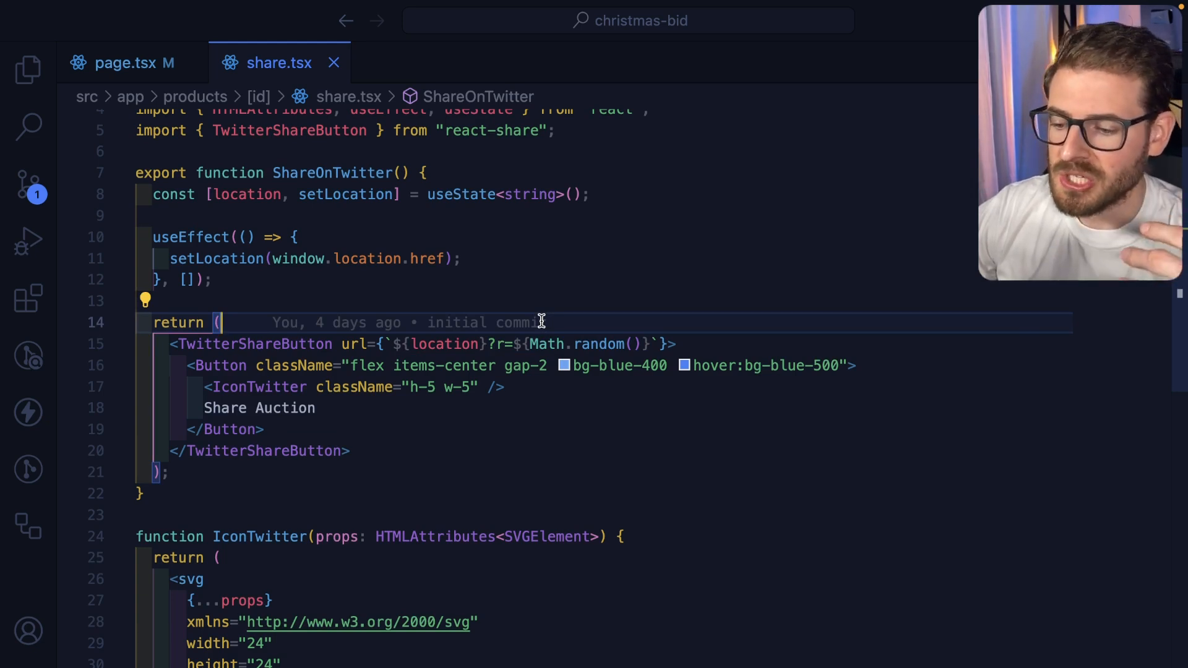
mouse_move(496, 330)
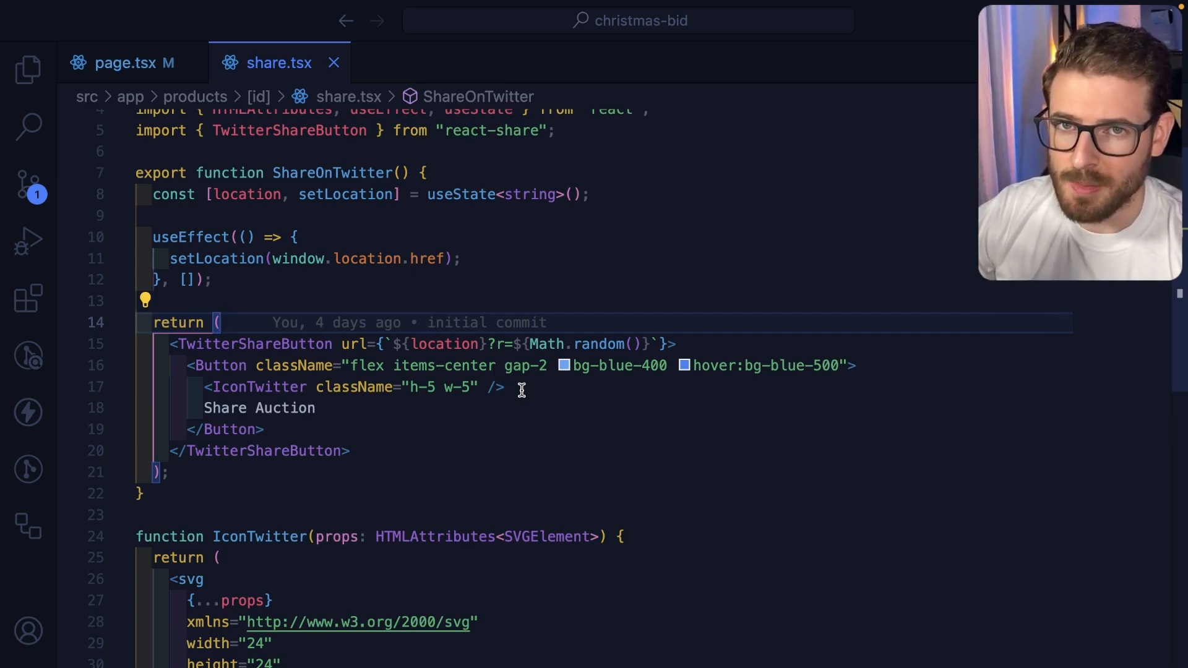
mouse_move(489, 350)
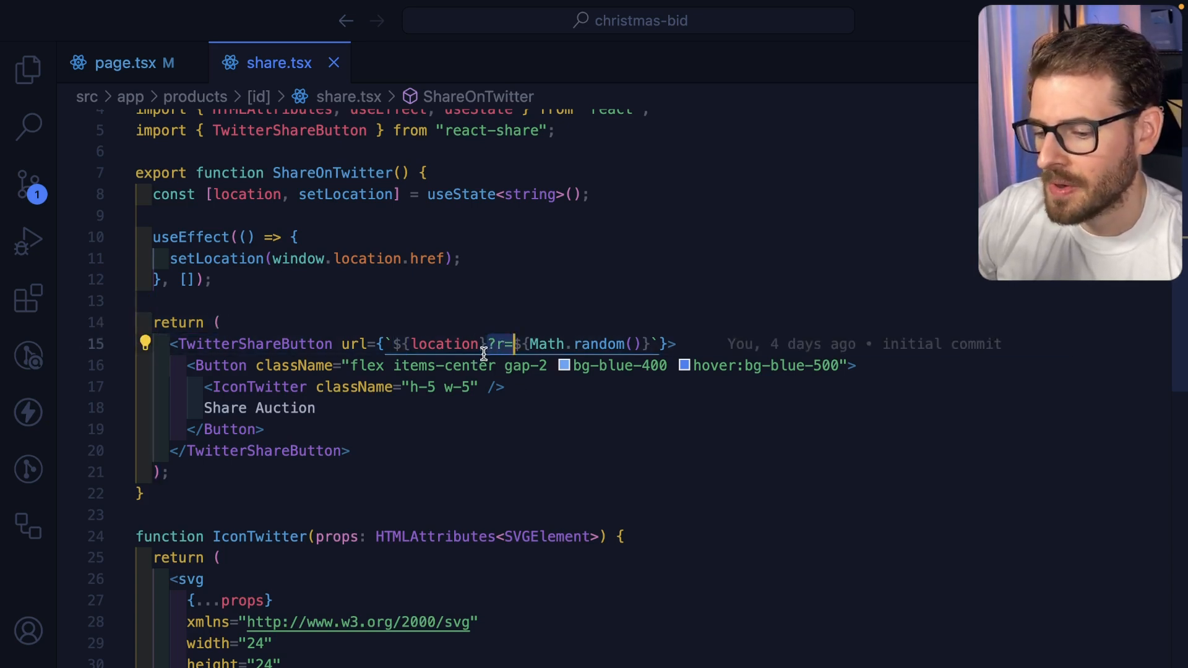
mouse_move(494, 409)
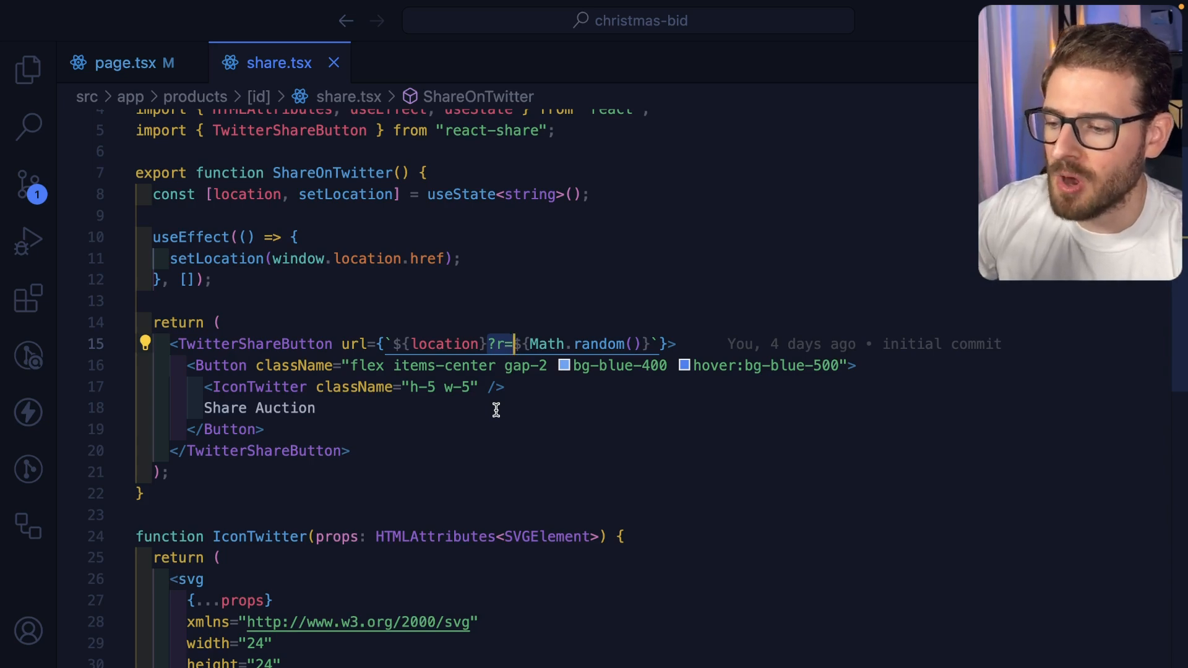
click(127, 62)
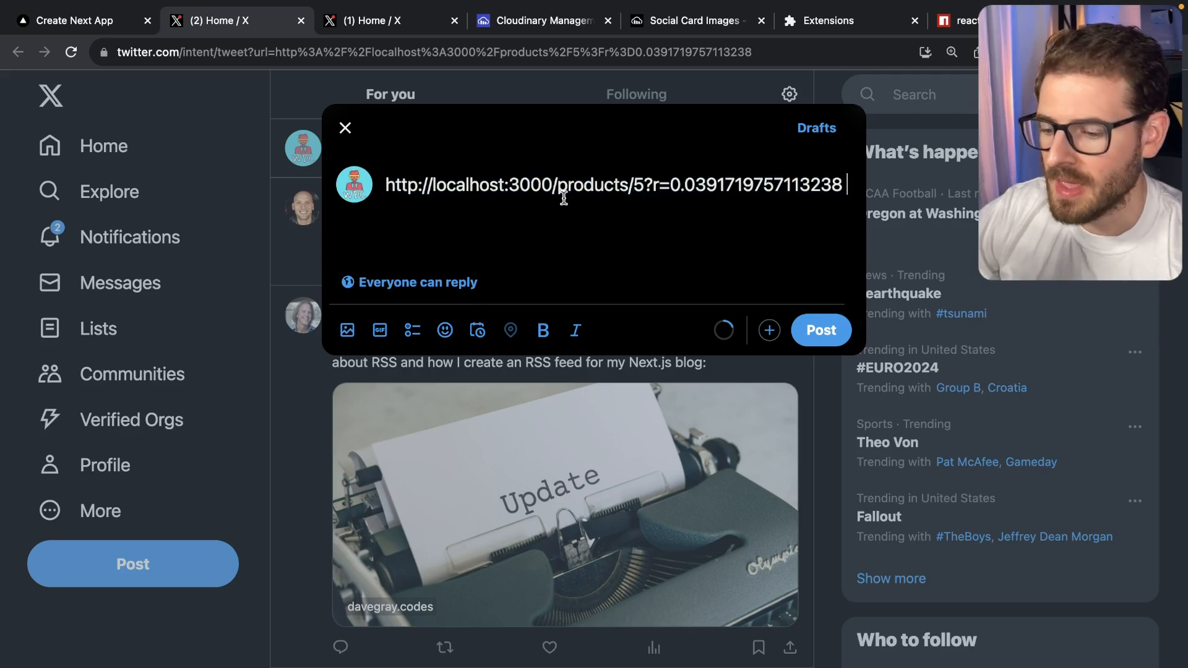
mouse_move(385, 226)
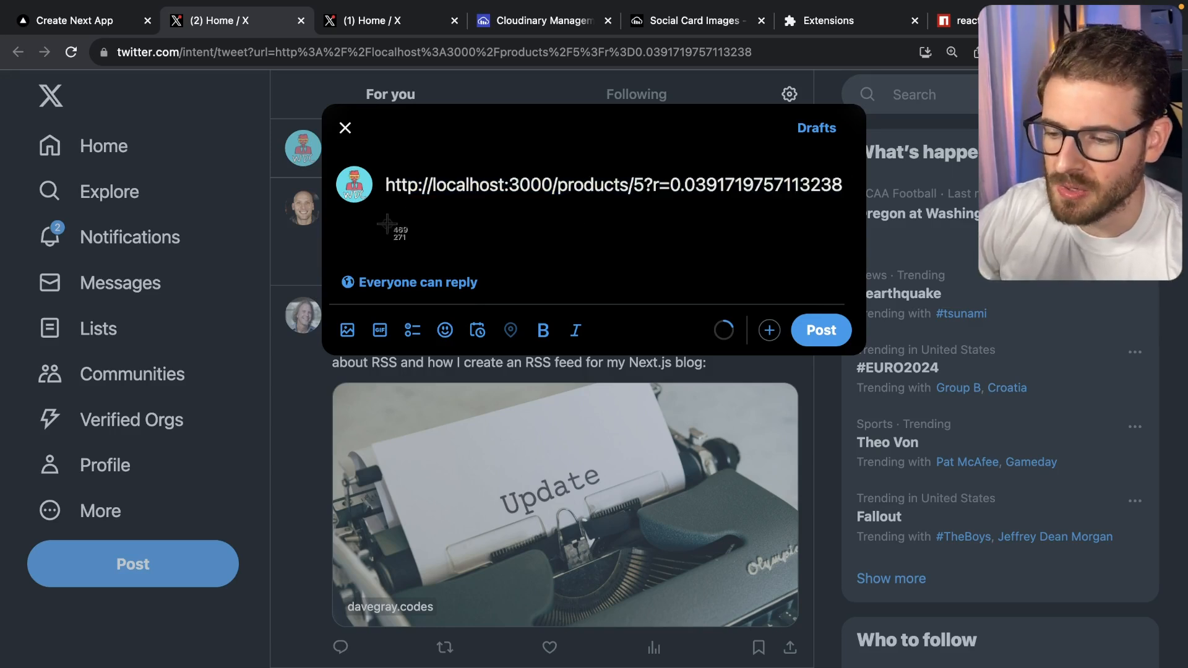
mouse_move(810, 383)
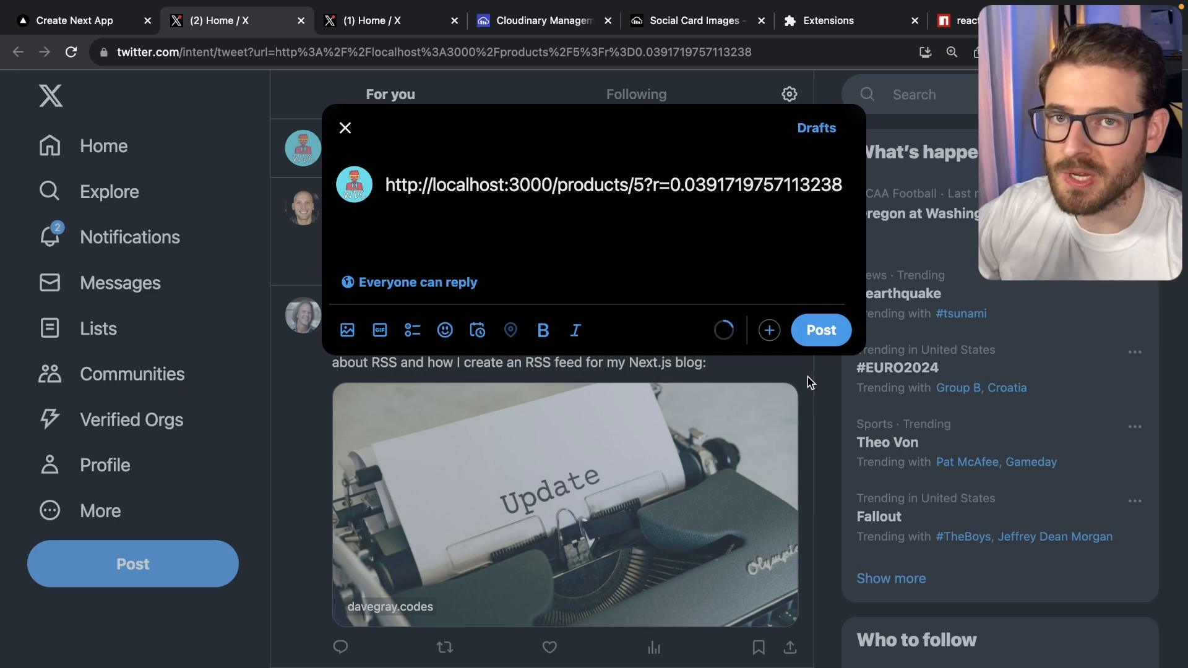
mouse_move(480, 285)
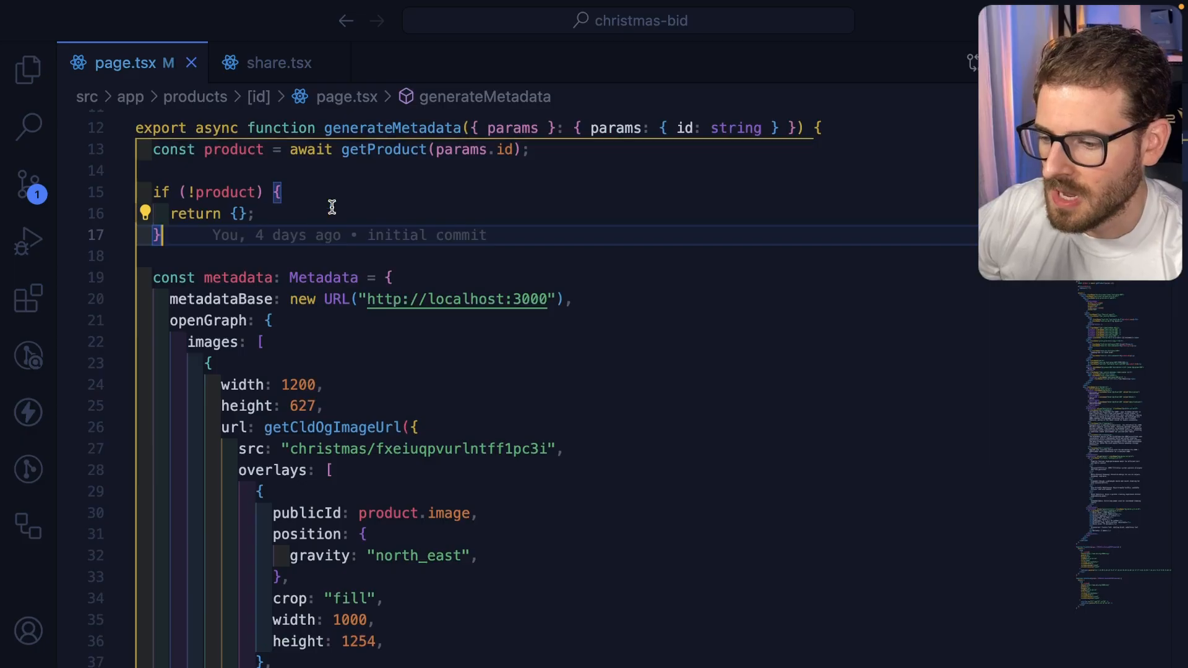
Scroll page.tsx to generateMetadata and its getCldOgImageUrl call.
scroll(up, 3)
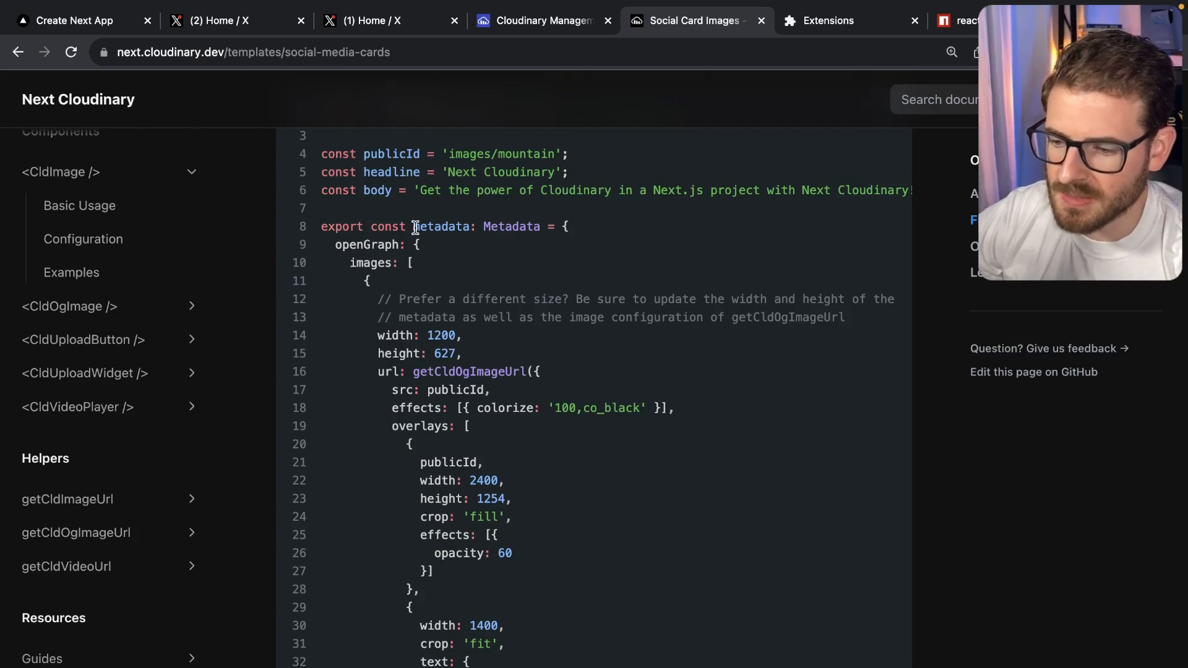
Scroll the Social Media Cards template docs down to the getCldOgImageUrl metadata example.
scroll(down, 3)
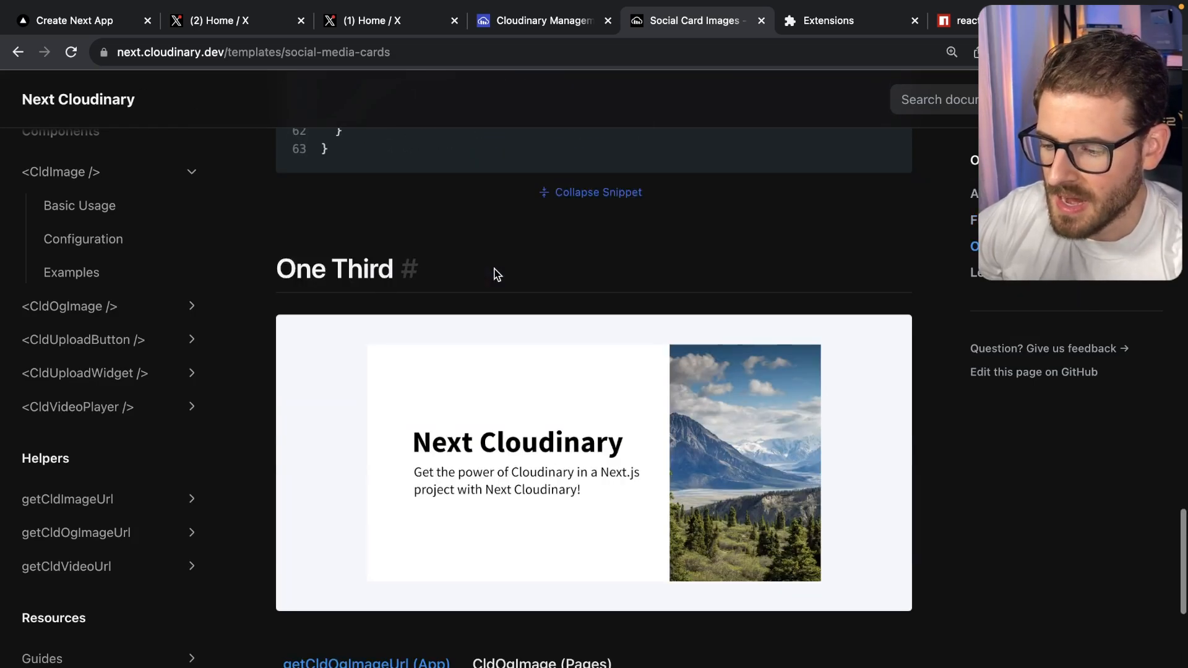
mouse_move(554, 496)
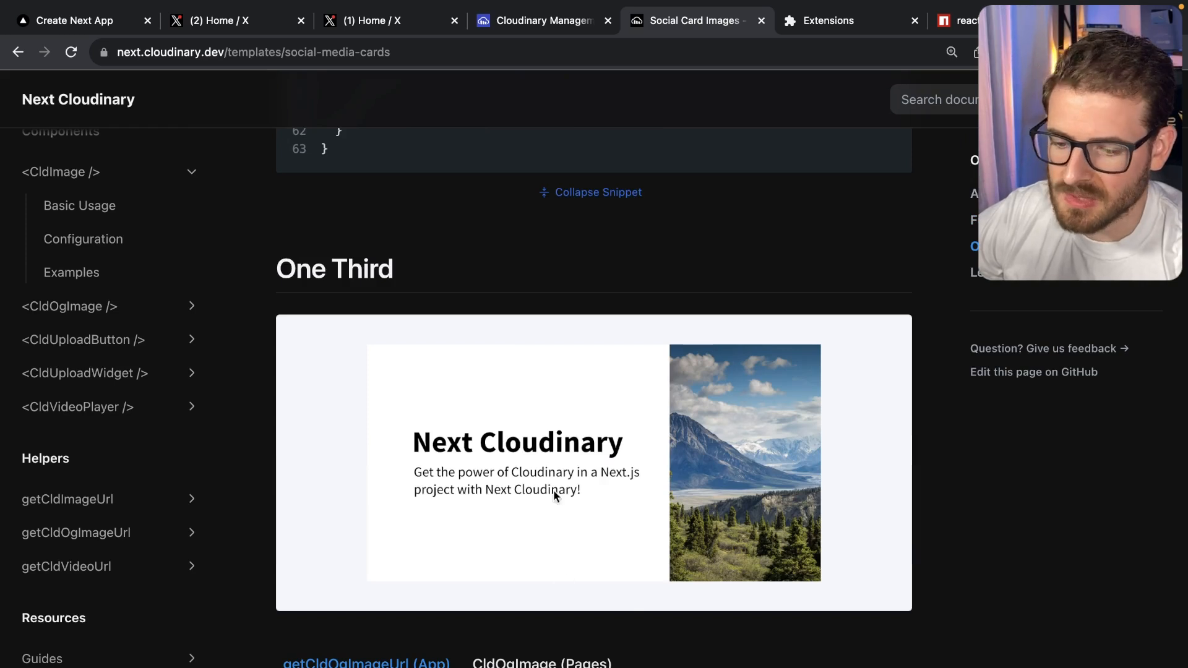
mouse_move(597, 480)
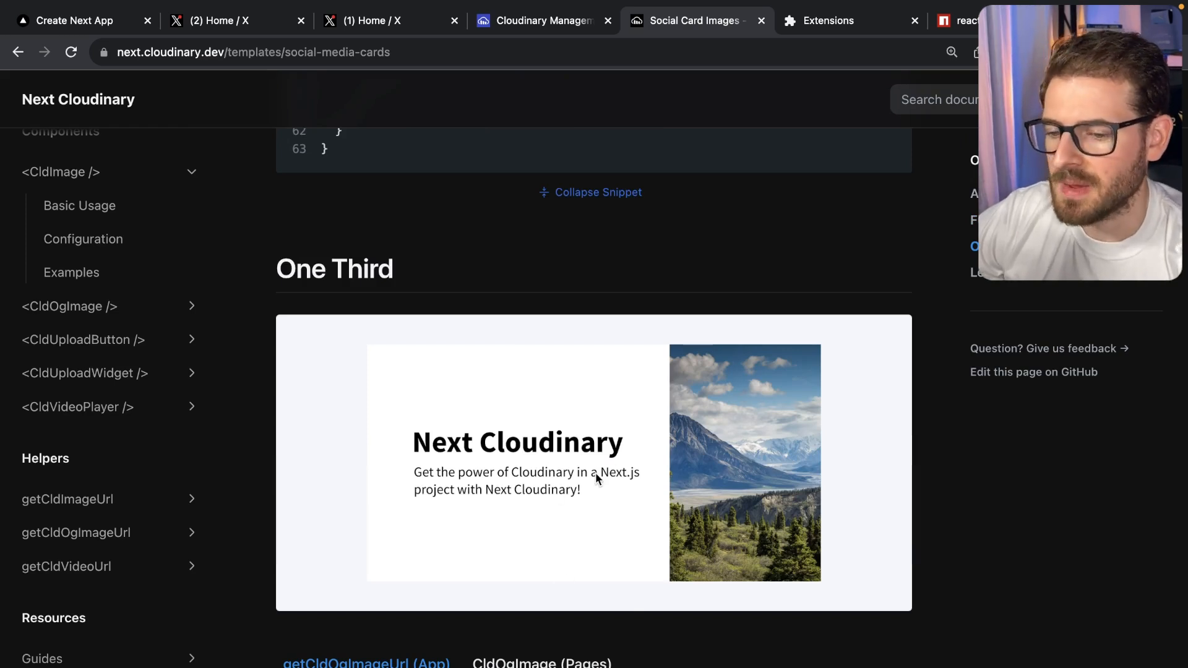
mouse_move(624, 422)
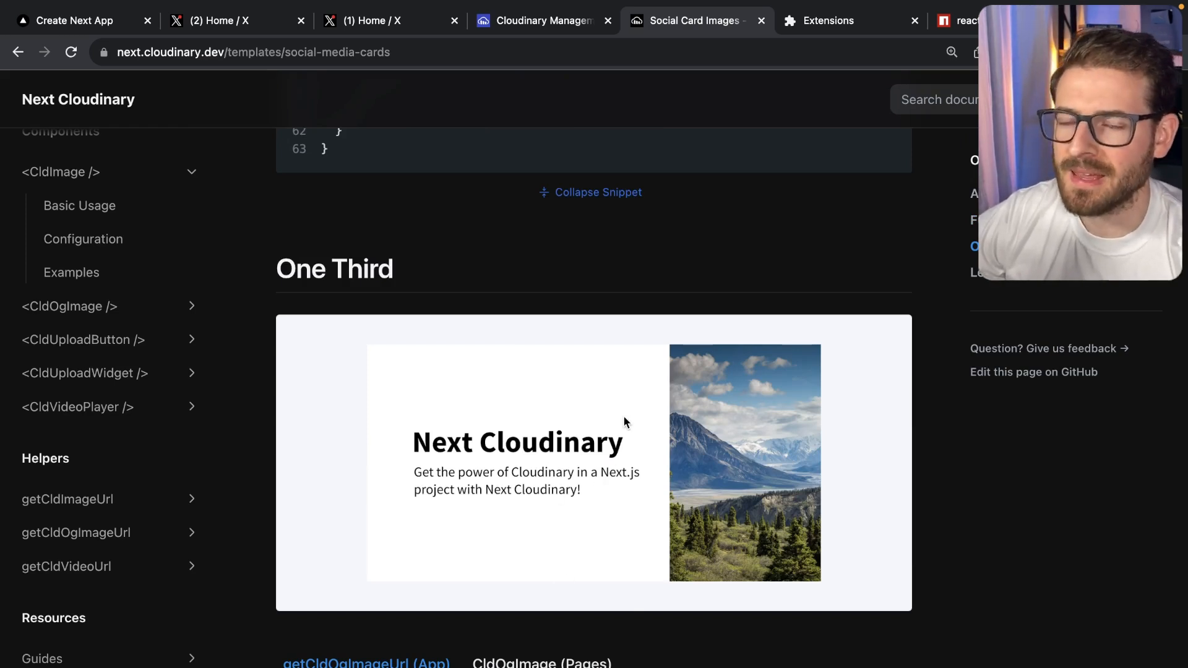
mouse_move(550, 503)
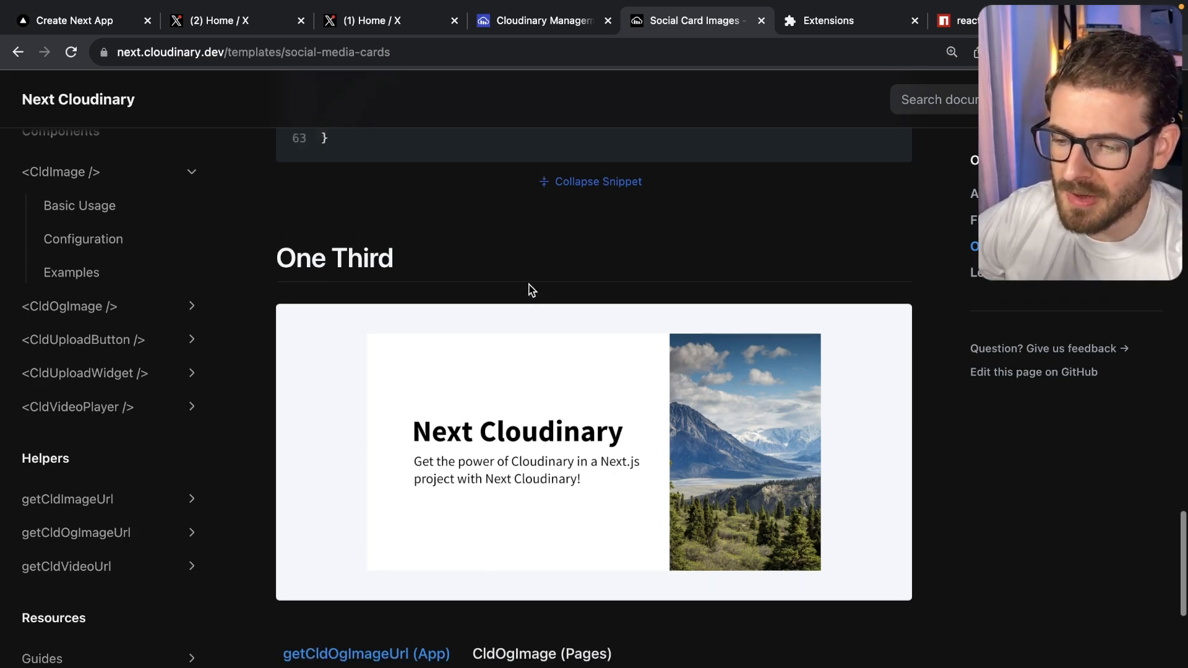
scroll(down, 3)
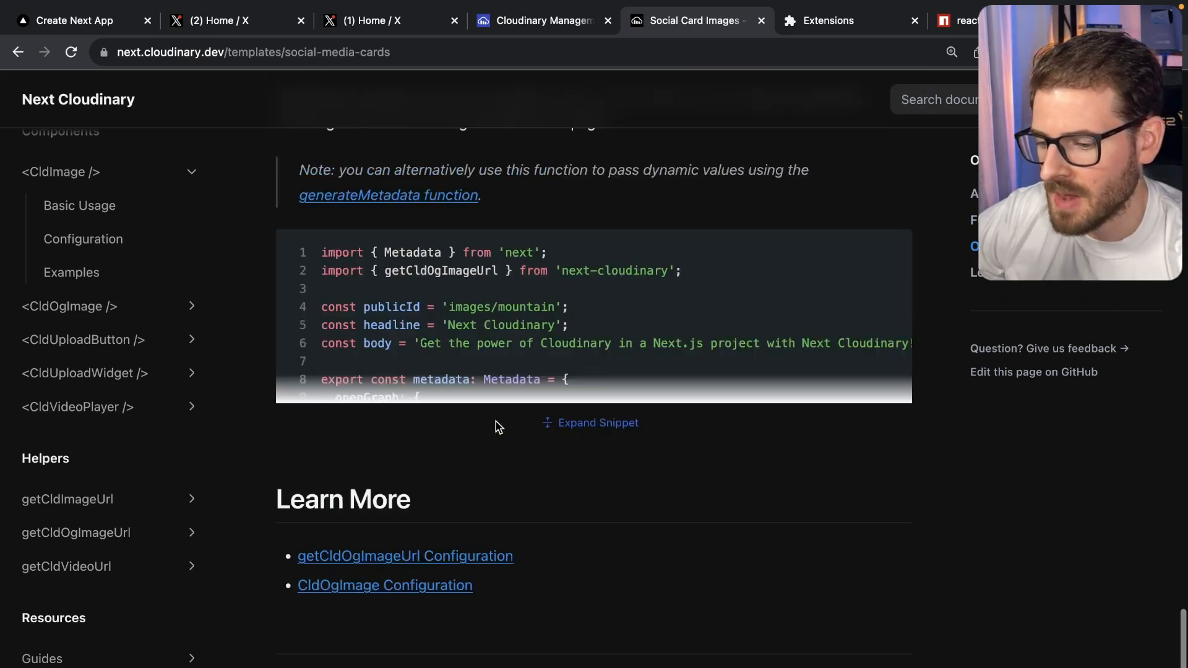
mouse_move(576, 429)
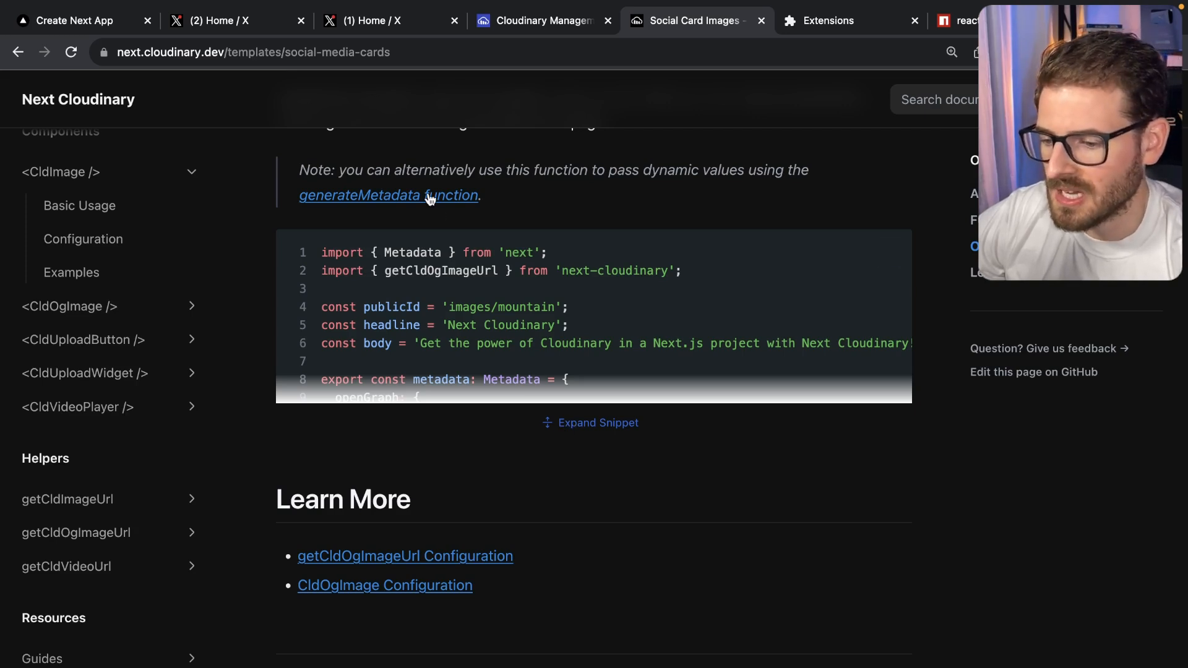
scroll(down, 3)
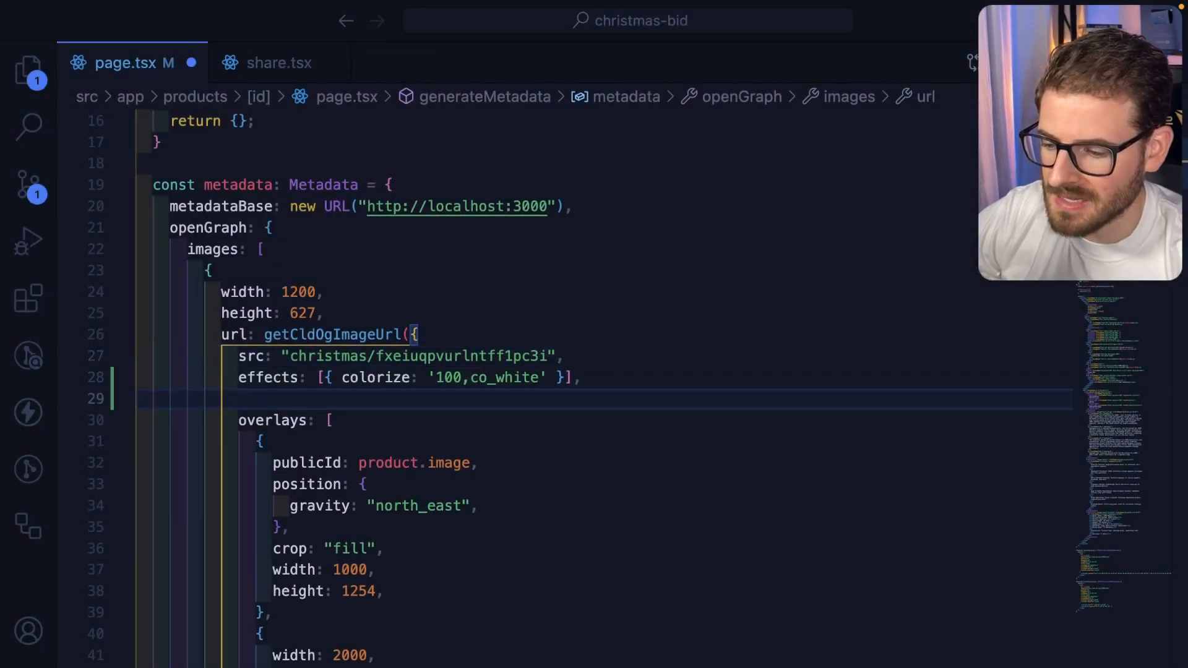
Apply colorize '100,co_white' to the background and check the Espresso Maker share preview.
click(693, 20)
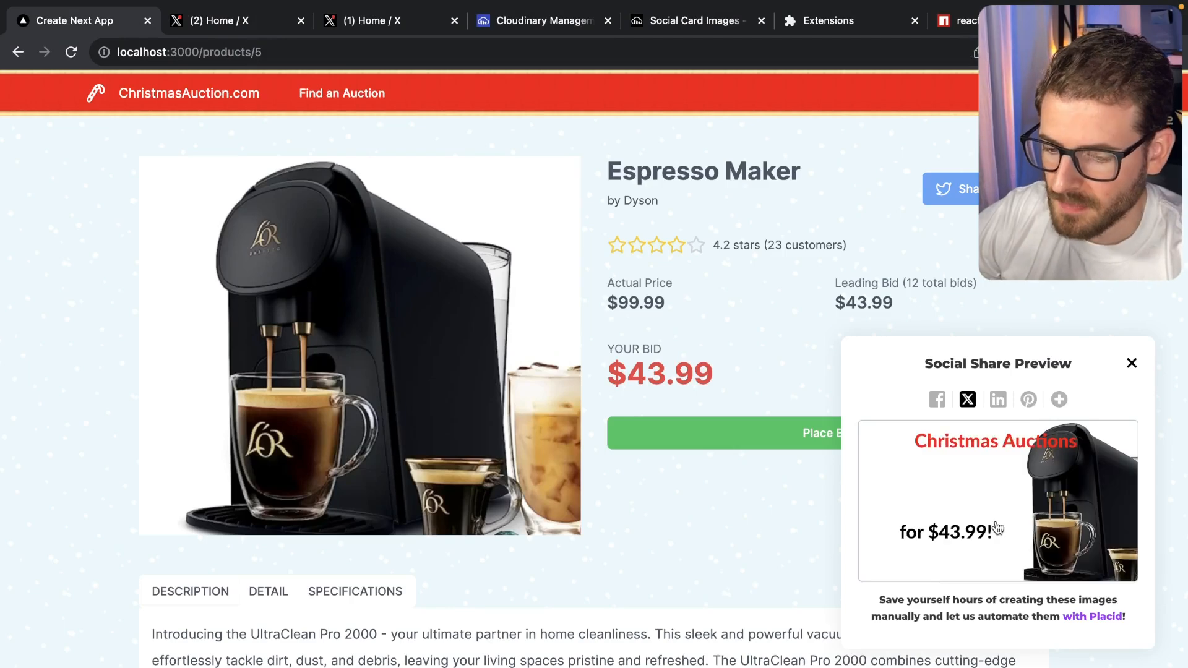
mouse_move(996, 510)
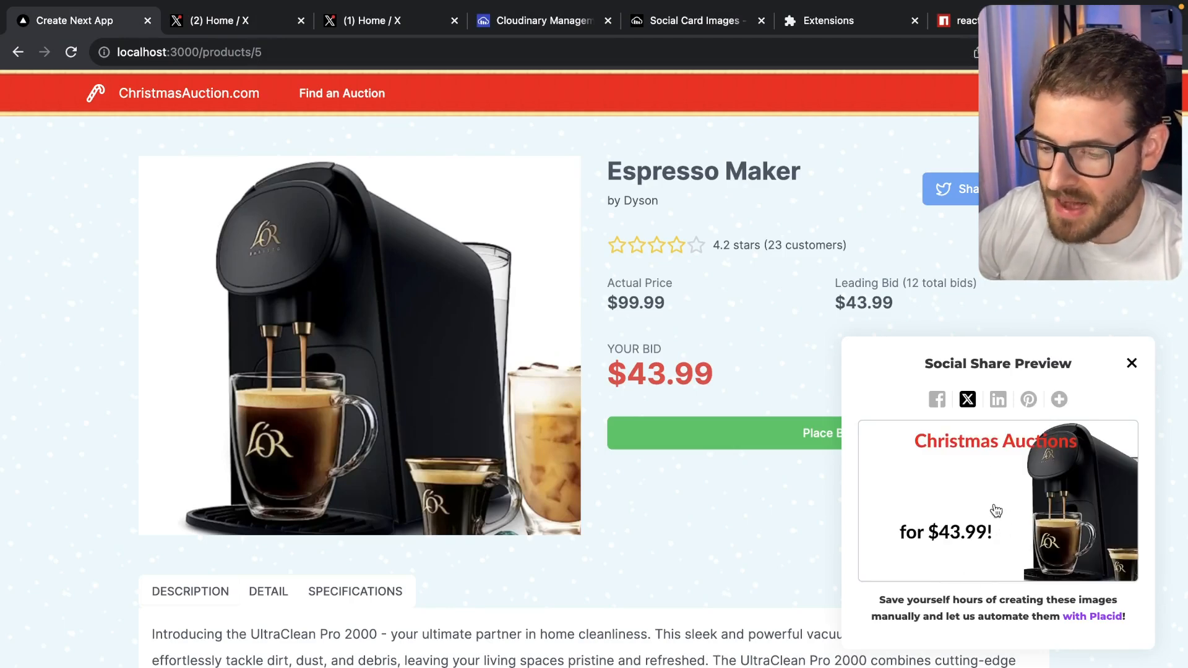
click(537, 20)
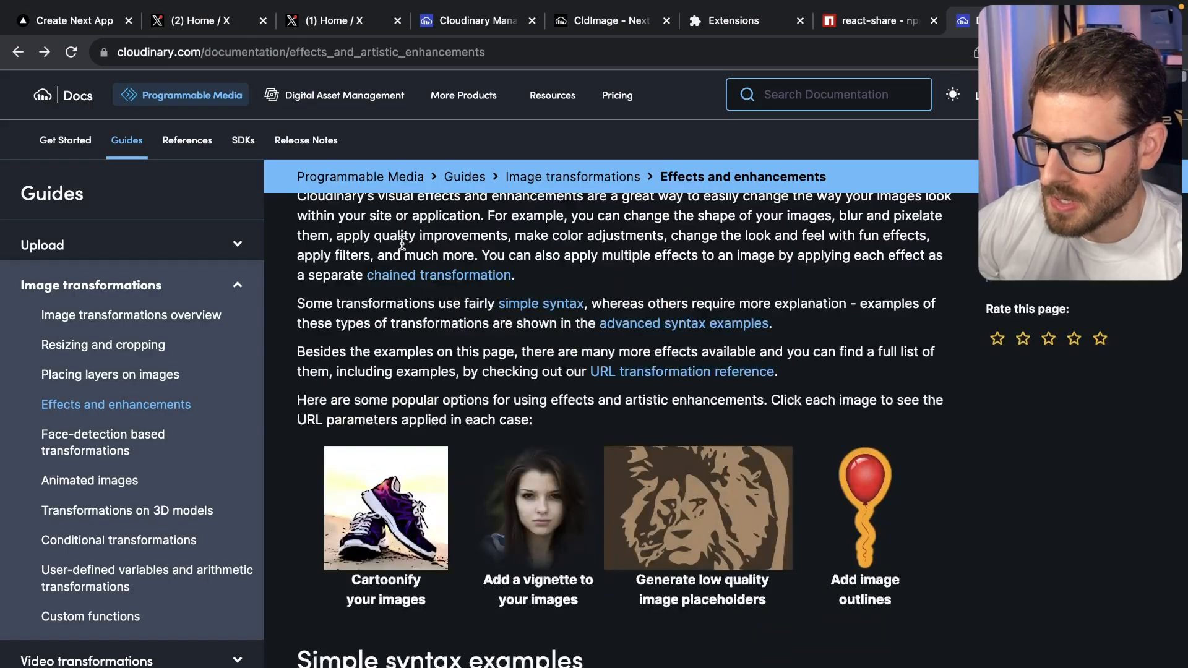
Browse the Cloudinary effects guide toward the Cartoonify effect's syntax examples.
scroll(up, 3)
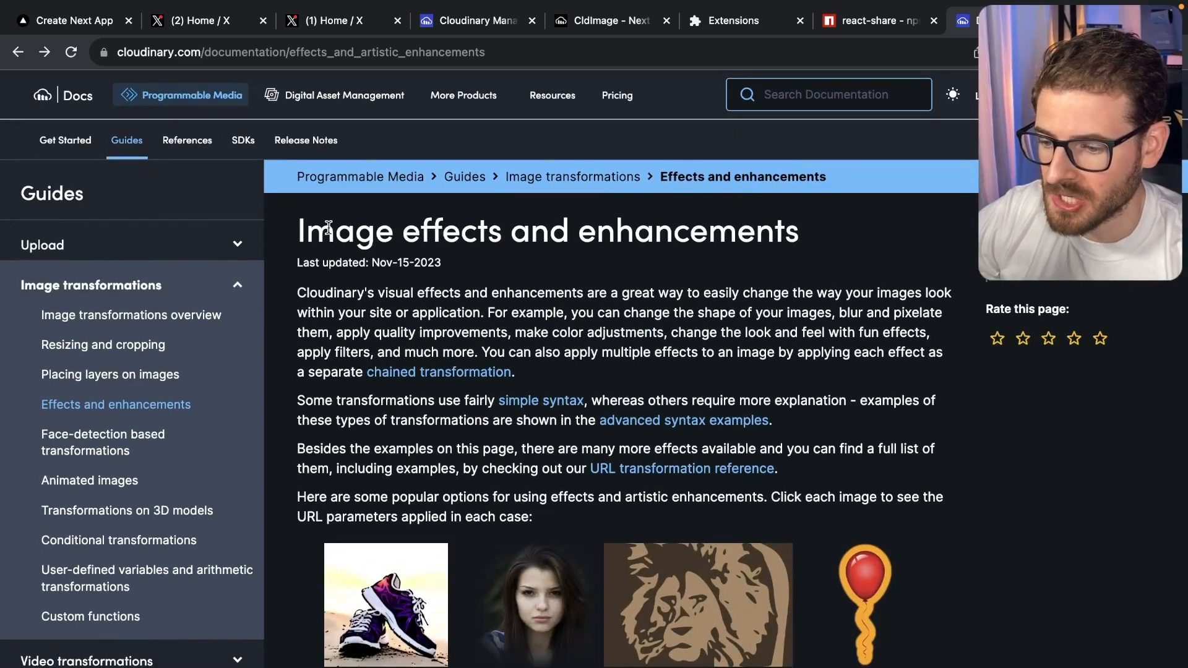
scroll(down, 3)
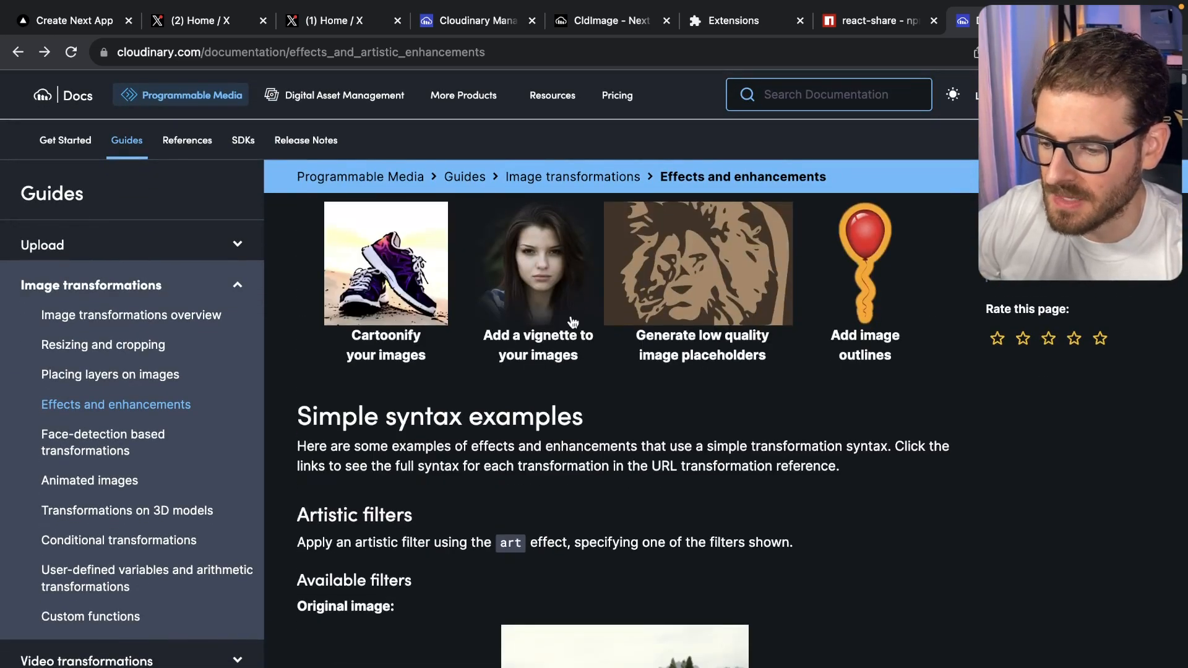
scroll(down, 3)
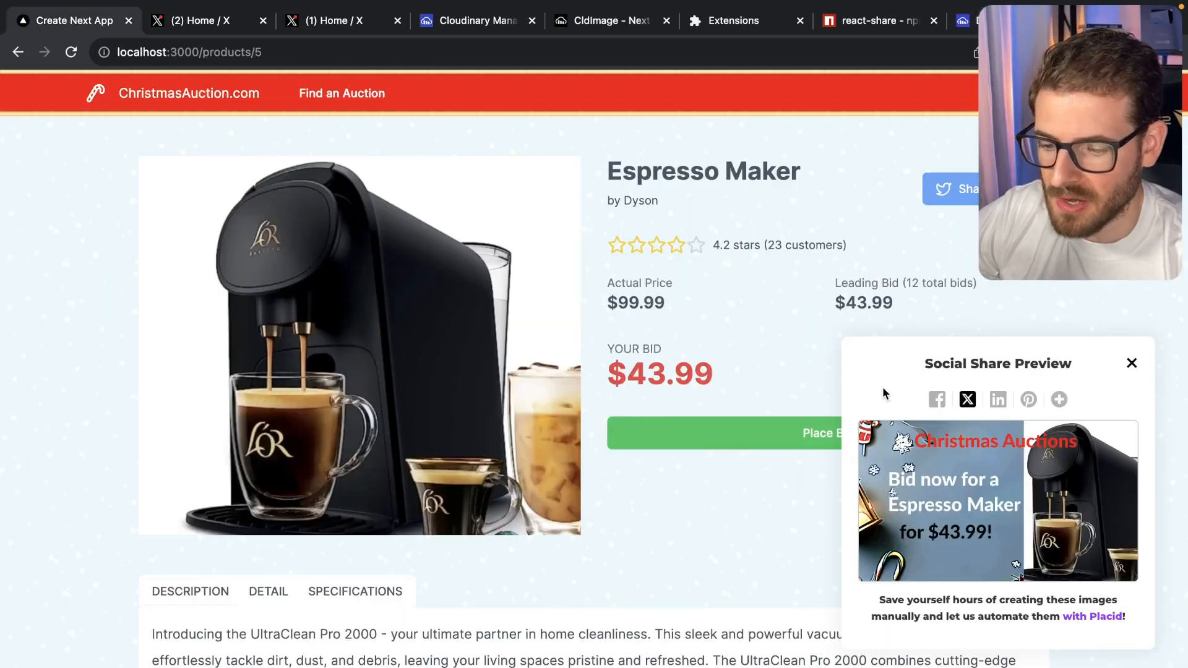
mouse_move(887, 569)
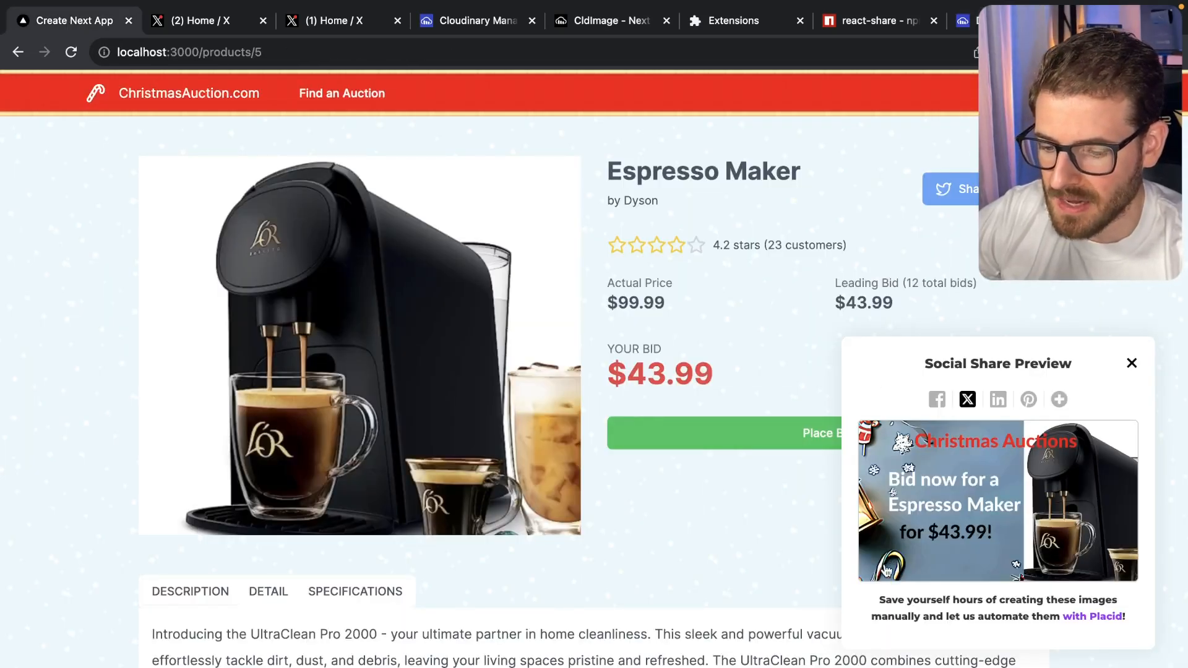
mouse_move(922, 519)
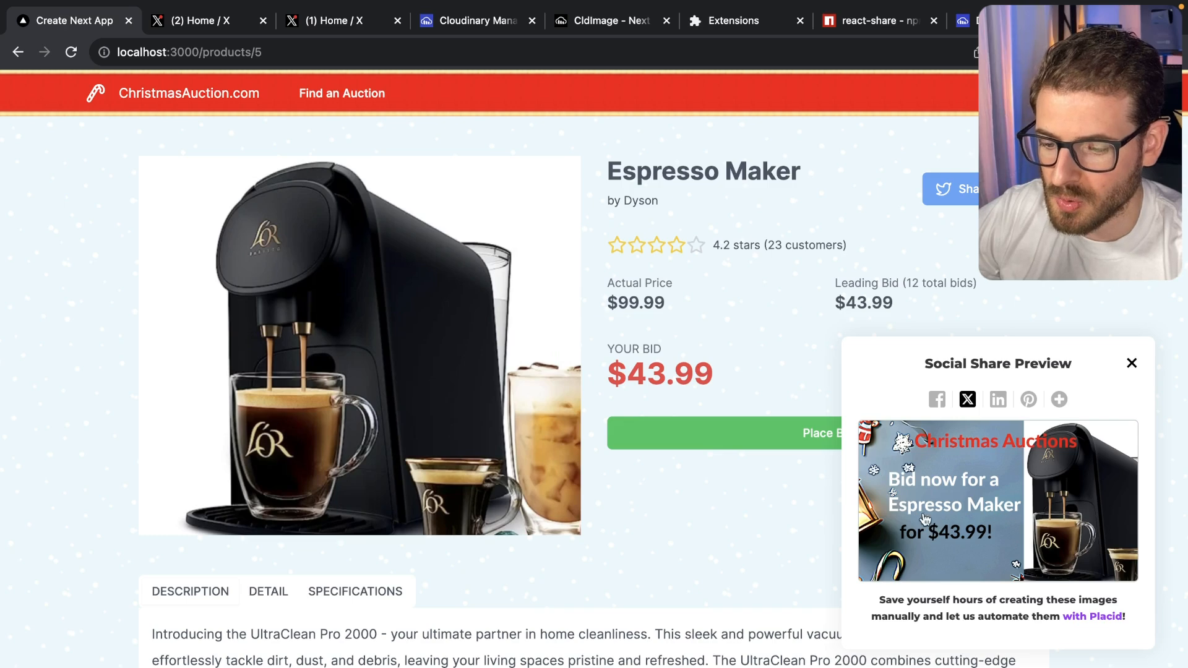
mouse_move(1108, 469)
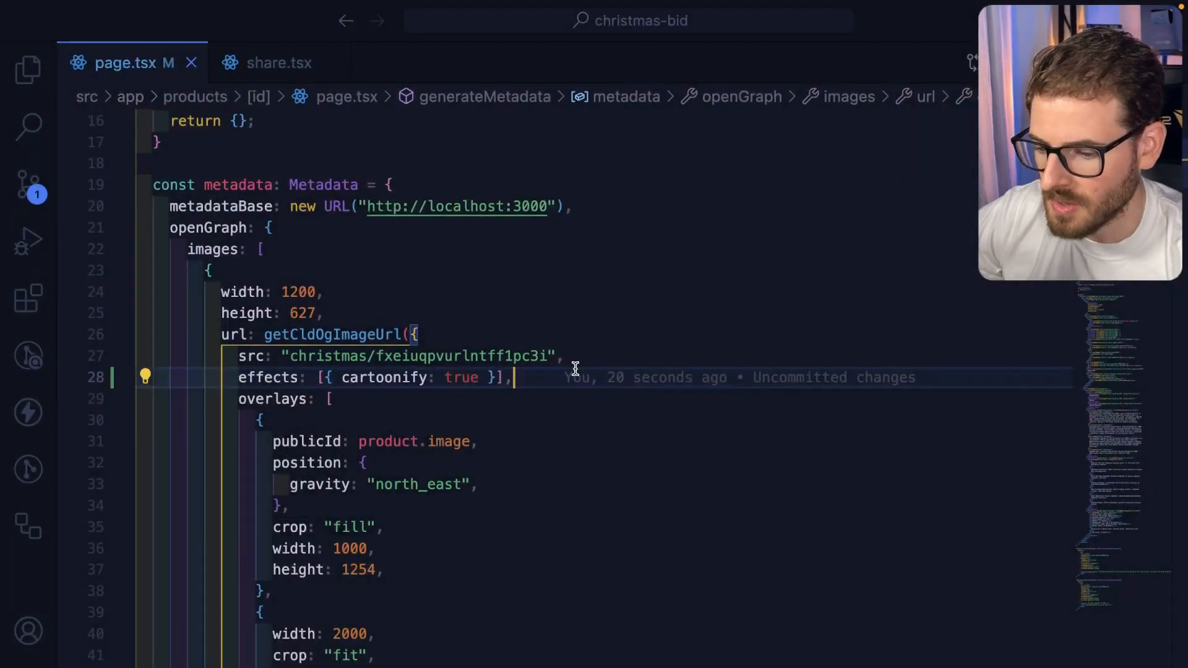
Review the title and bid text overlays in page.tsx, then return to the Cloudinary effects docs.
scroll(down, 3)
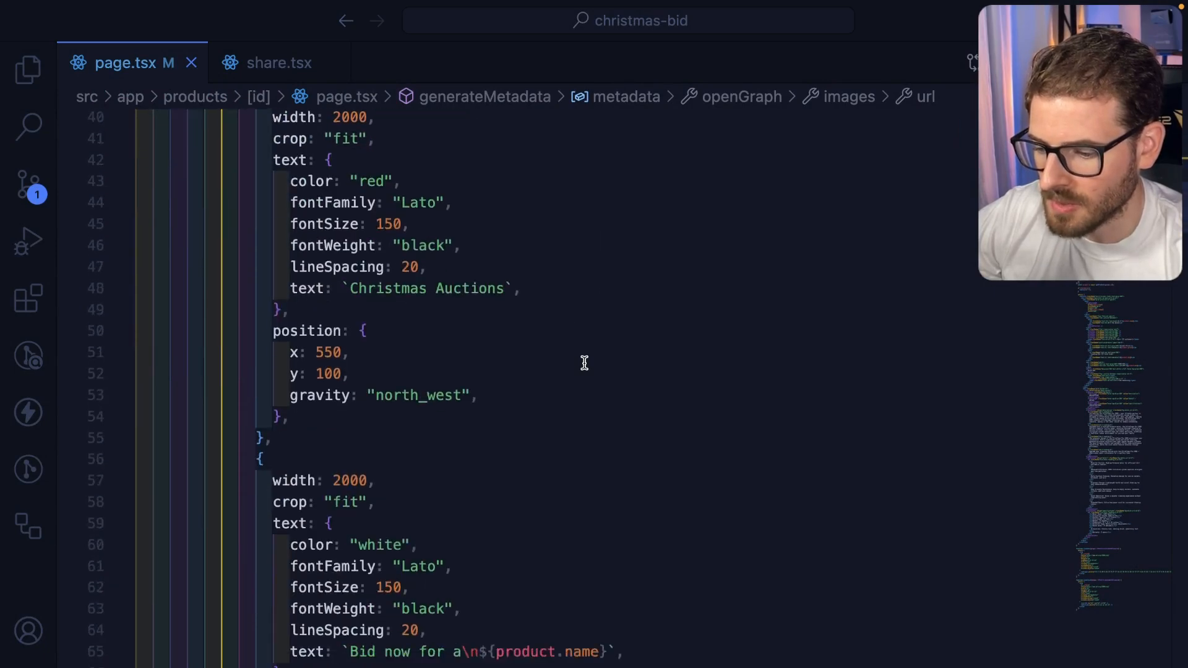
scroll(up, 3)
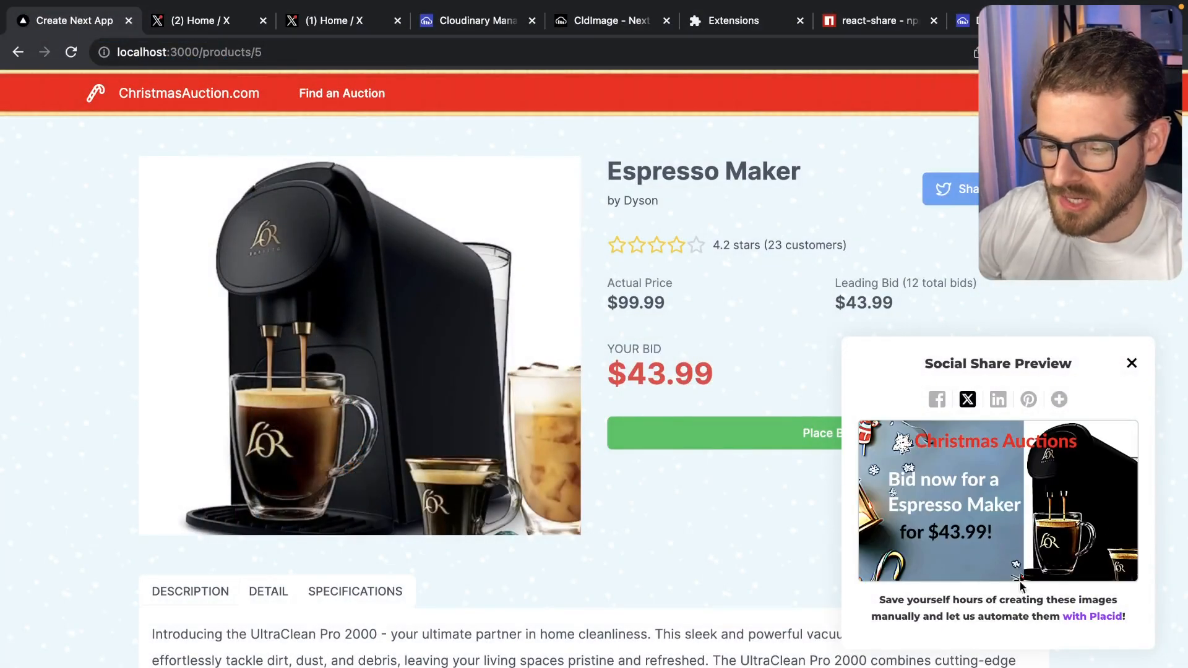
mouse_move(1086, 515)
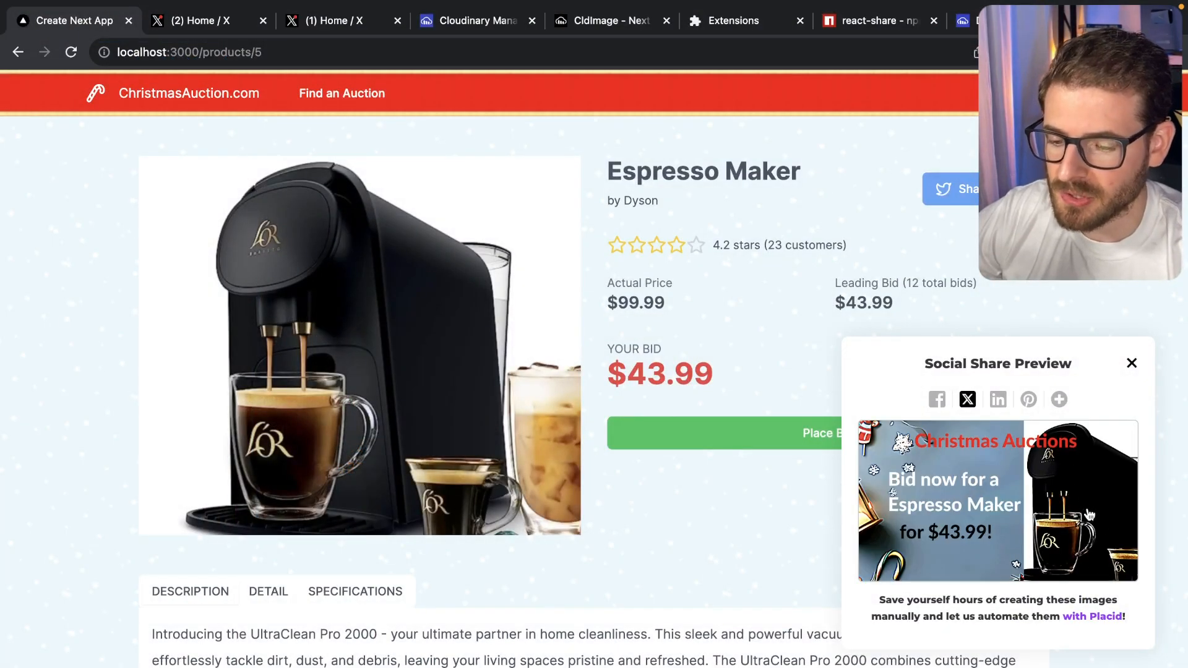
click(474, 20)
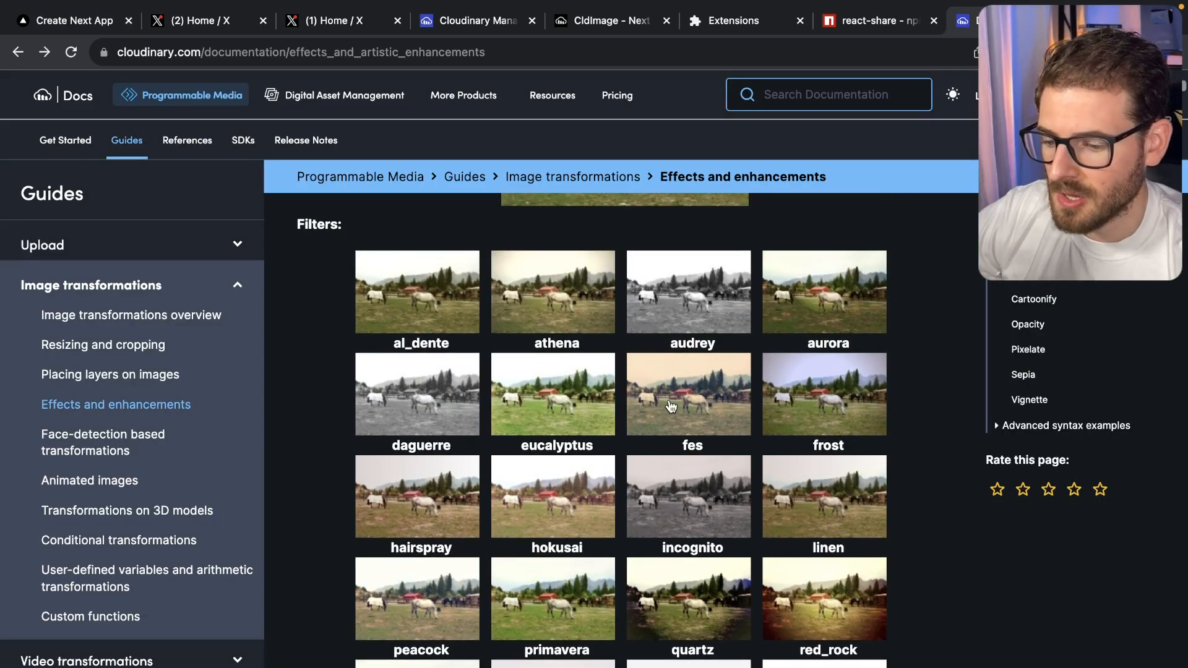
Read the Cartoonify docs and the Resizing and cropping guide, then switch tabs.
scroll(down, 3)
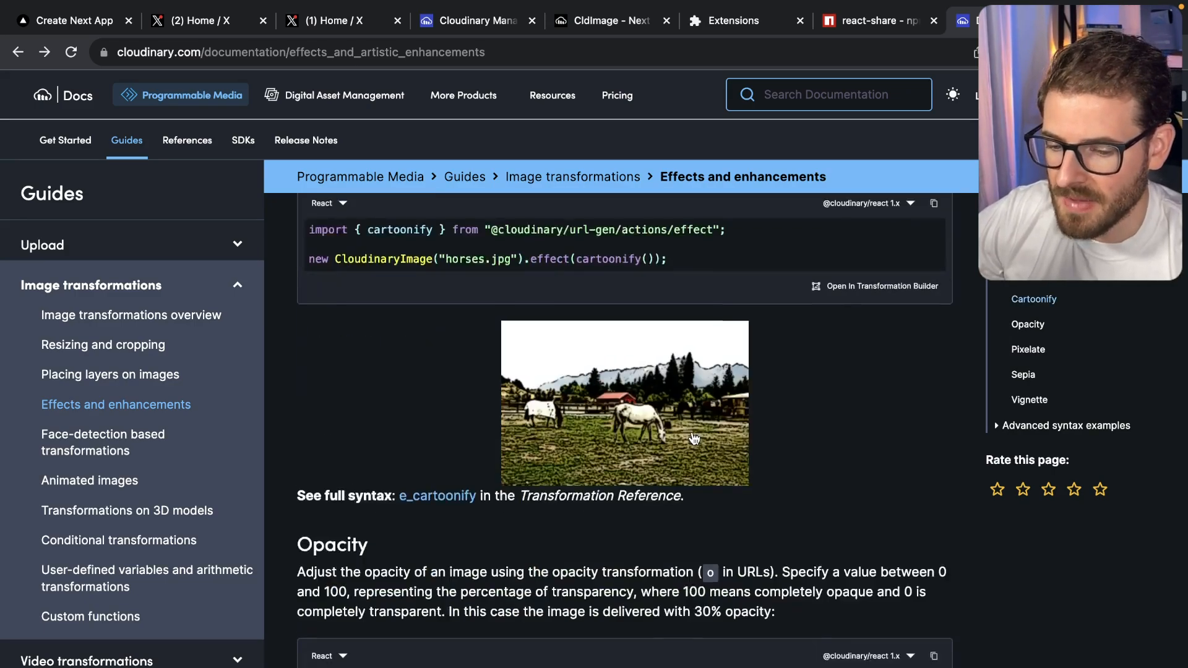
scroll(down, 3)
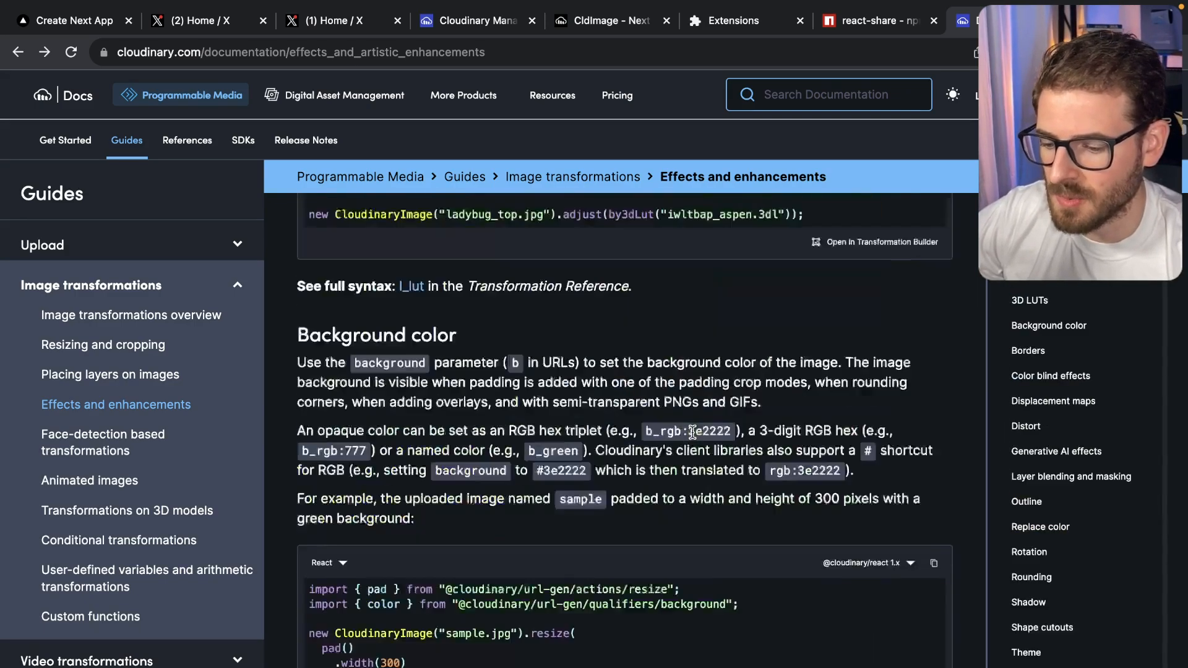
click(102, 345)
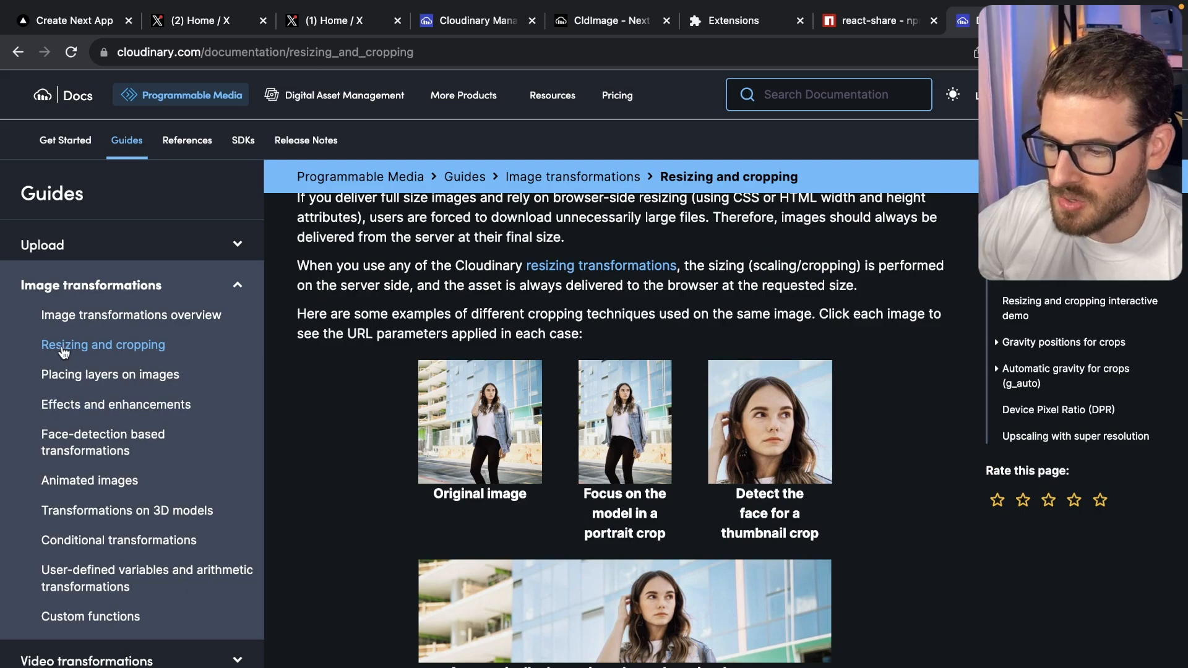
scroll(down, 3)
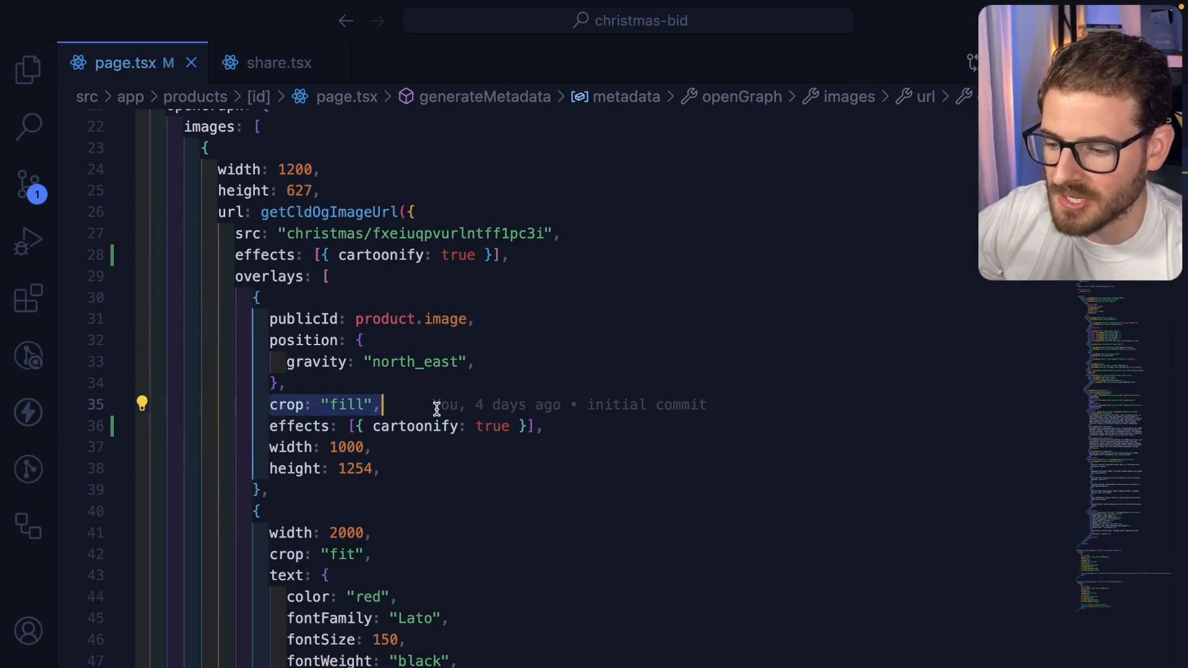
click(72, 20)
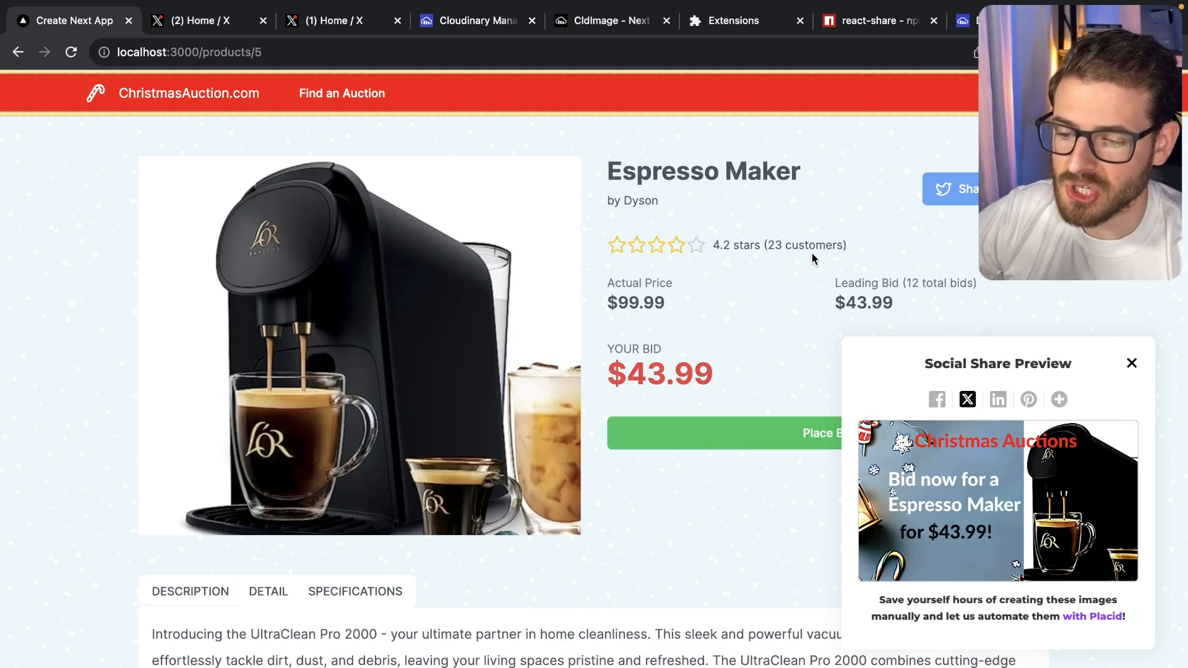
mouse_move(722, 301)
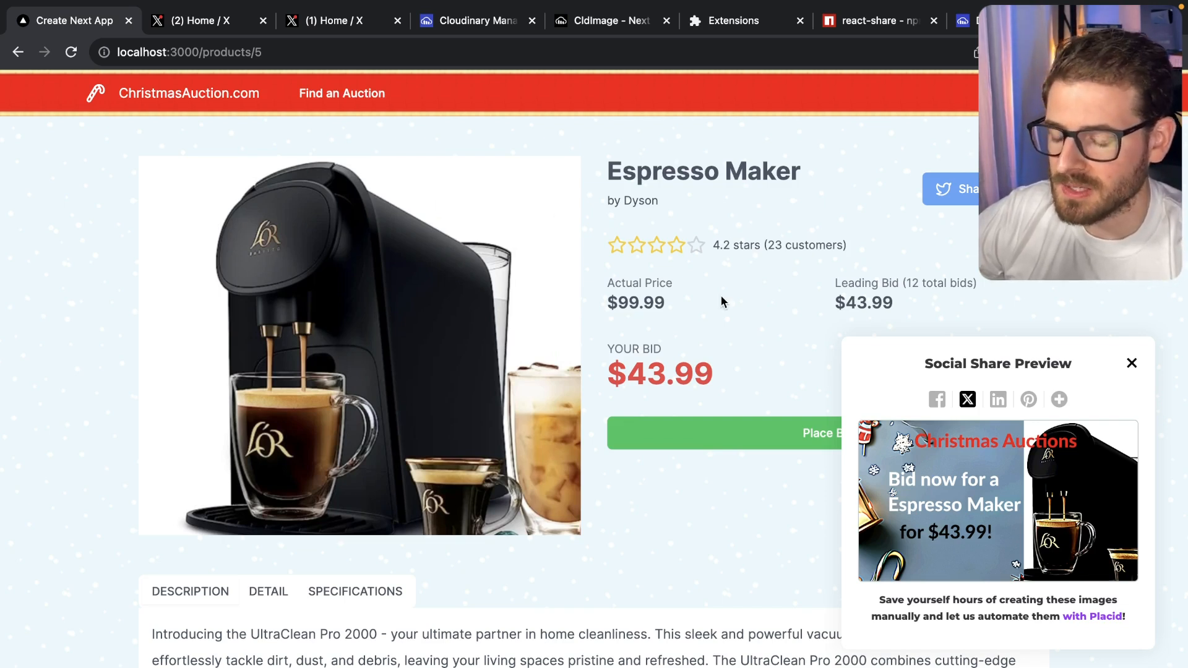
mouse_move(746, 260)
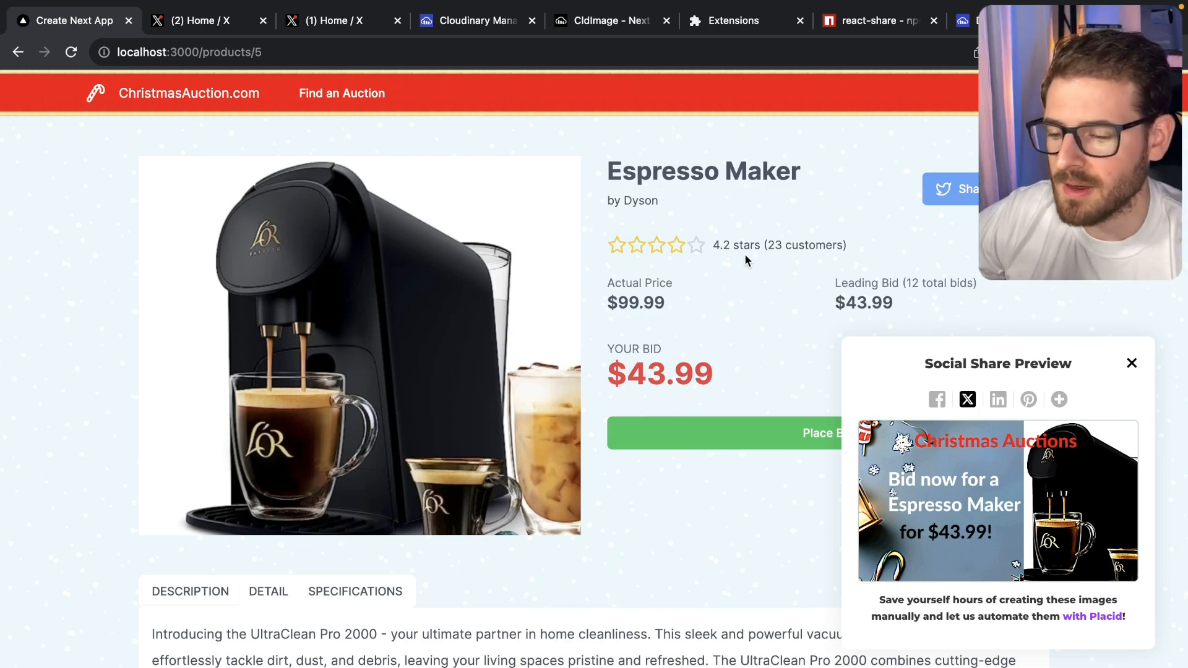
Switch to the Cloudinary tab from the Espresso Maker share preview.
click(468, 20)
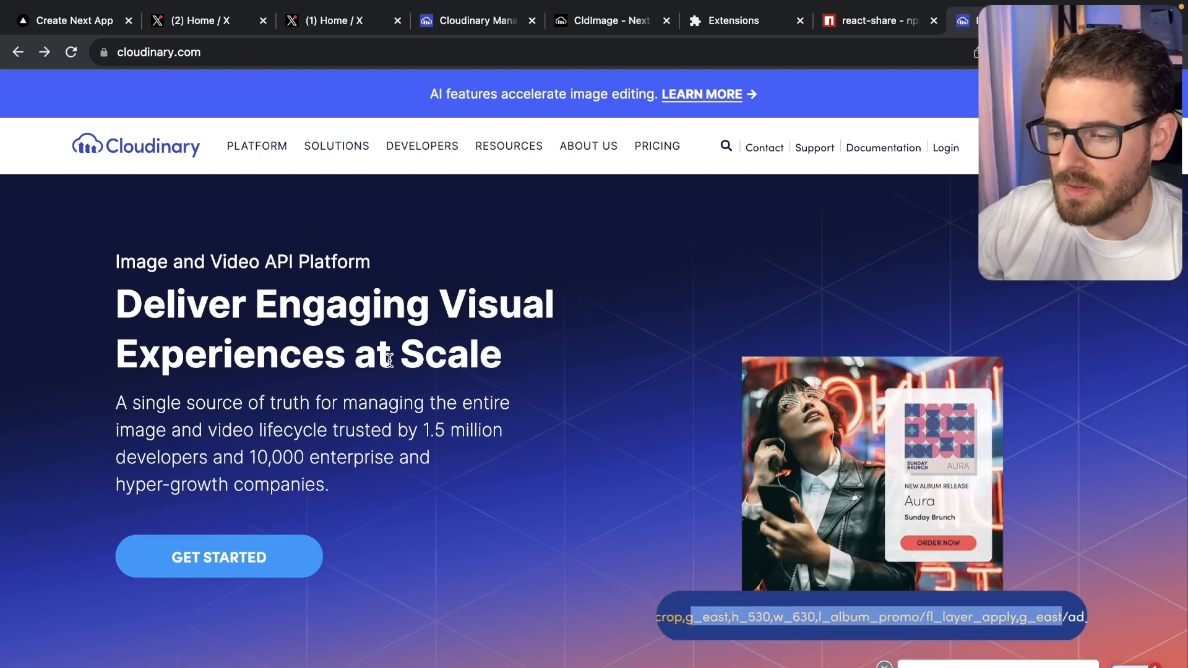
Scroll cloudinary.com down to the Programmable Media section with the AI-tagged sample photo.
scroll(down, 3)
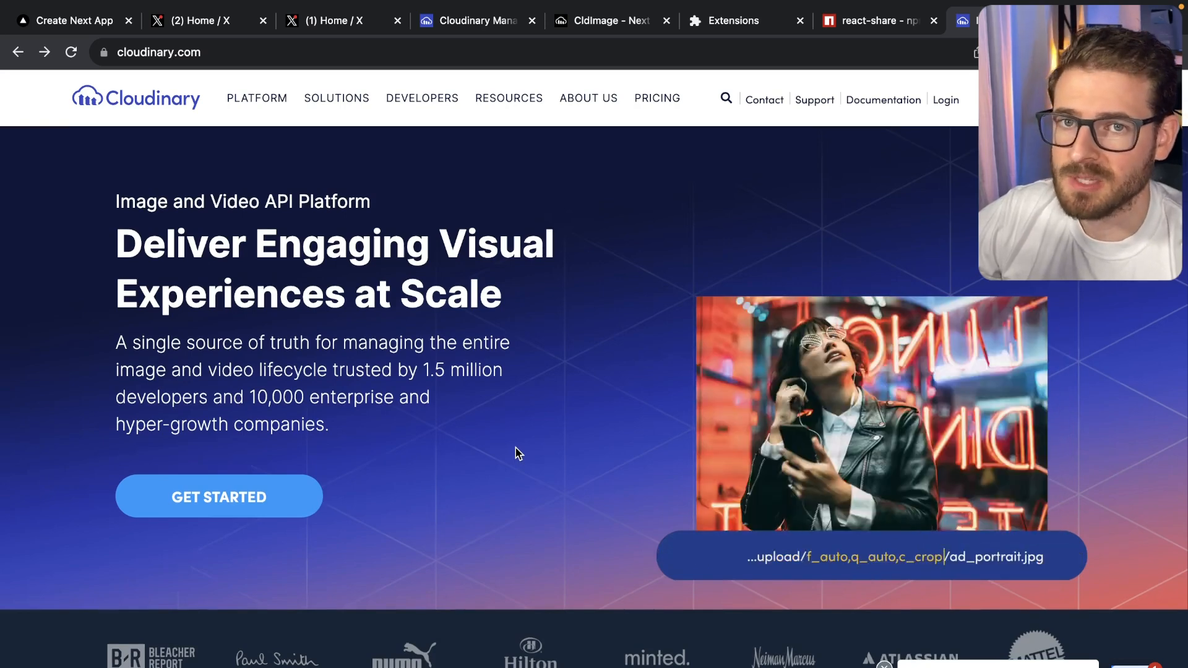
scroll(down, 3)
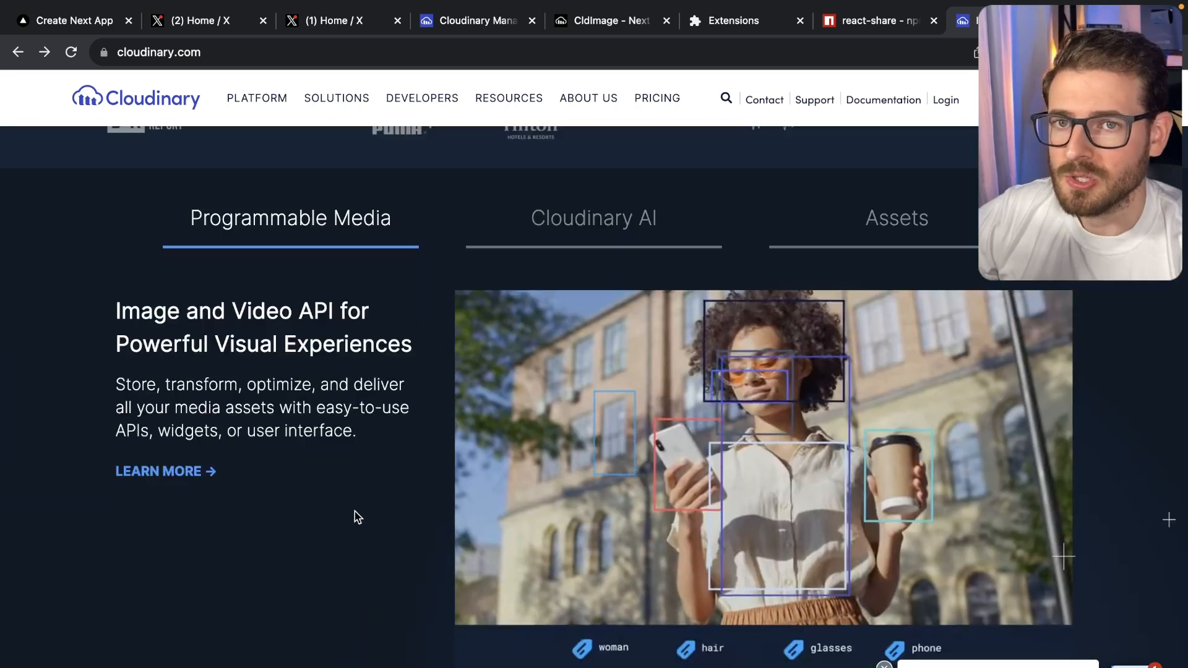